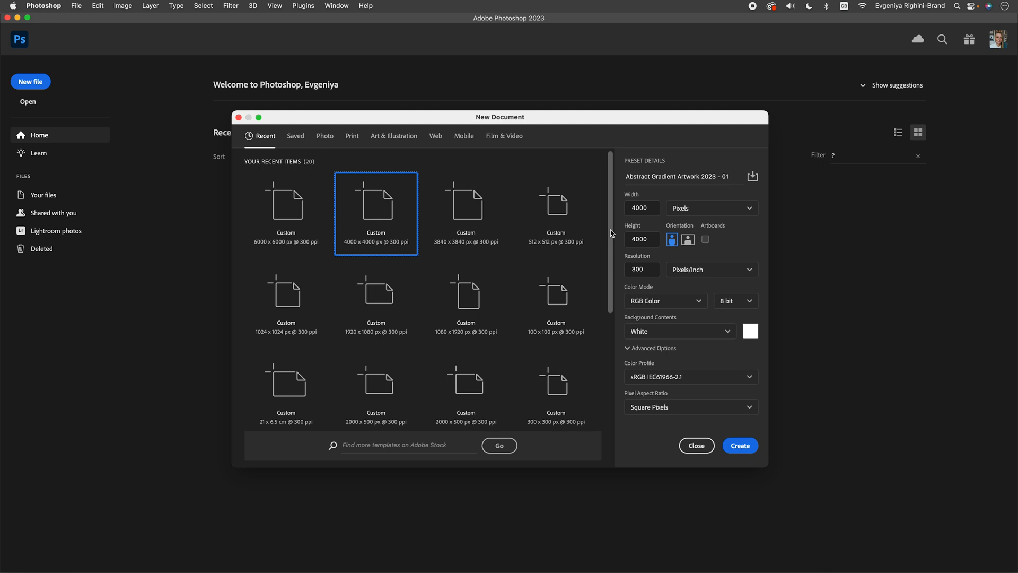
pyautogui.moveTo(629, 226)
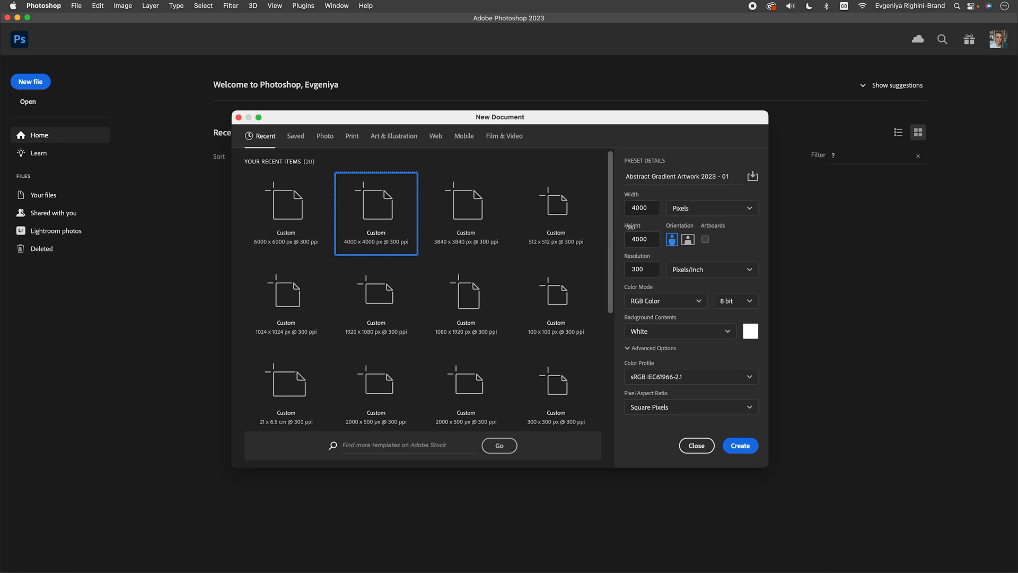
pyautogui.moveTo(663, 214)
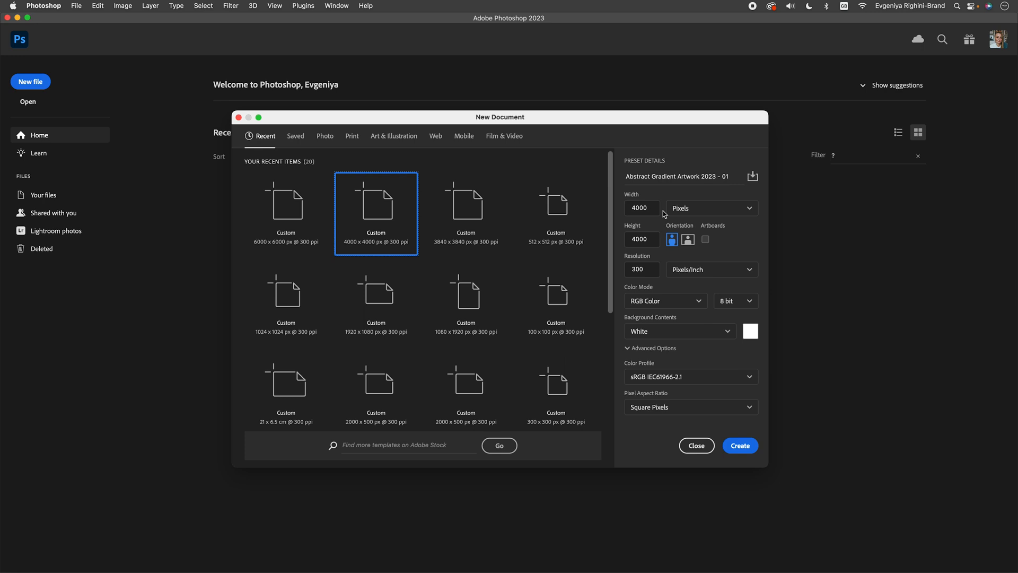
pyautogui.moveTo(286, 213)
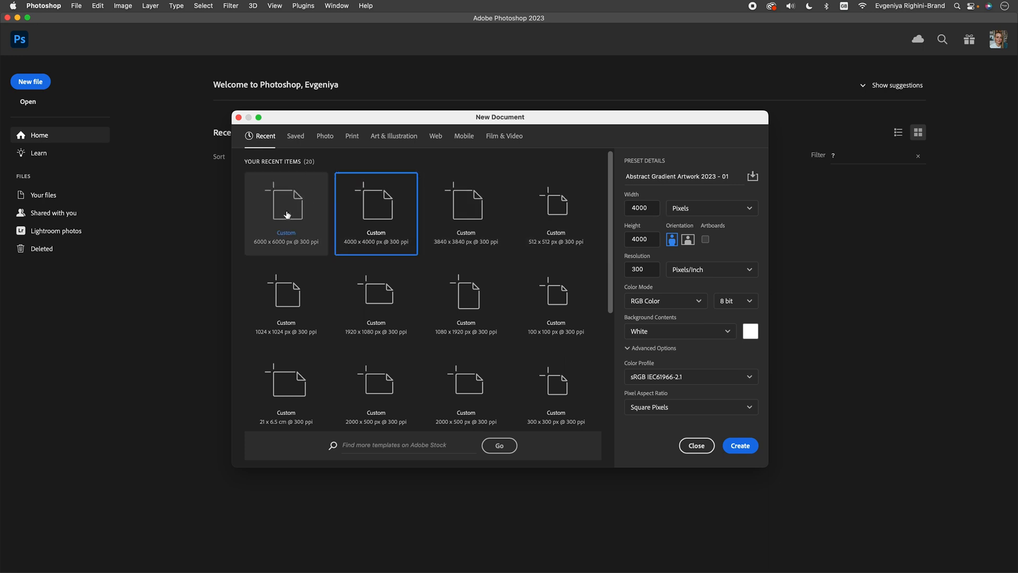
# Choose the 6000 × 6000 px, 300 ppi recent preset for the new document
pyautogui.click(286, 213)
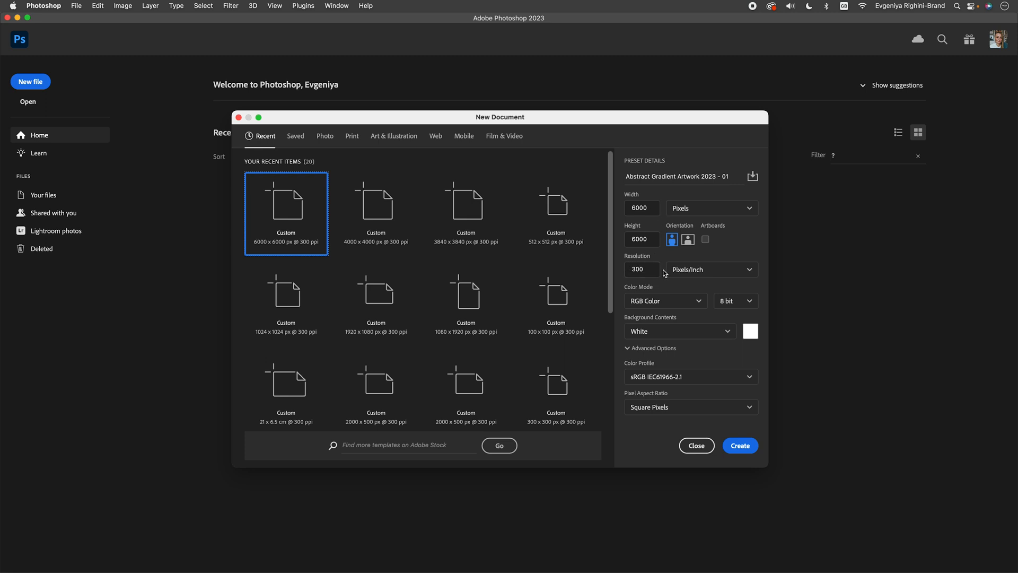
pyautogui.moveTo(688, 300)
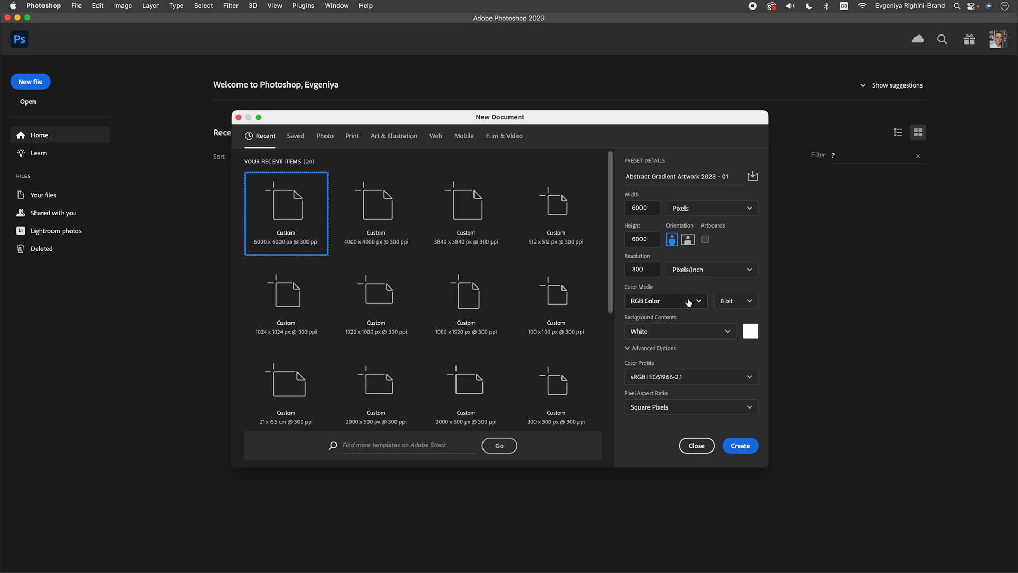
pyautogui.moveTo(633, 323)
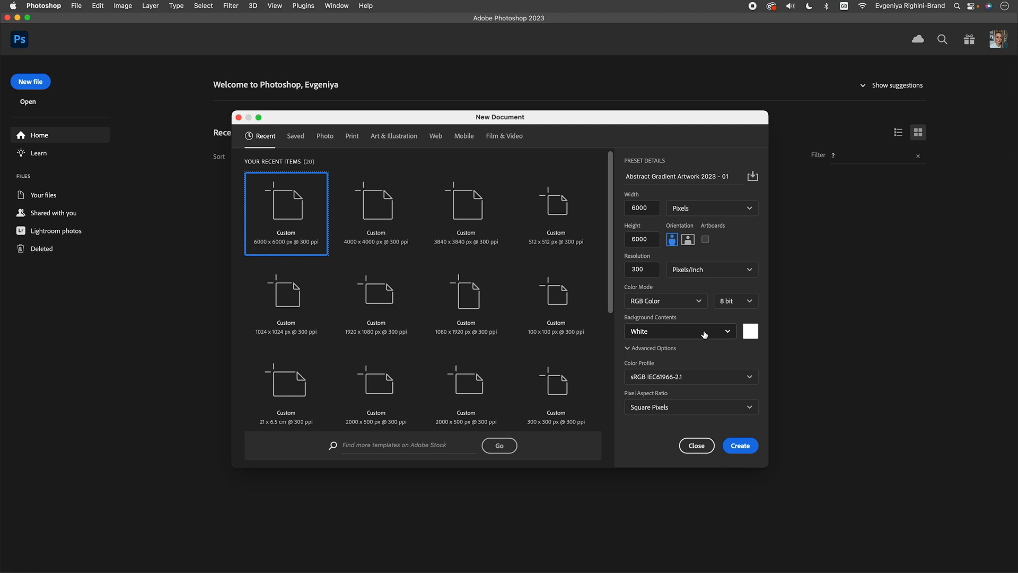
# Create the blank document and save it as PSD 'Abstract Gradient Artwork 2023 – 01'
pyautogui.click(739, 445)
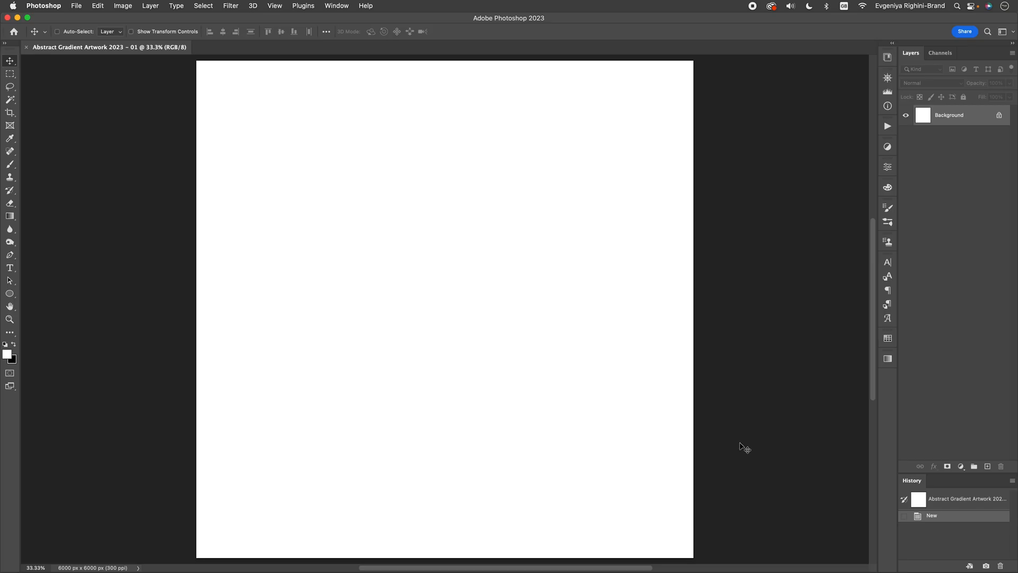
pyautogui.press('cmd+shift+s')
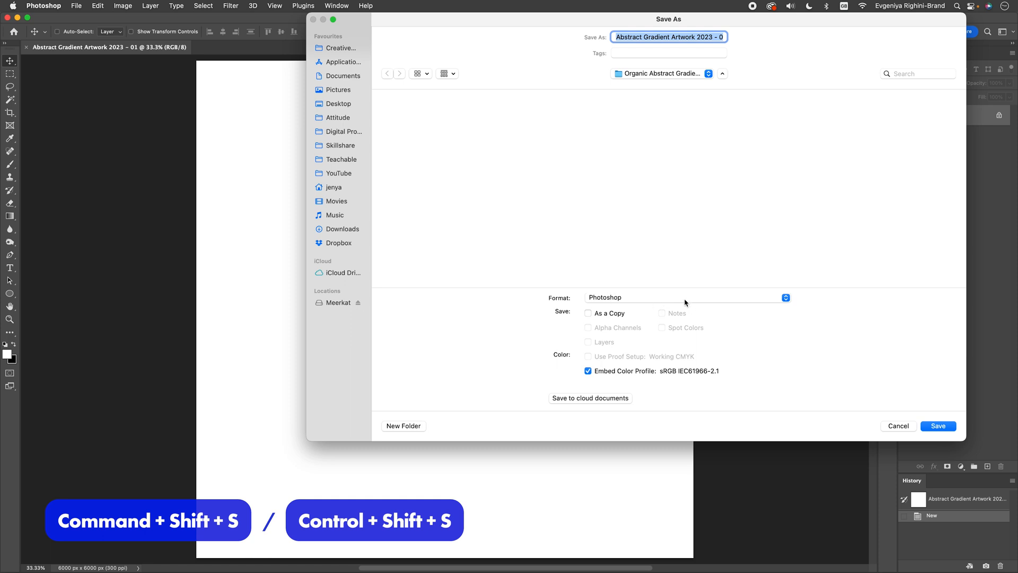
pyautogui.click(937, 425)
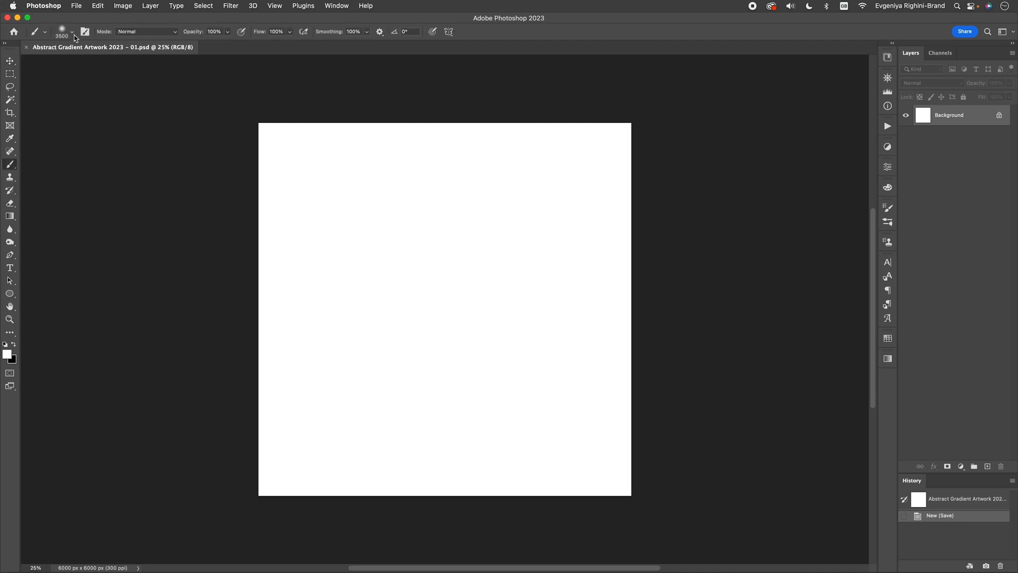
# Set a 3500 px Soft Round brush, 0% hardness, Difference mode; pick the foreground colour
pyautogui.click(71, 32)
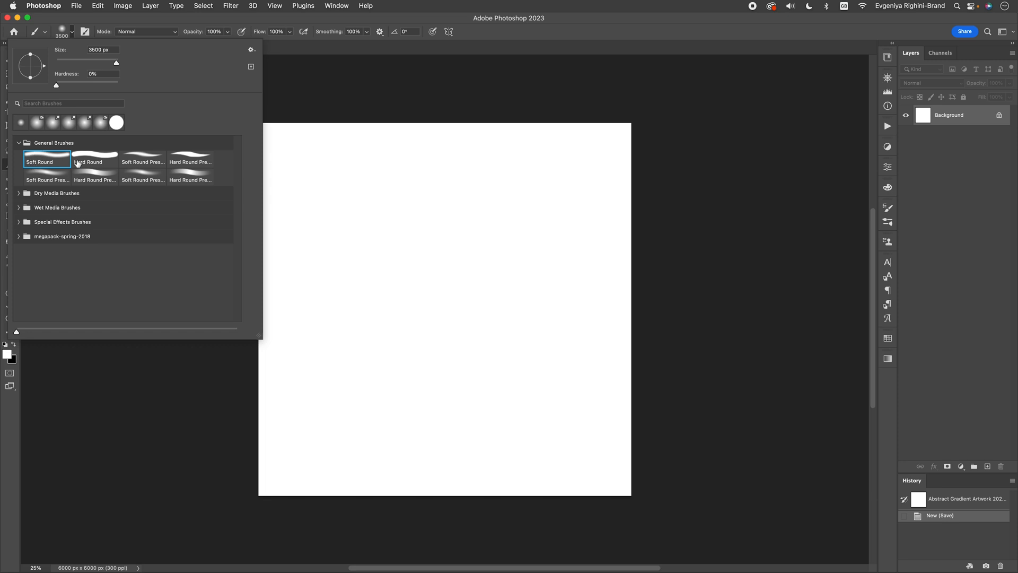
pyautogui.moveTo(112, 90)
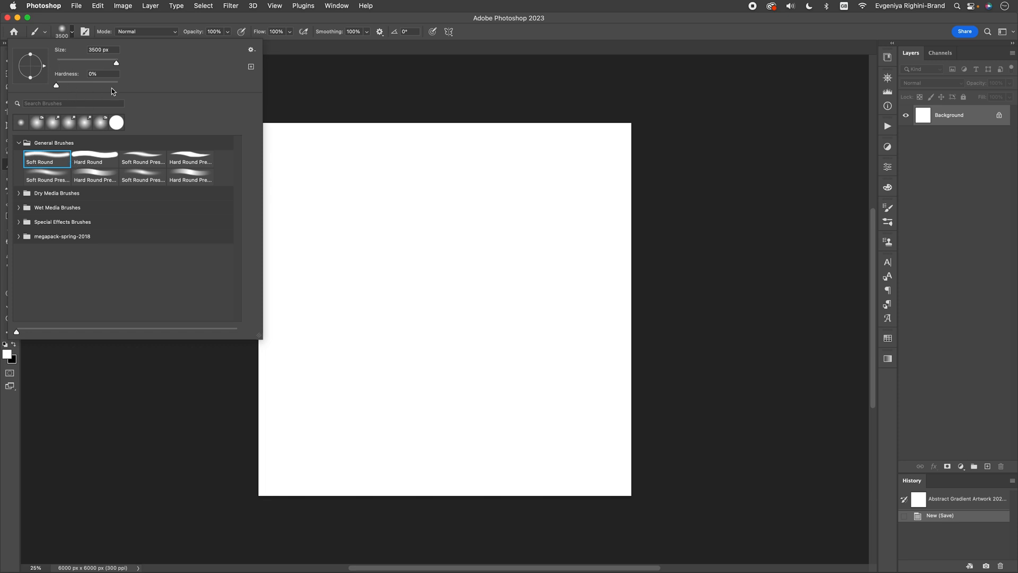
pyautogui.moveTo(144, 26)
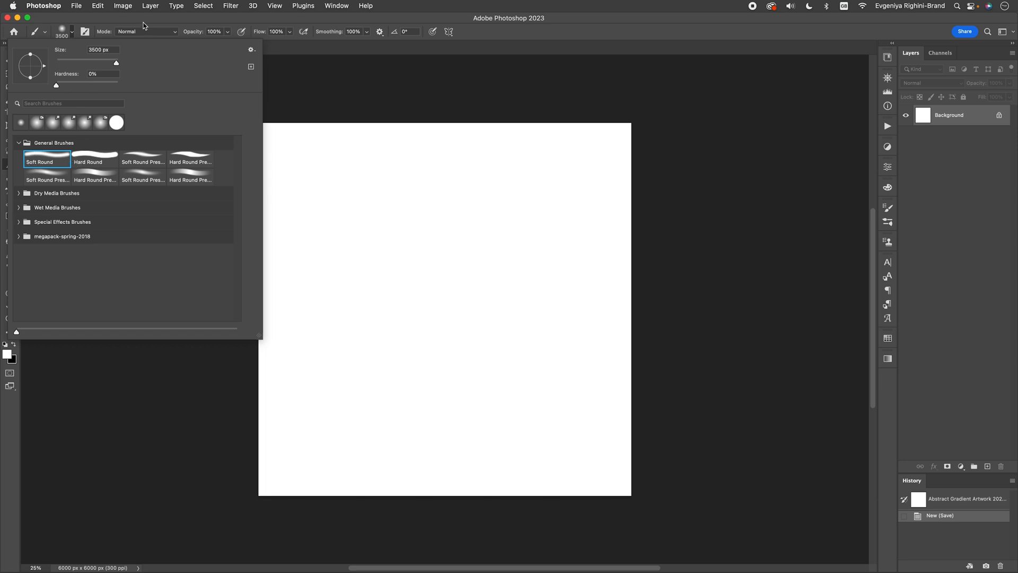
pyautogui.click(148, 32)
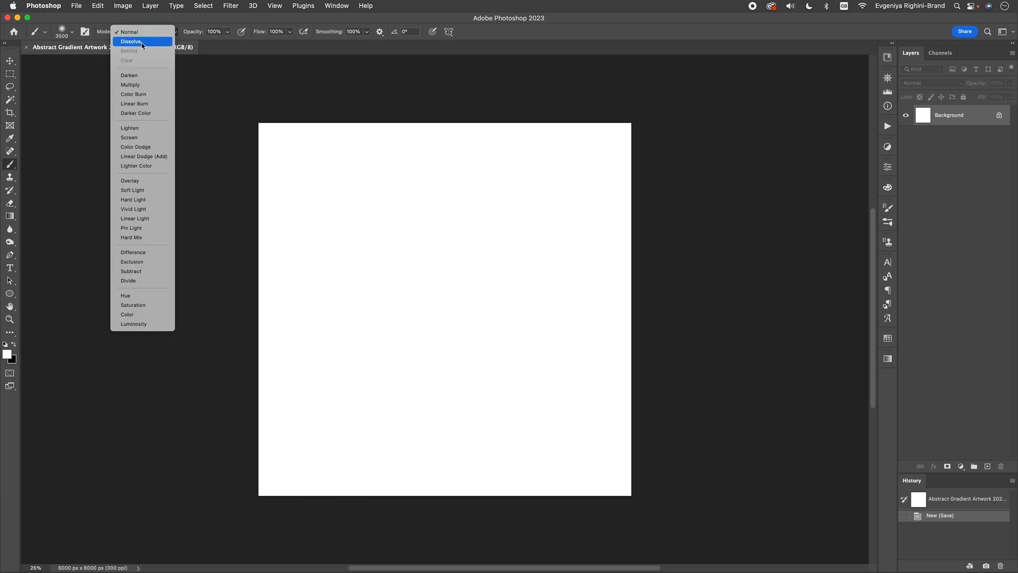
pyautogui.moveTo(154, 252)
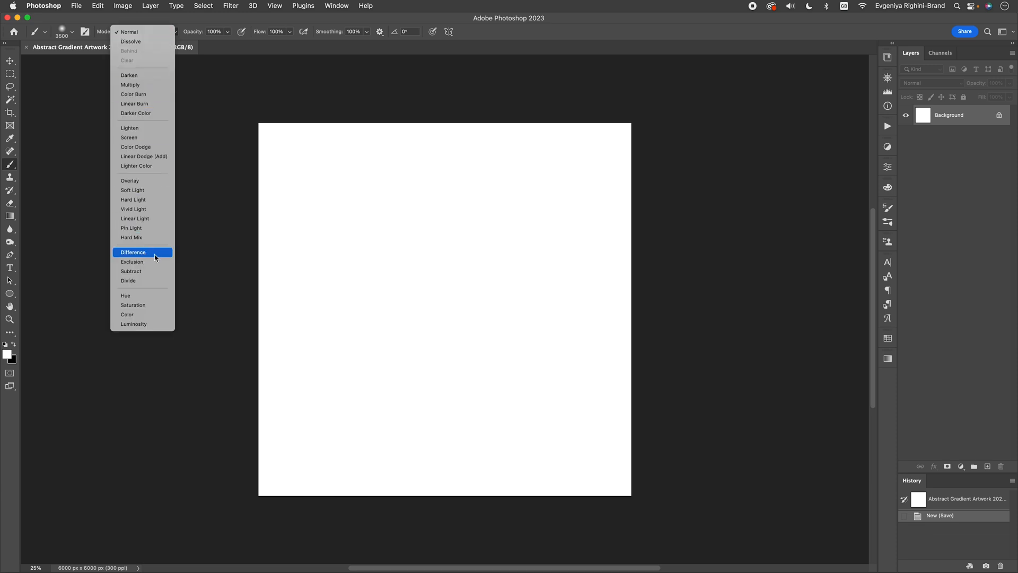
pyautogui.click(133, 251)
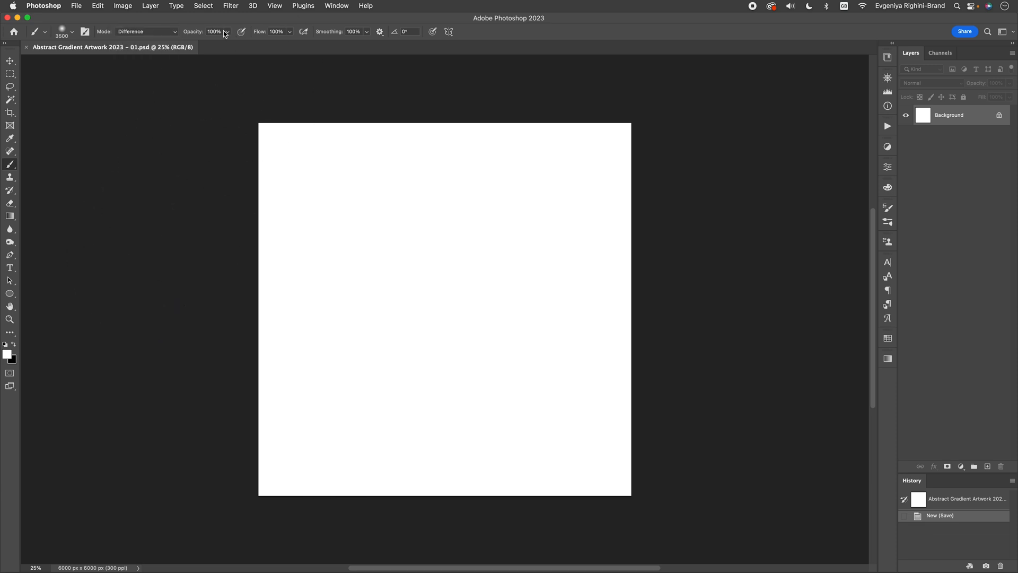
pyautogui.moveTo(353, 51)
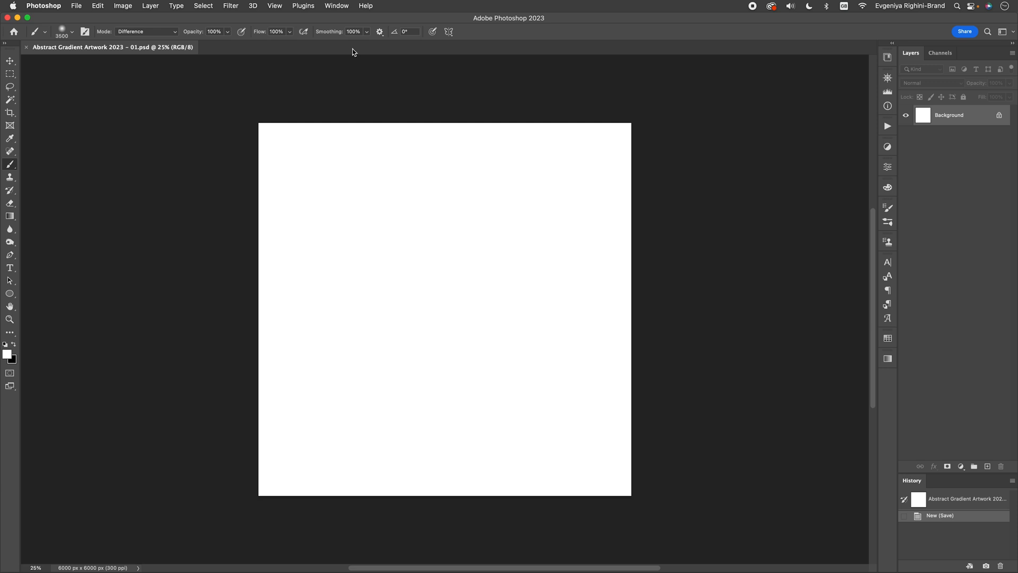
pyautogui.click(9, 353)
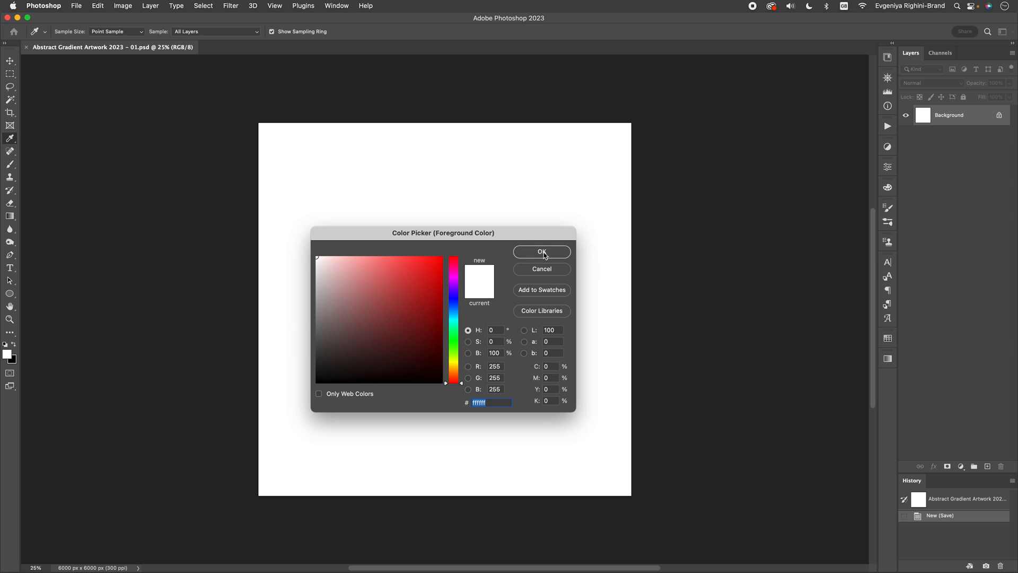
# Confirm white as foreground and enlarge the brush to 5000 px for large strokes
pyautogui.click(541, 252)
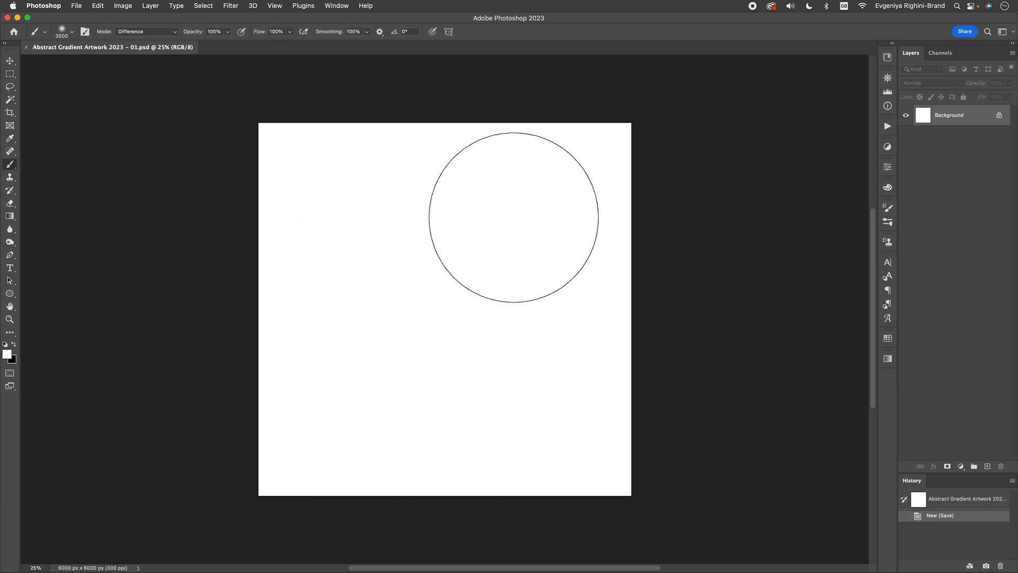
pyautogui.press(']')
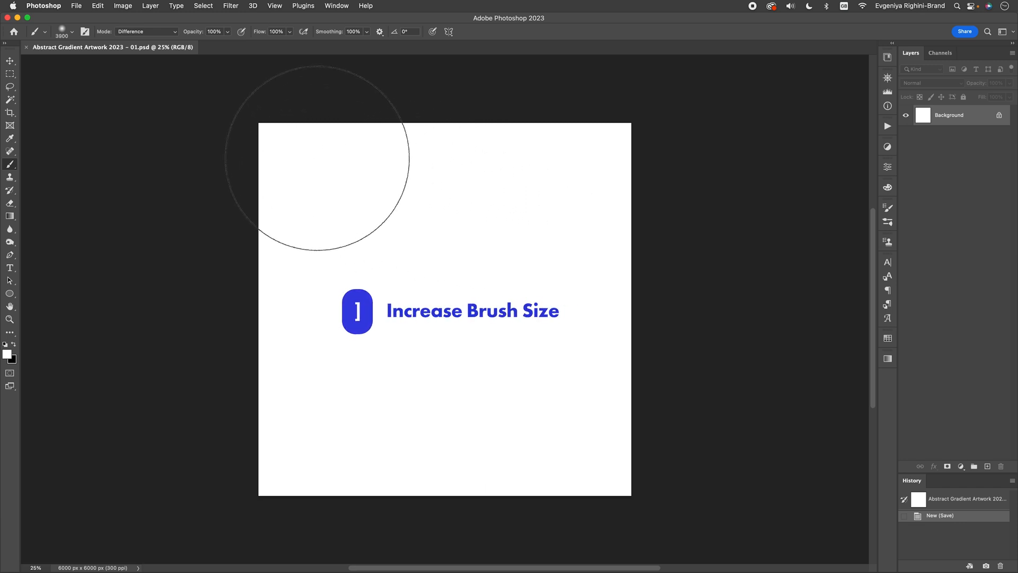
pyautogui.press(']')
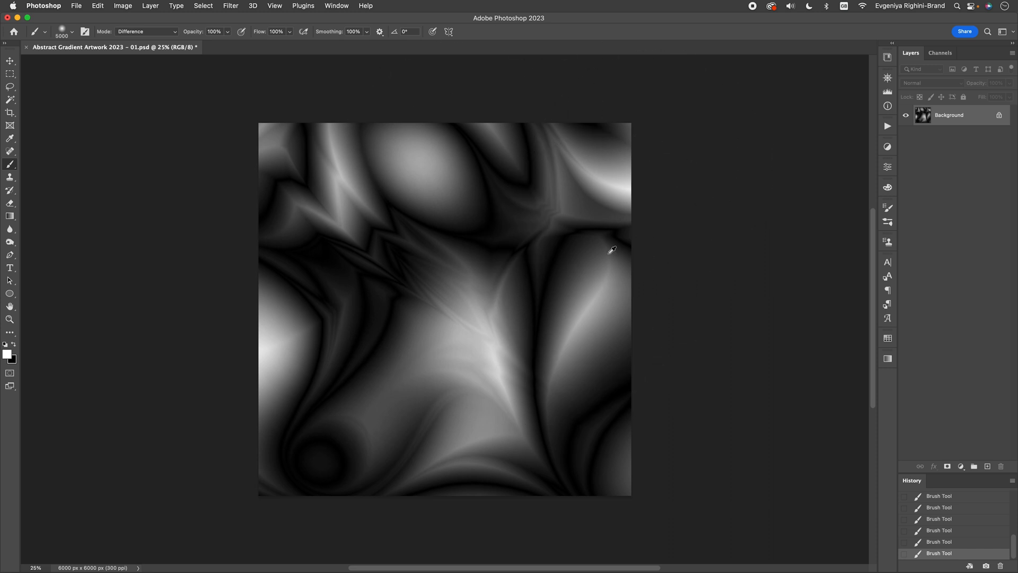
# Finish the dark grey flowing wave pattern with further Difference-mode strokes
pyautogui.press('alt+BackSpace')
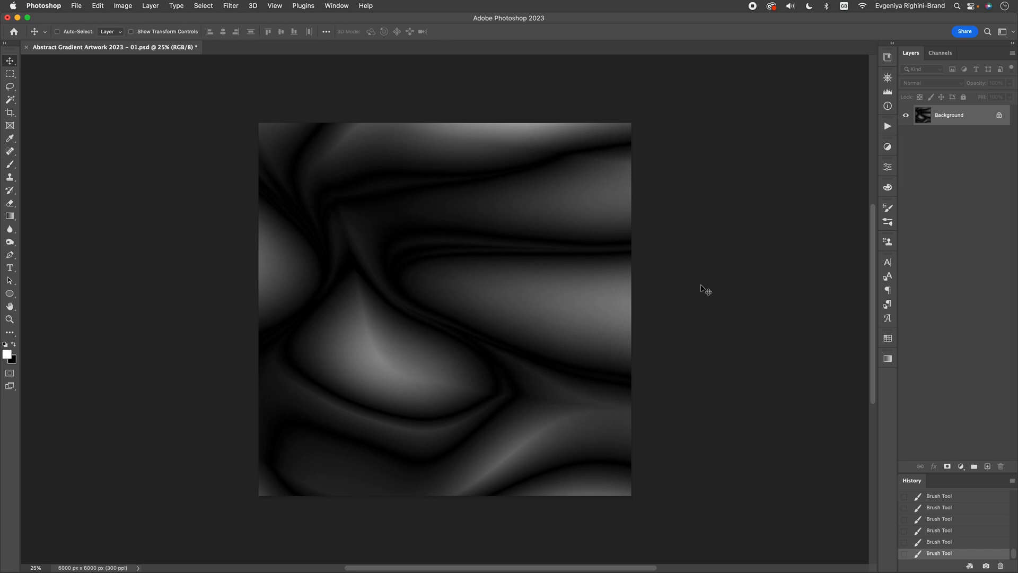
pyautogui.moveTo(723, 278)
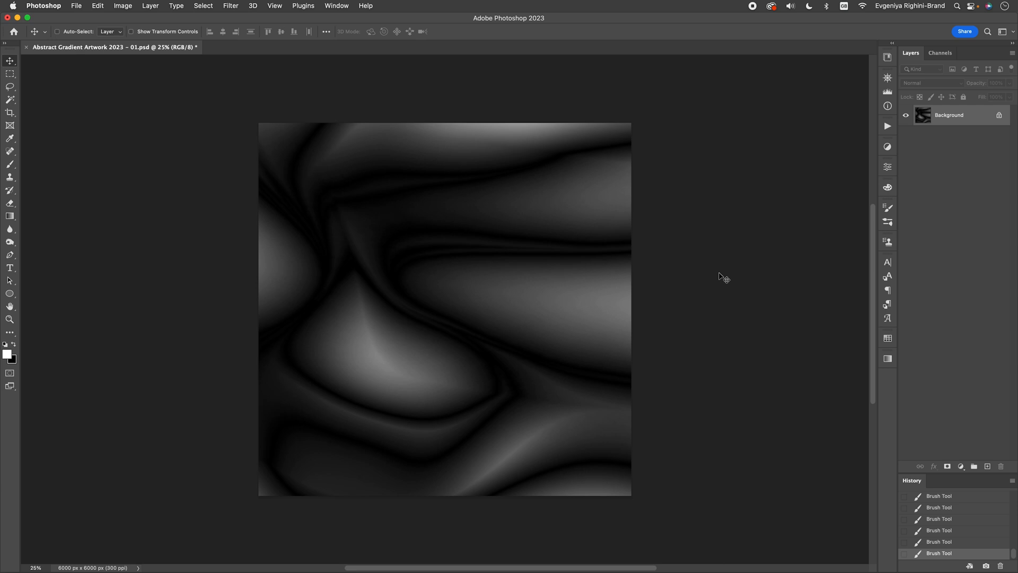
pyautogui.moveTo(358, 330)
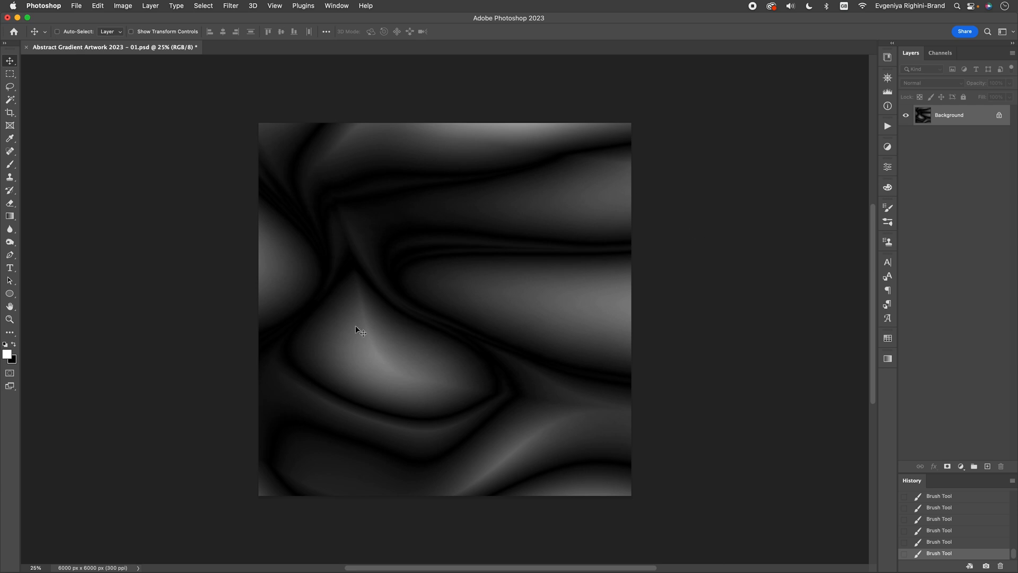
pyautogui.moveTo(842, 197)
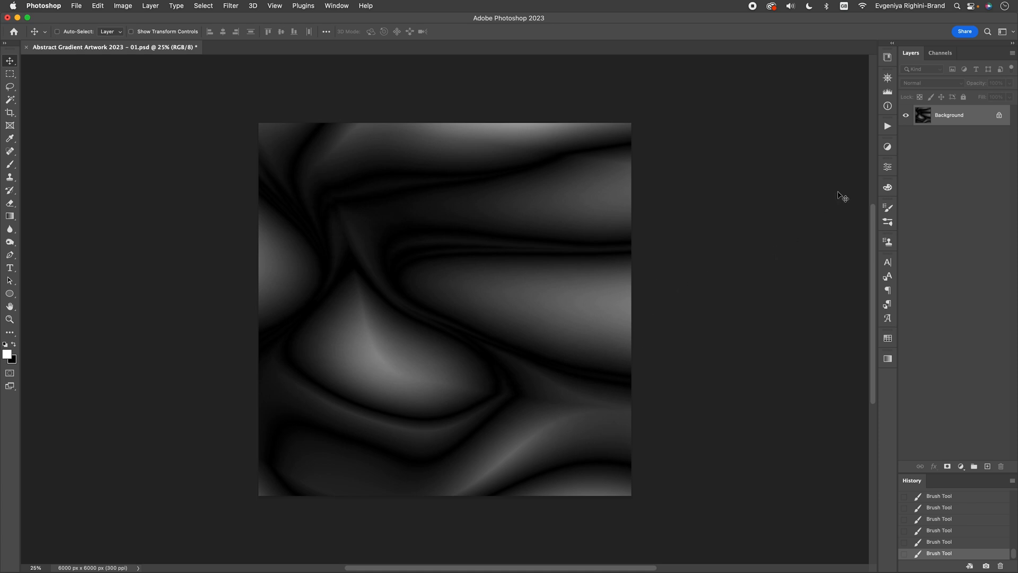
# Duplicate the pattern to Layer 1, convert it to a Smart Object, and open Liquify
pyautogui.press('cmd+j')
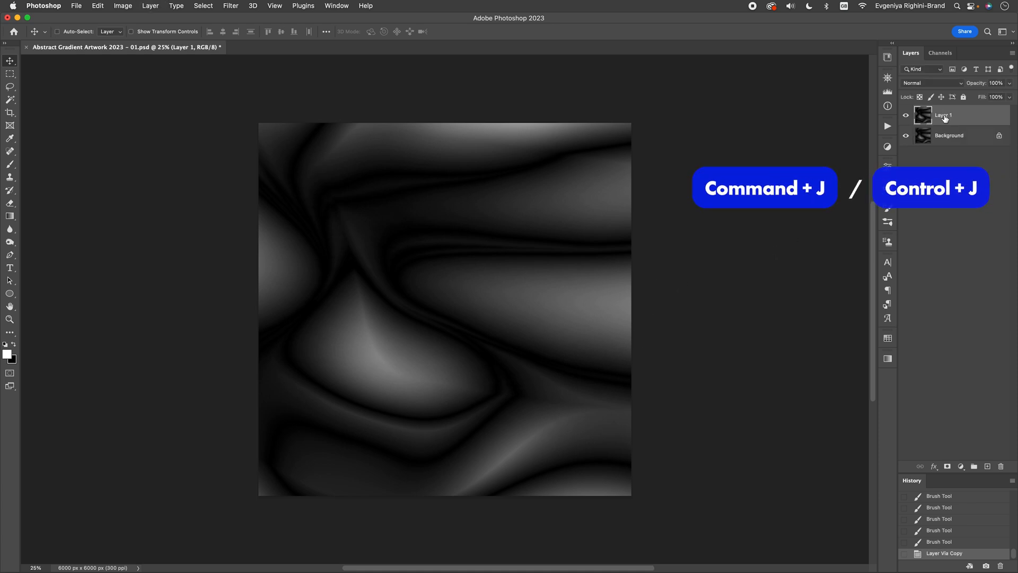
pyautogui.rightClick(945, 115)
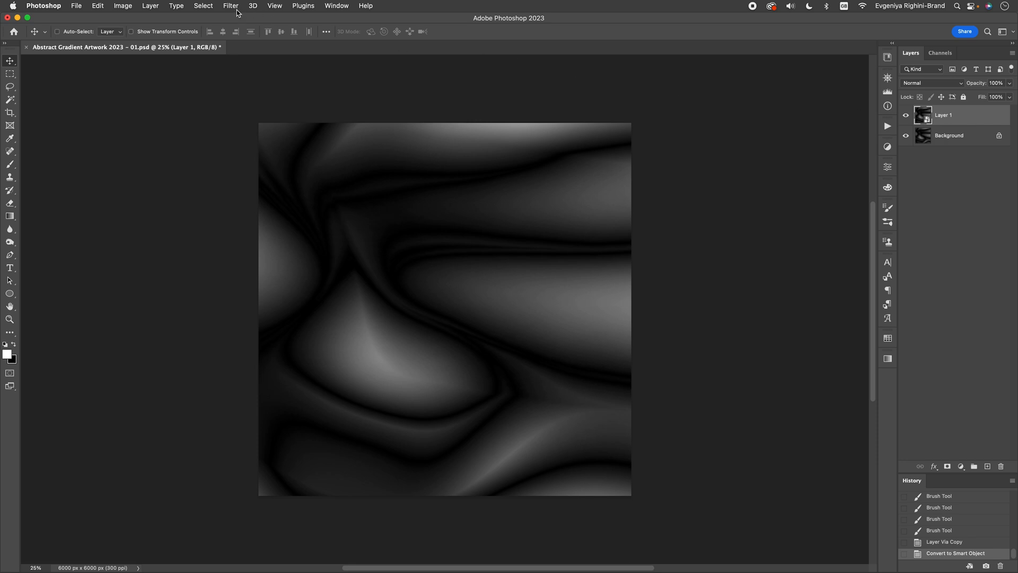
pyautogui.click(231, 6)
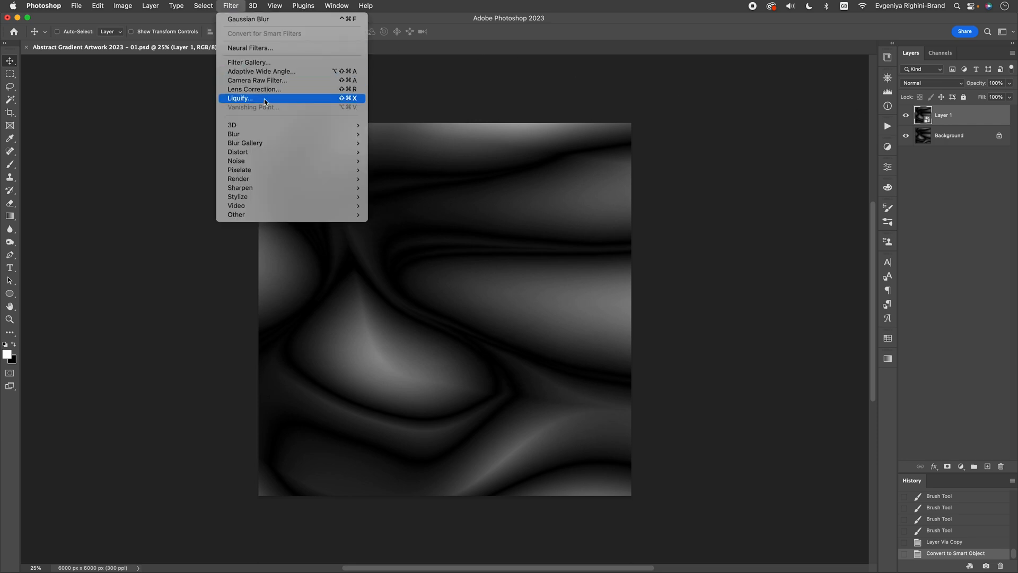
pyautogui.click(240, 98)
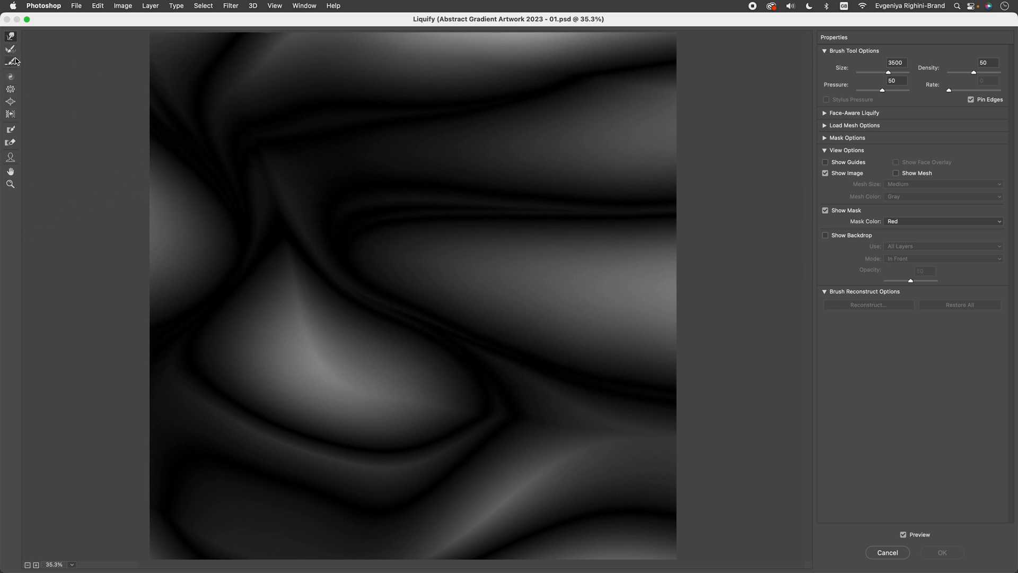
pyautogui.moveTo(10, 61)
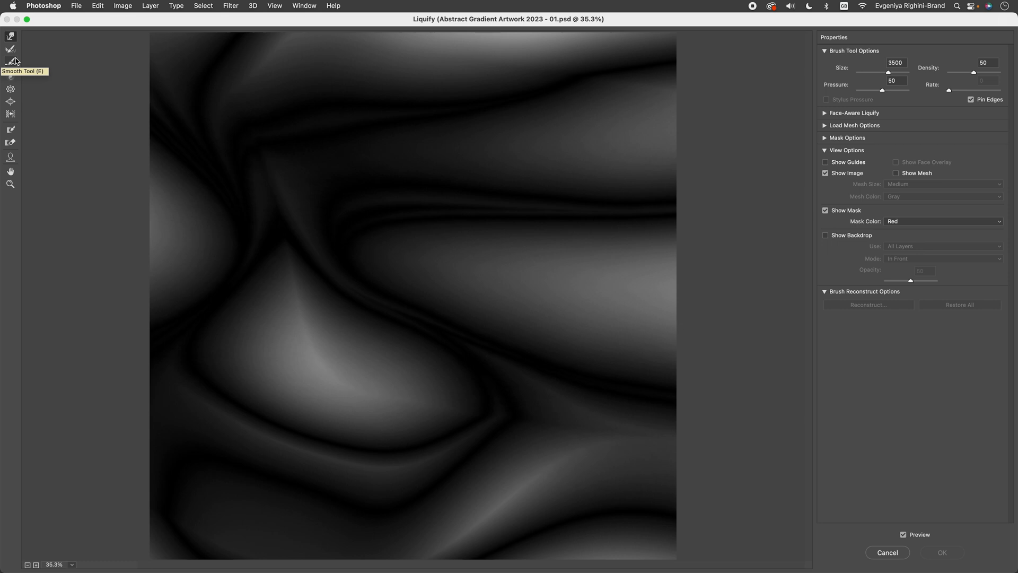
pyautogui.moveTo(11, 36)
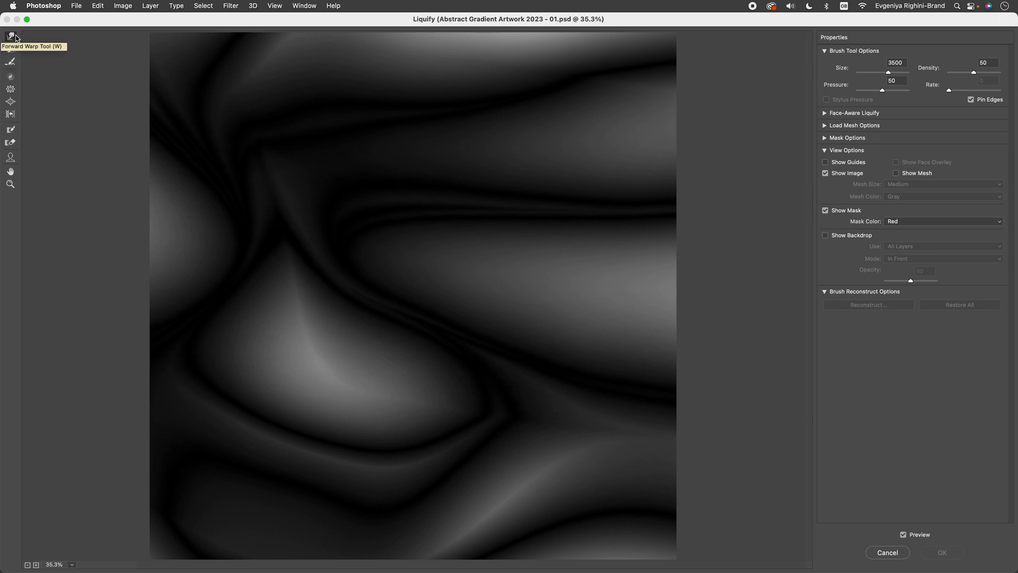
pyautogui.moveTo(541, 218)
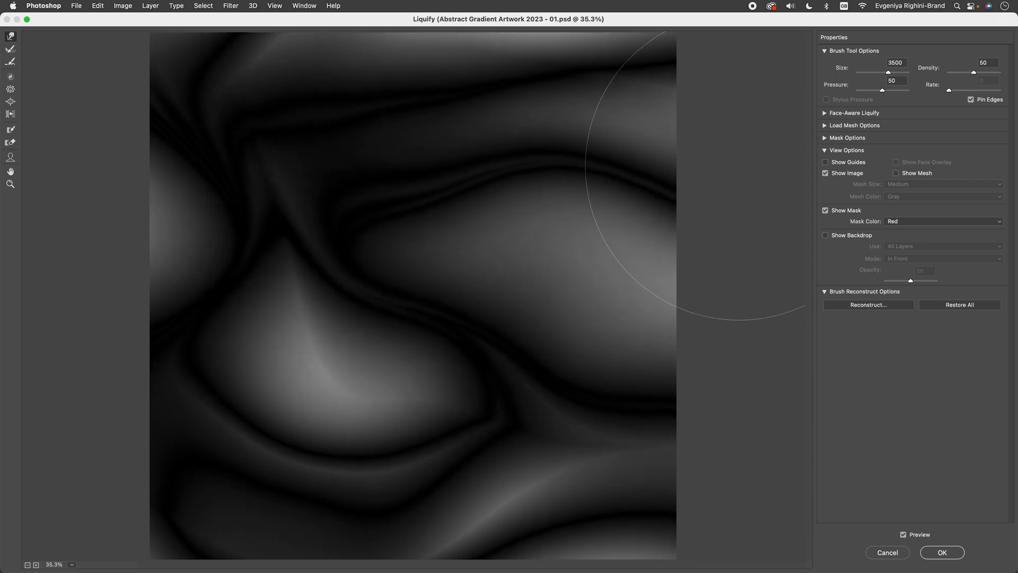
# Shrink the Liquify brush, warp the waves into swirls, and apply the filter
pyautogui.press('[')
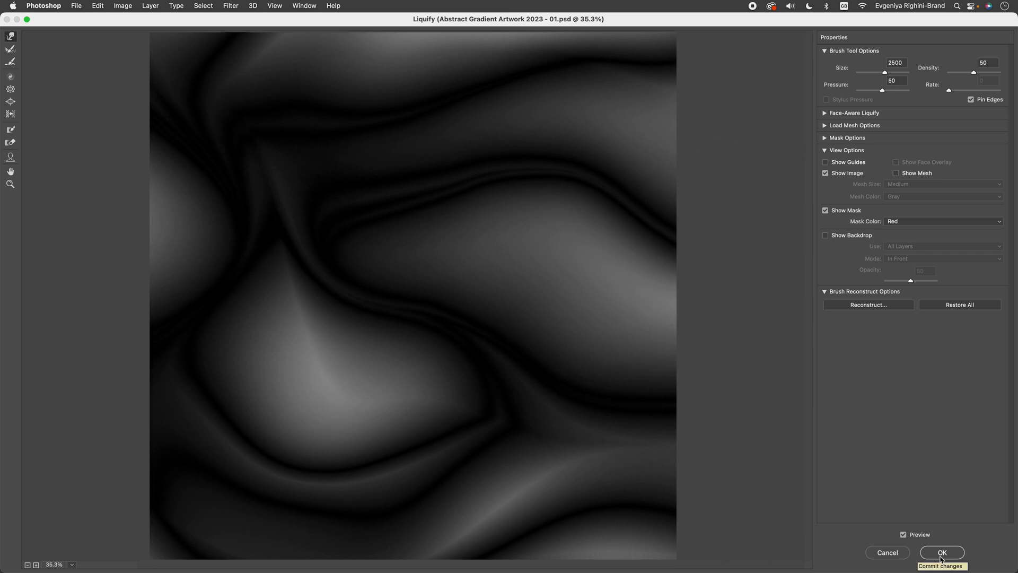
pyautogui.click(941, 551)
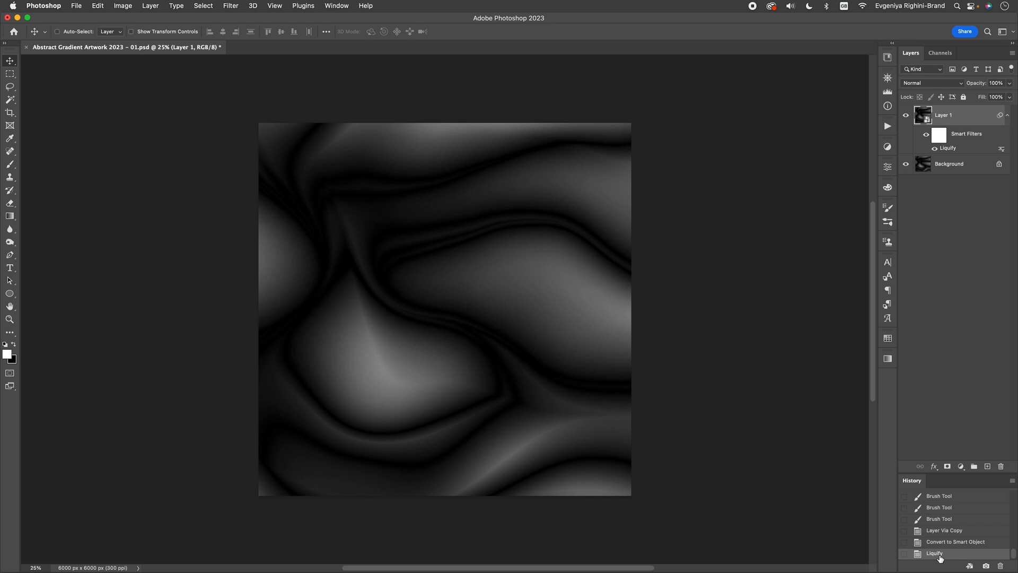
pyautogui.moveTo(590, 274)
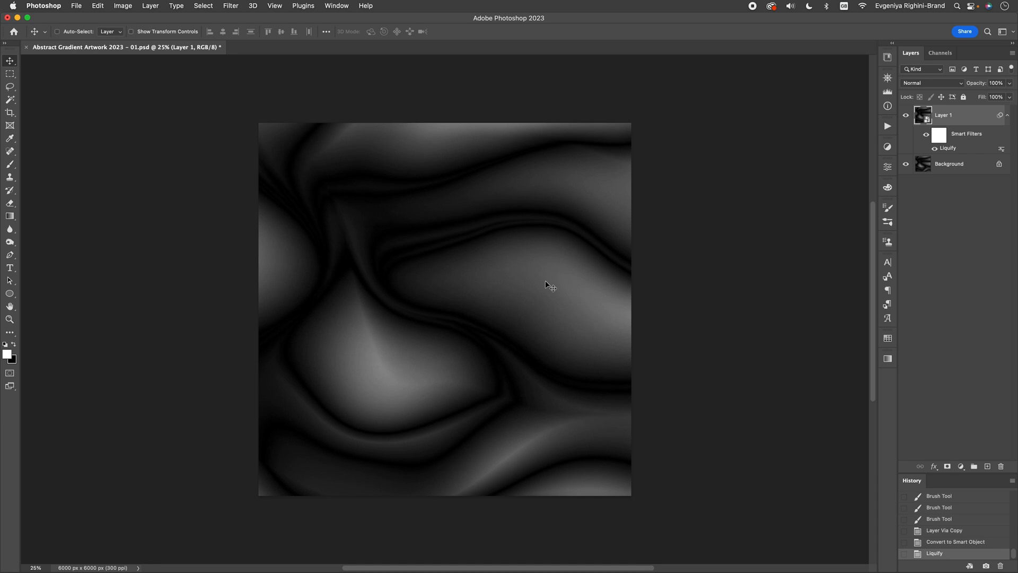
pyautogui.moveTo(452, 239)
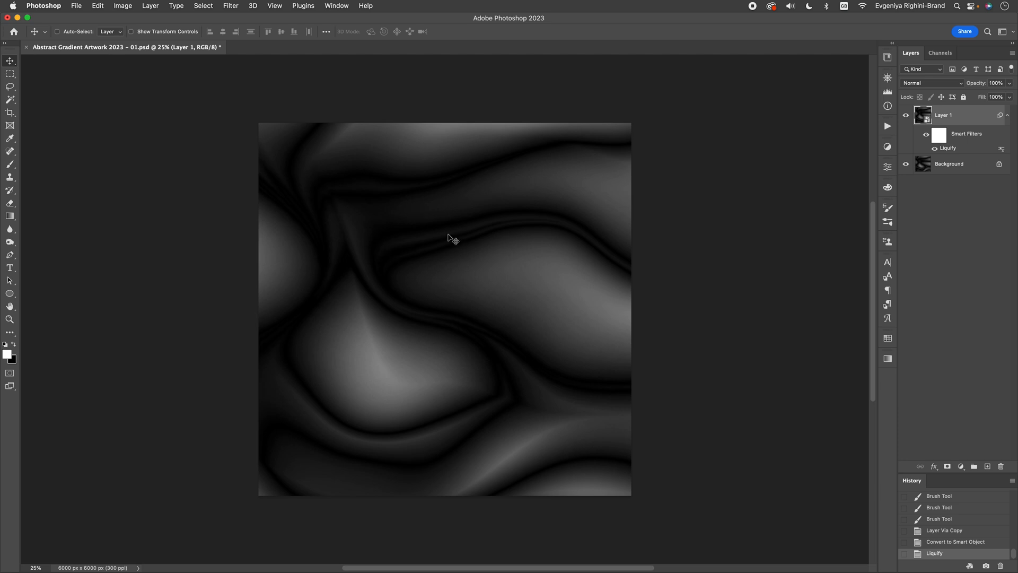
# Open the New Layer dialog proposing Layer 2 above the liquified layer
pyautogui.press('cmd+shift+n')
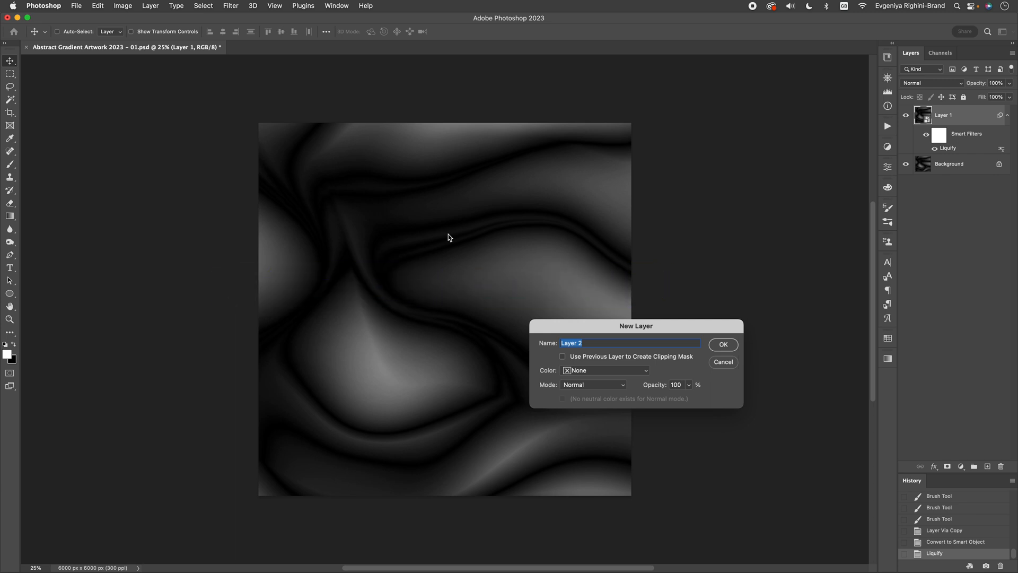
# Create 50% gray Overlay-mode Layer 2, duplicate it, and reselect the original Layer 2
pyautogui.click(592, 384)
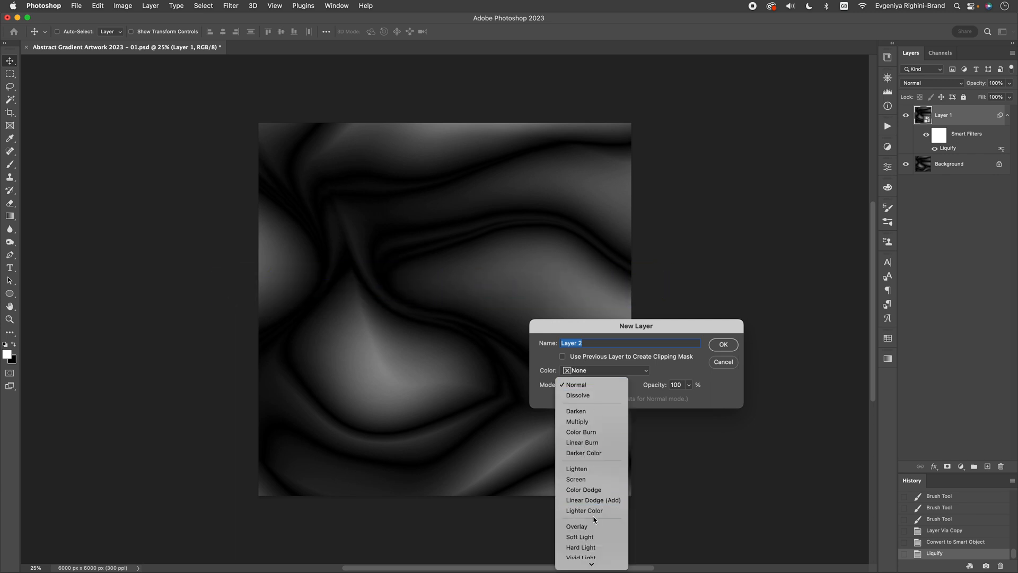
pyautogui.click(575, 526)
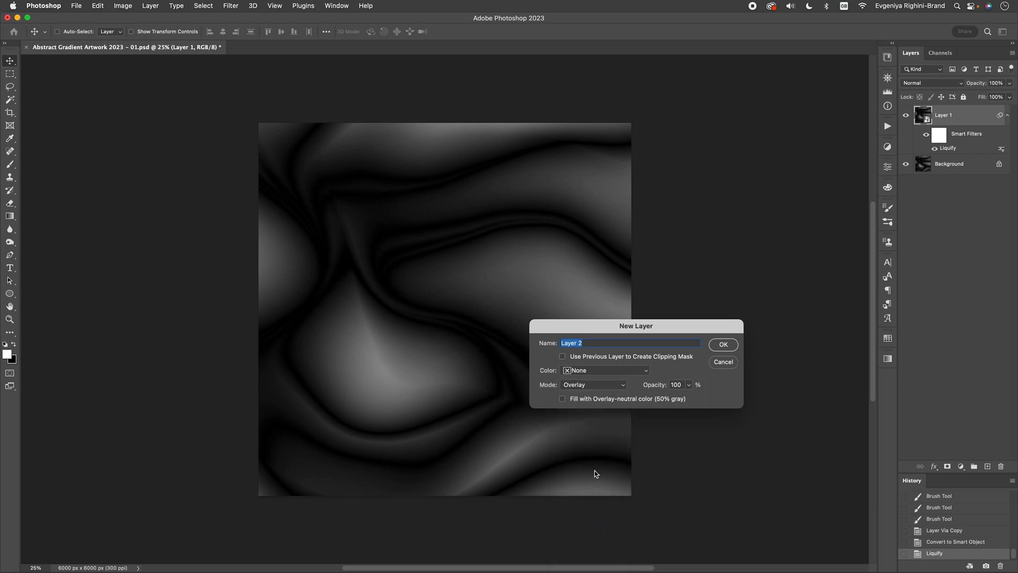
pyautogui.click(561, 398)
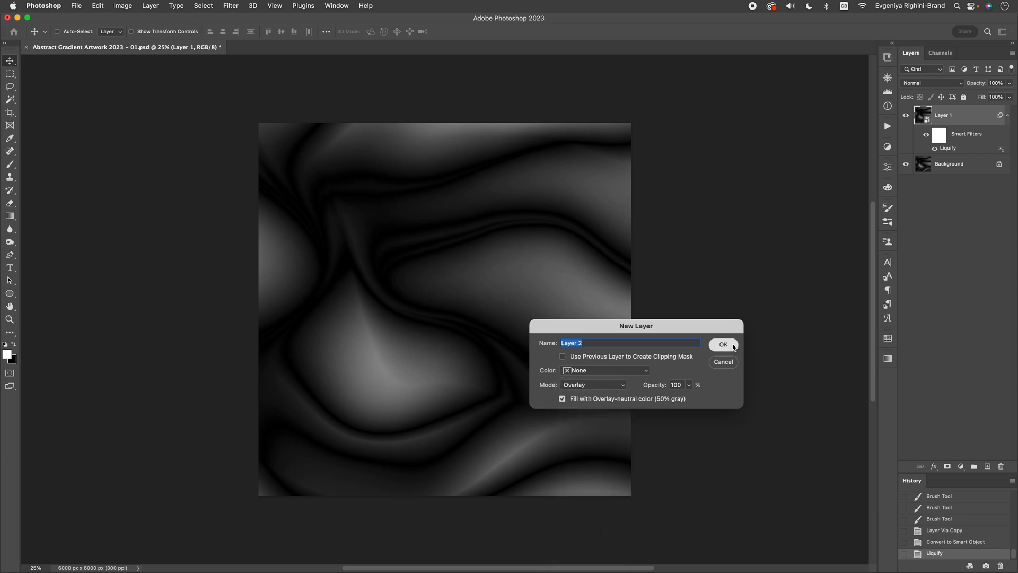
pyautogui.click(722, 344)
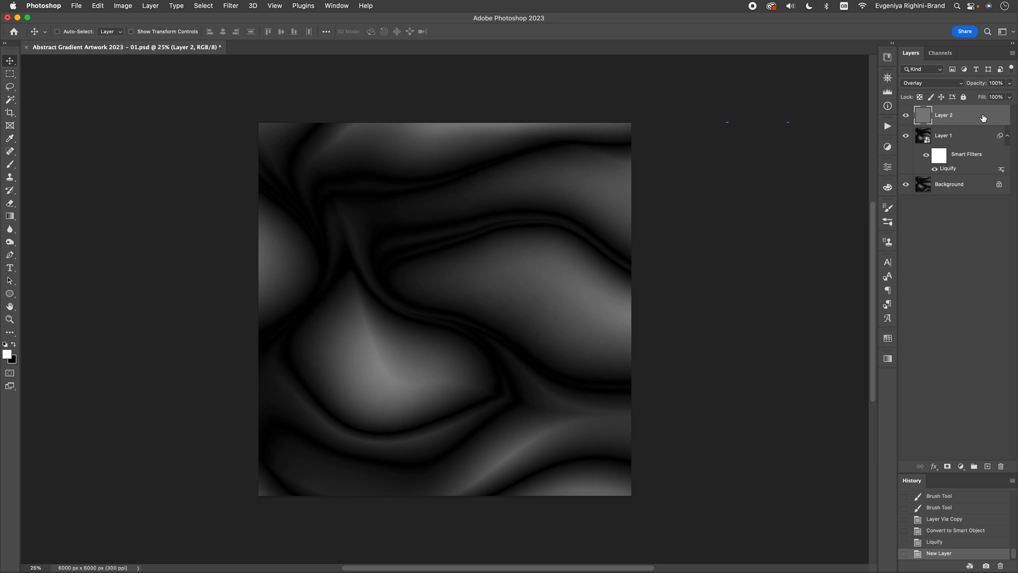
pyautogui.press('cmd+j')
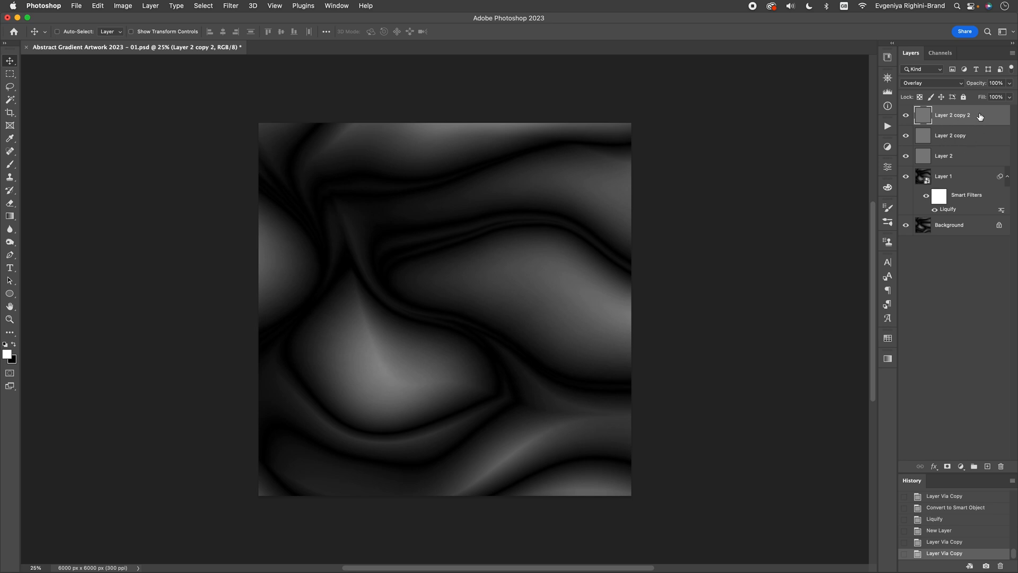
pyautogui.click(943, 156)
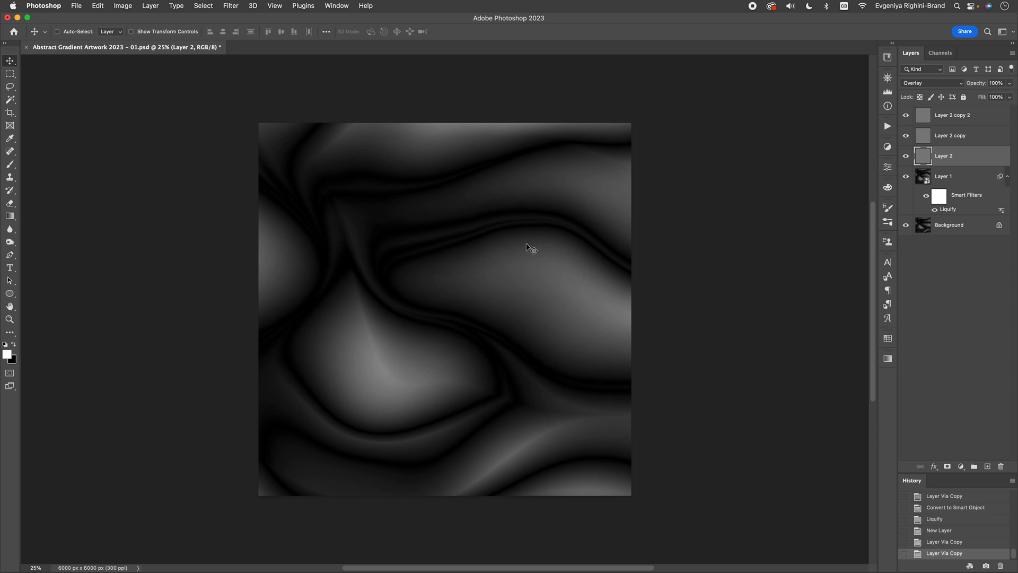
pyautogui.moveTo(96, 223)
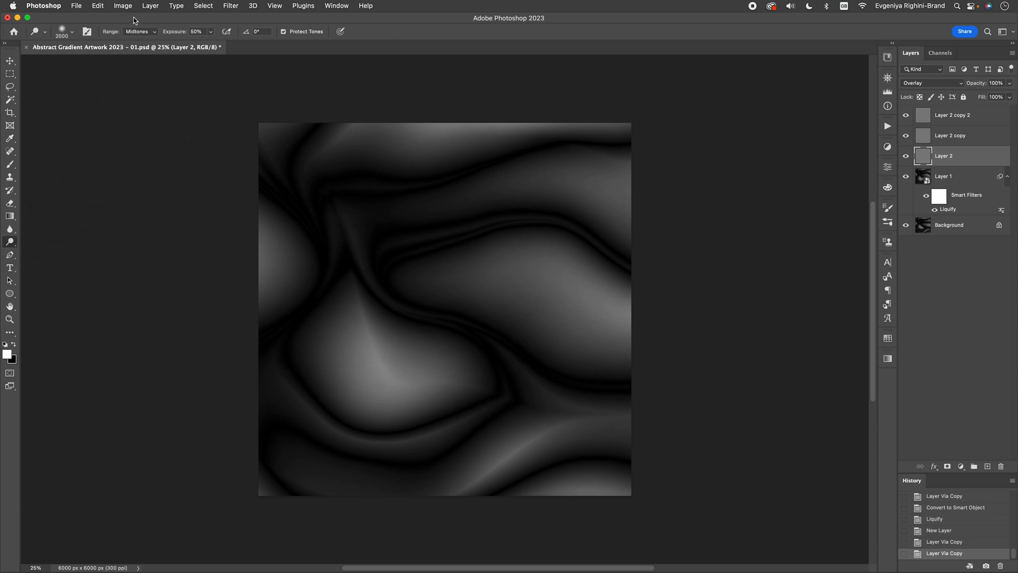
pyautogui.moveTo(330, 28)
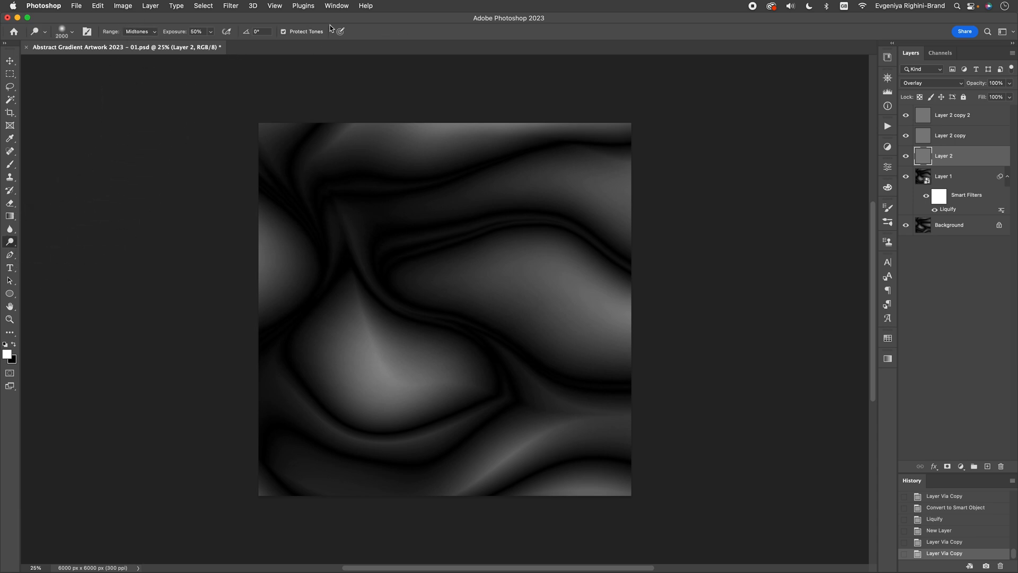
pyautogui.moveTo(320, 48)
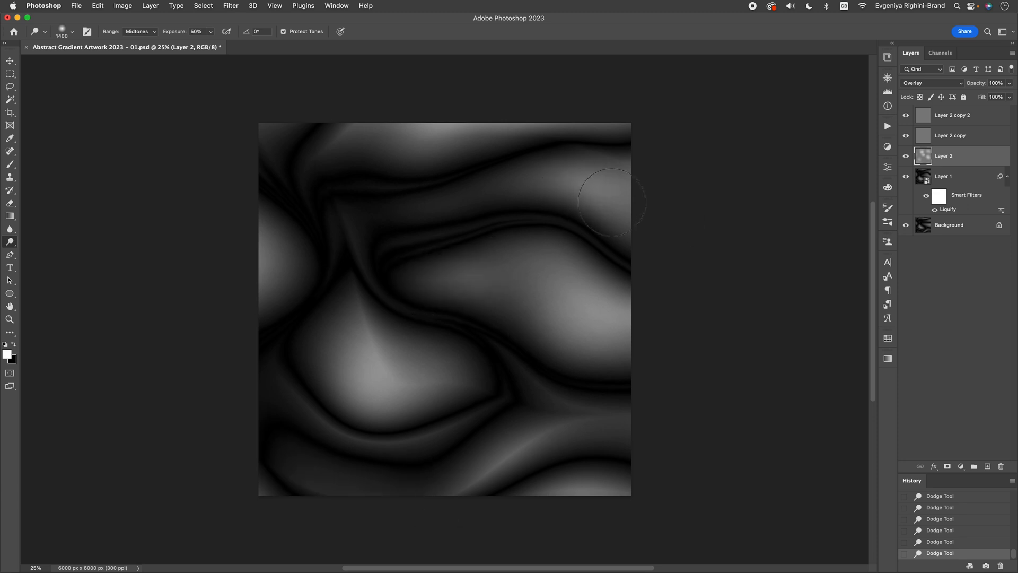
pyautogui.moveTo(641, 229)
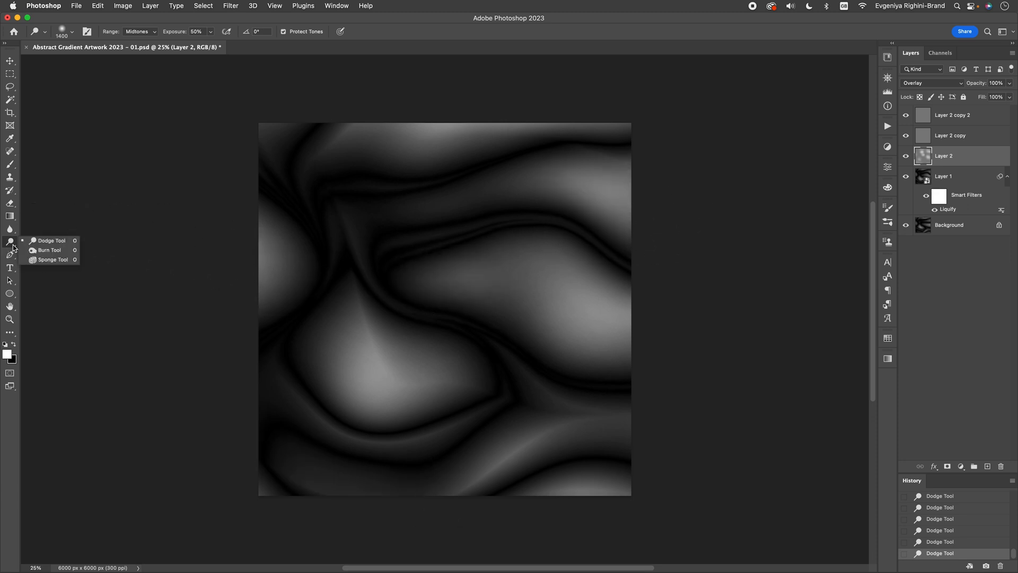
# Switch from dodging highlights to the Burn Tool to darken Layer 2's waves
pyautogui.click(49, 249)
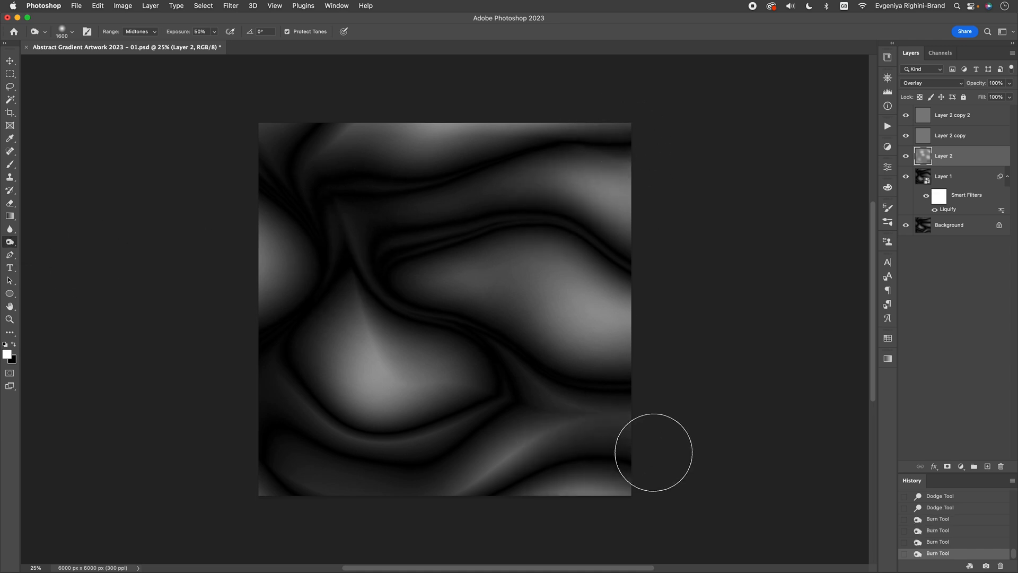
pyautogui.moveTo(909, 166)
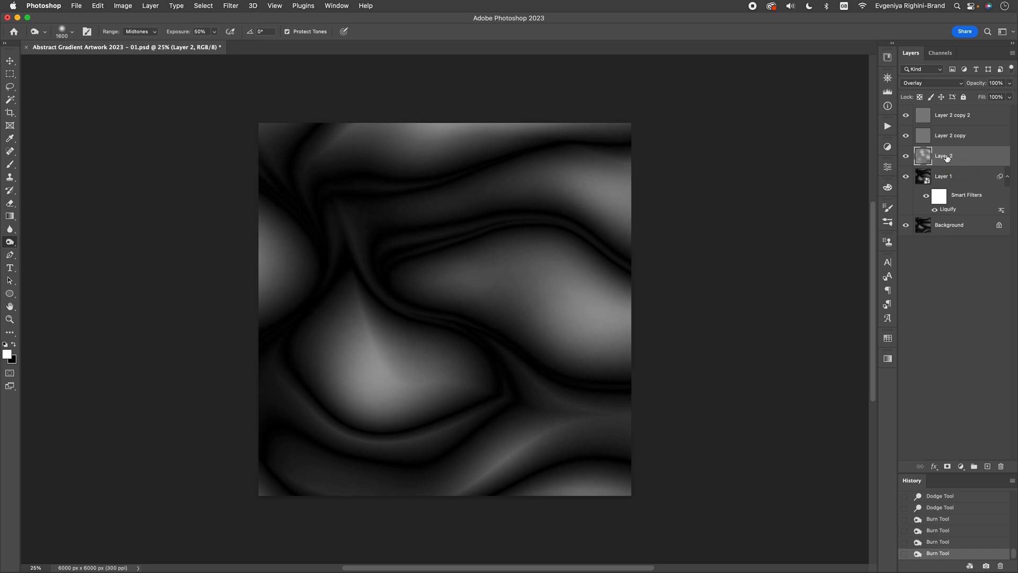
# Dodge Layer 2 copy and Layer 2 copy 2 to brighten the wave highlights, toggling visibility to compare
pyautogui.click(949, 135)
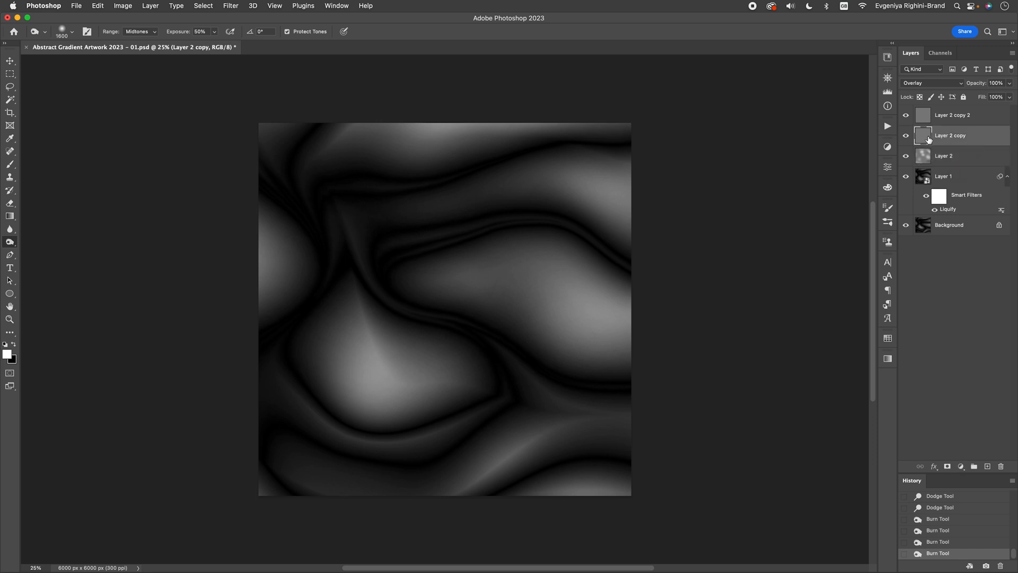
pyautogui.click(624, 344)
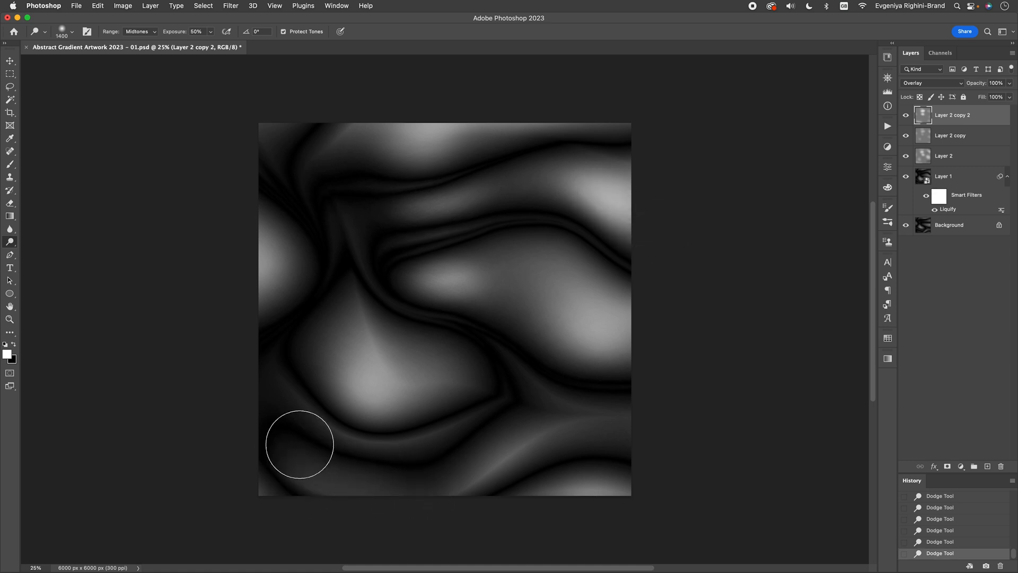
pyautogui.moveTo(866, 260)
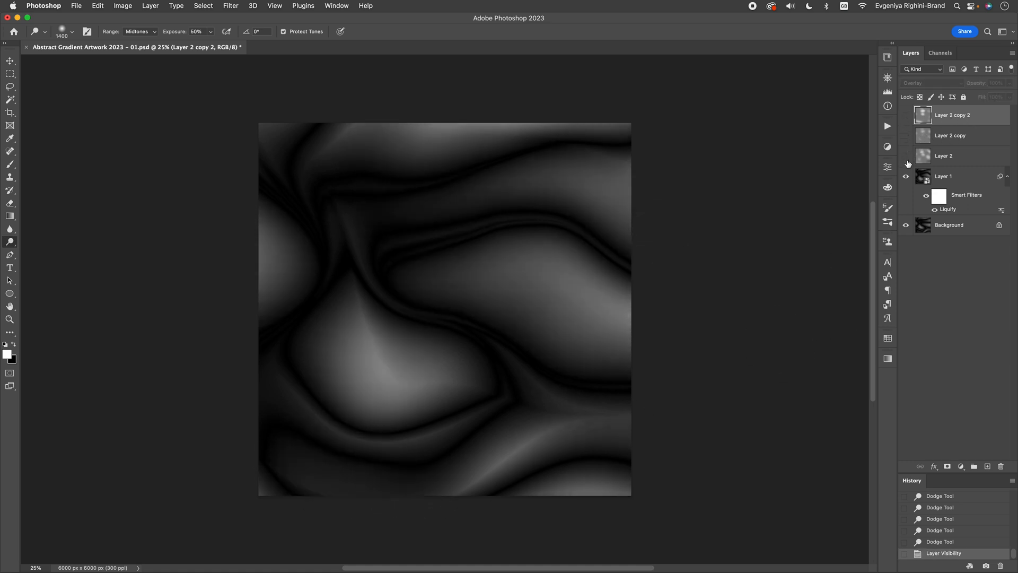
pyautogui.click(906, 115)
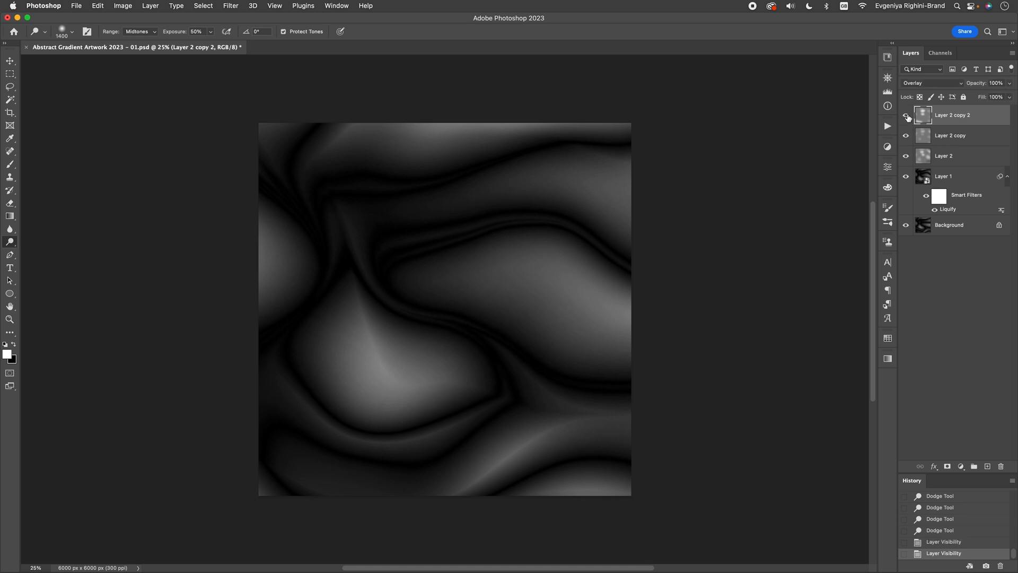
pyautogui.click(906, 115)
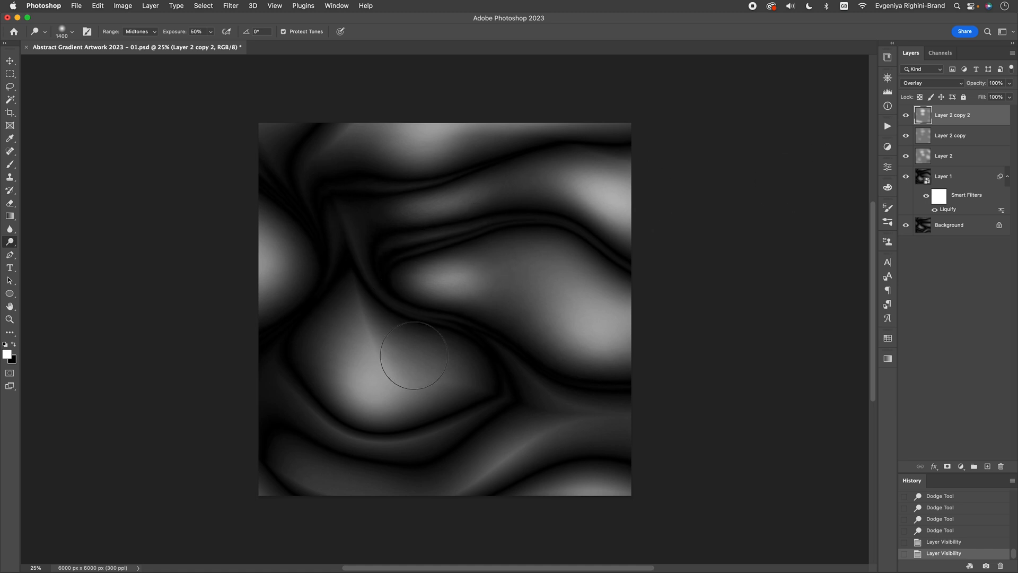
pyautogui.click(9, 61)
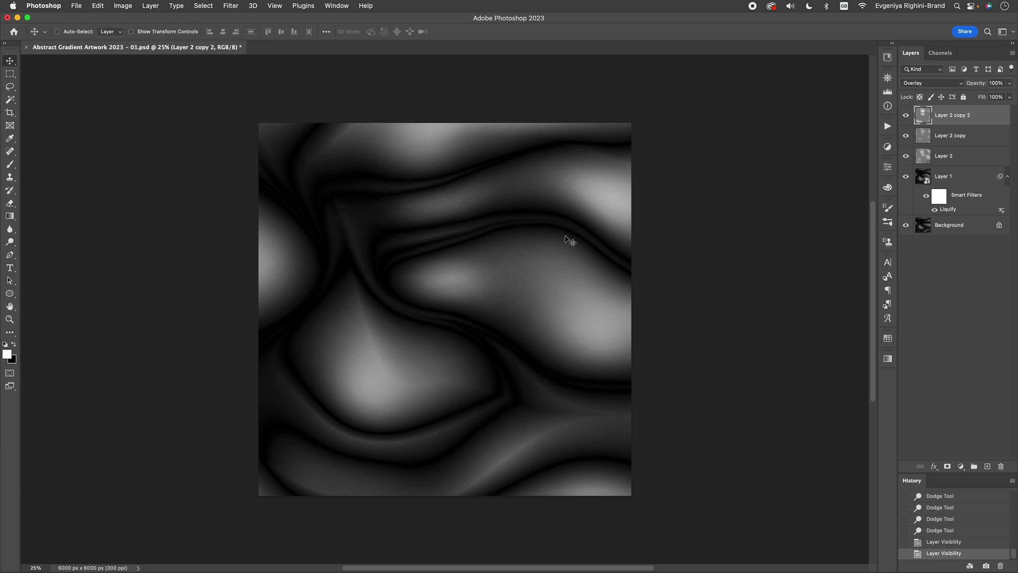
# Add a Curves 1 adjustment layer boosting swirl contrast, toggling it to compare before and after
pyautogui.click(960, 466)
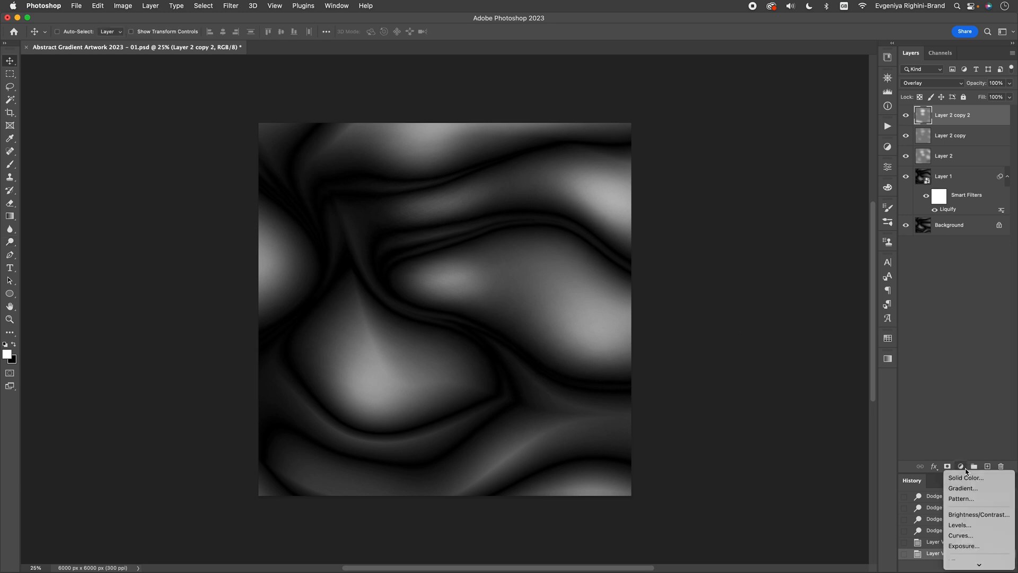
pyautogui.click(960, 535)
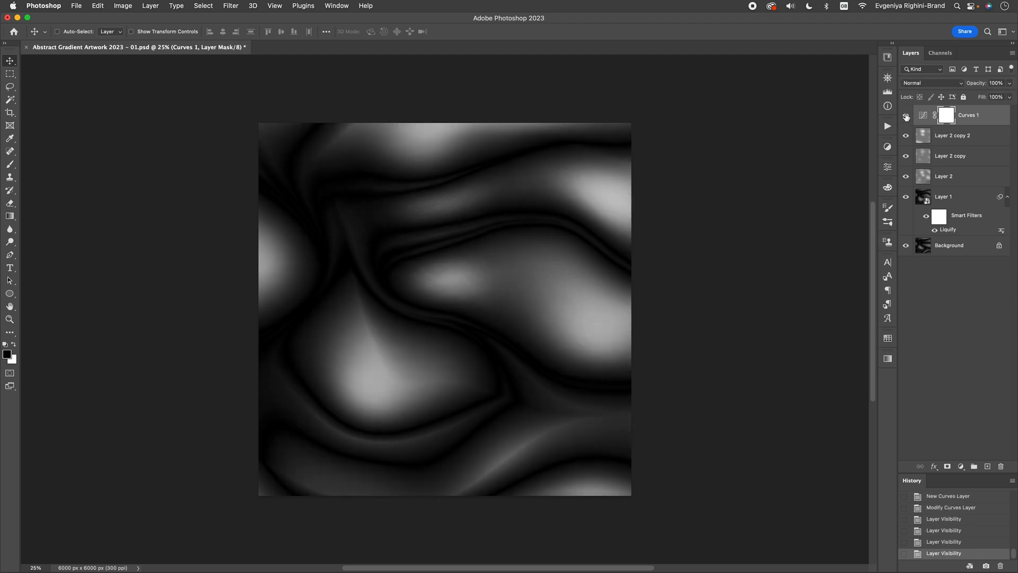
pyautogui.click(906, 115)
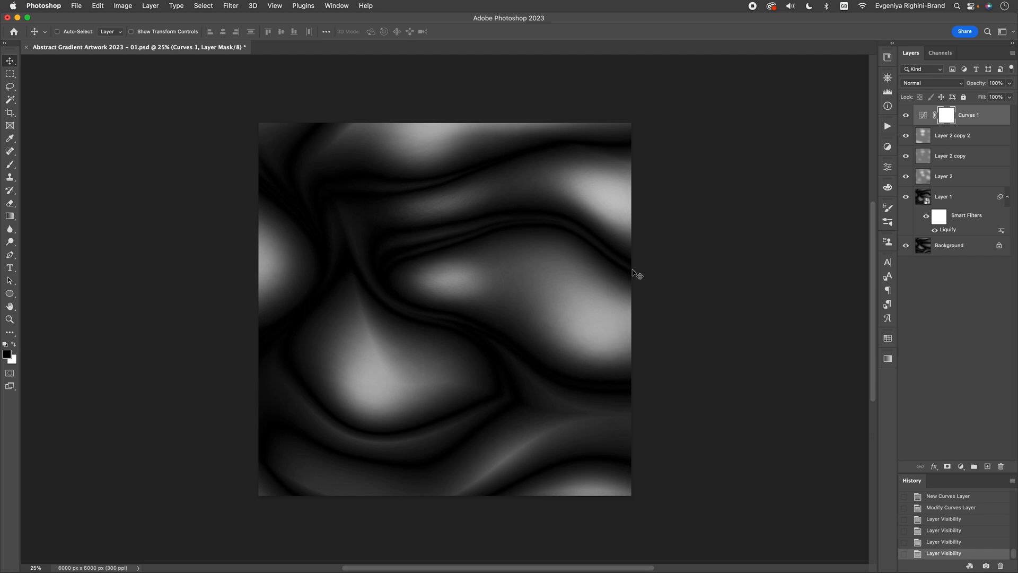
pyautogui.click(961, 466)
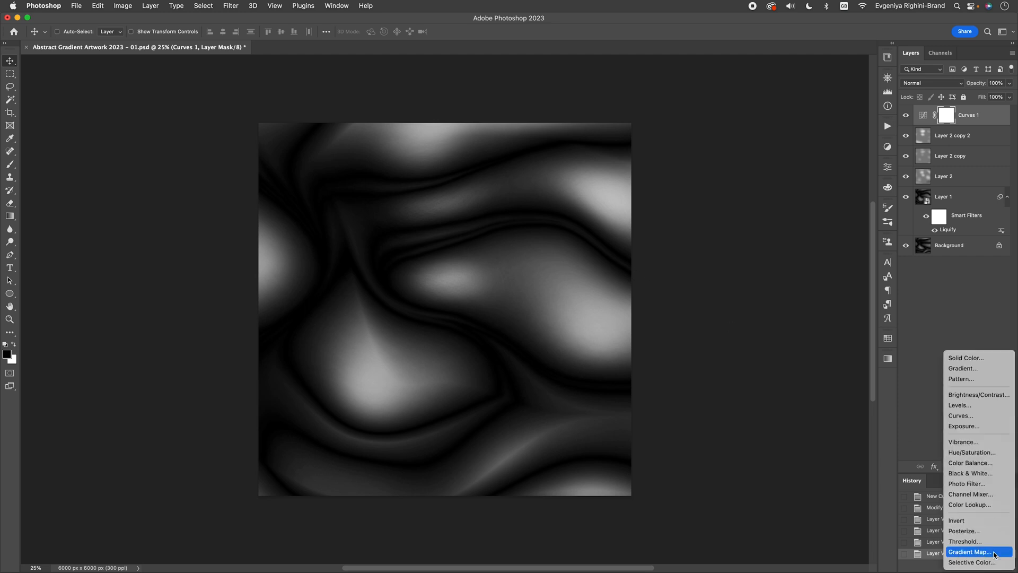
# Add a Gradient Map adjustment layer using the blue-to-pink preset gradient
pyautogui.click(969, 551)
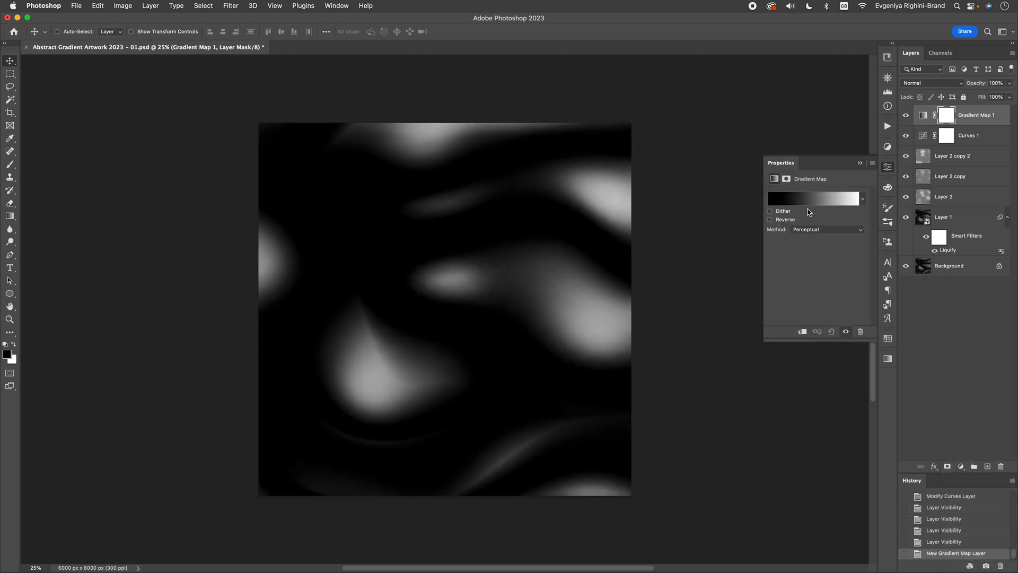
pyautogui.click(812, 198)
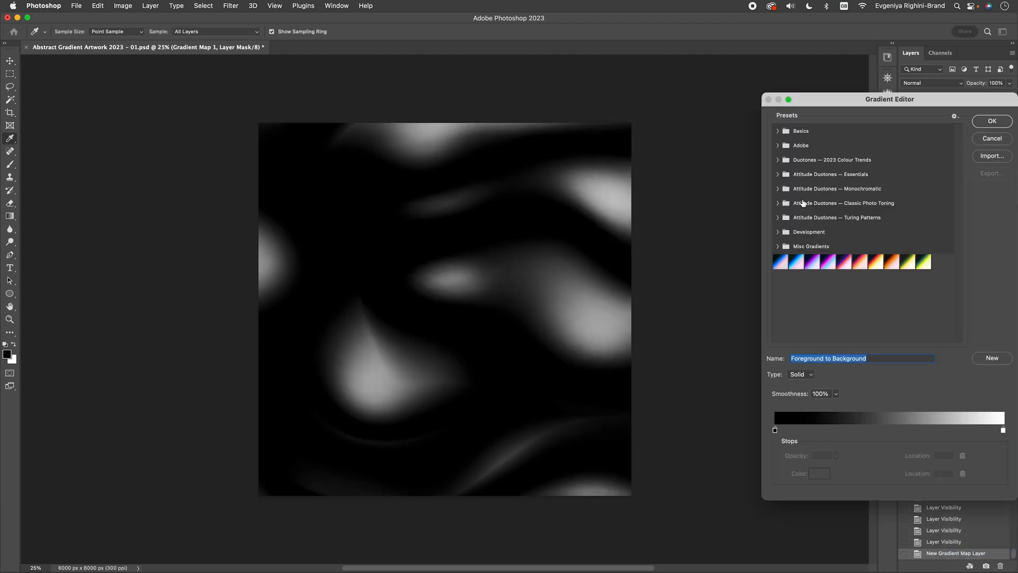
pyautogui.click(780, 261)
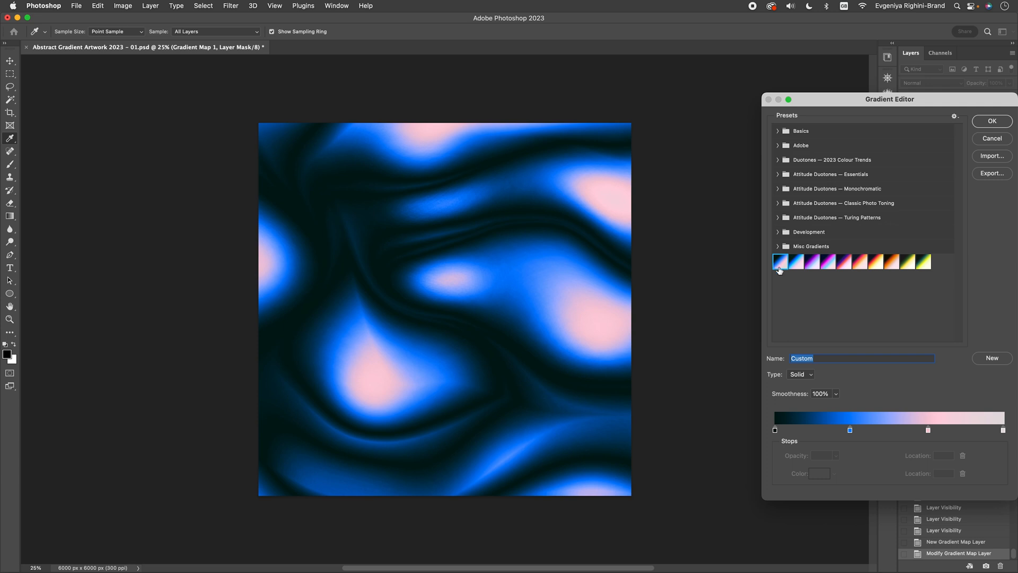
pyautogui.moveTo(784, 262)
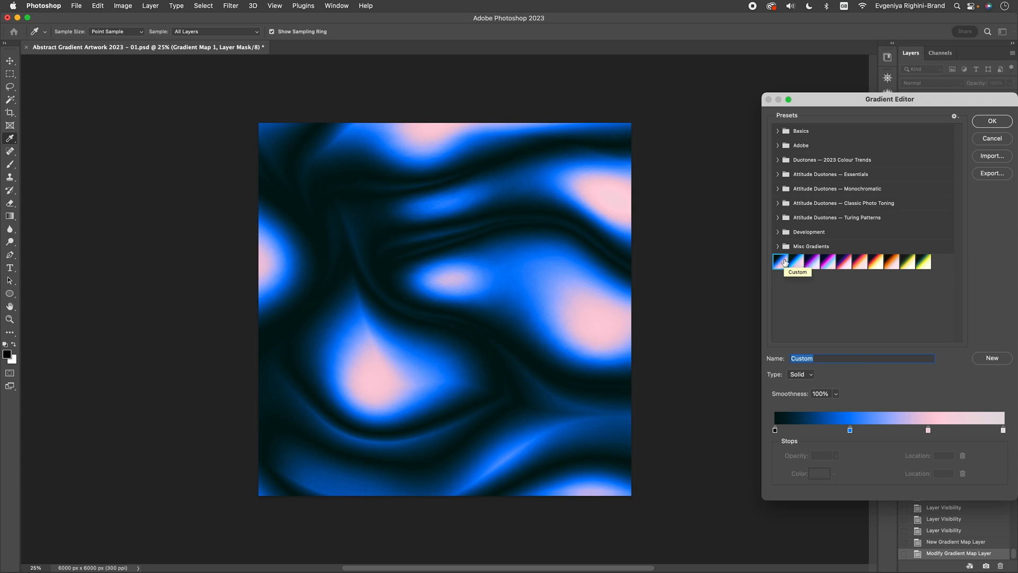
pyautogui.moveTo(899, 284)
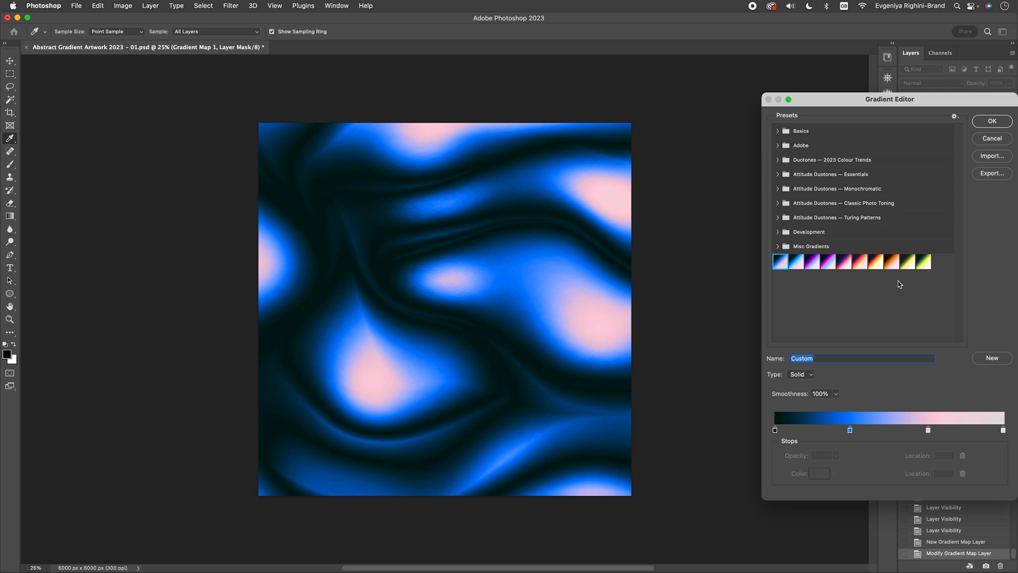
pyautogui.moveTo(896, 450)
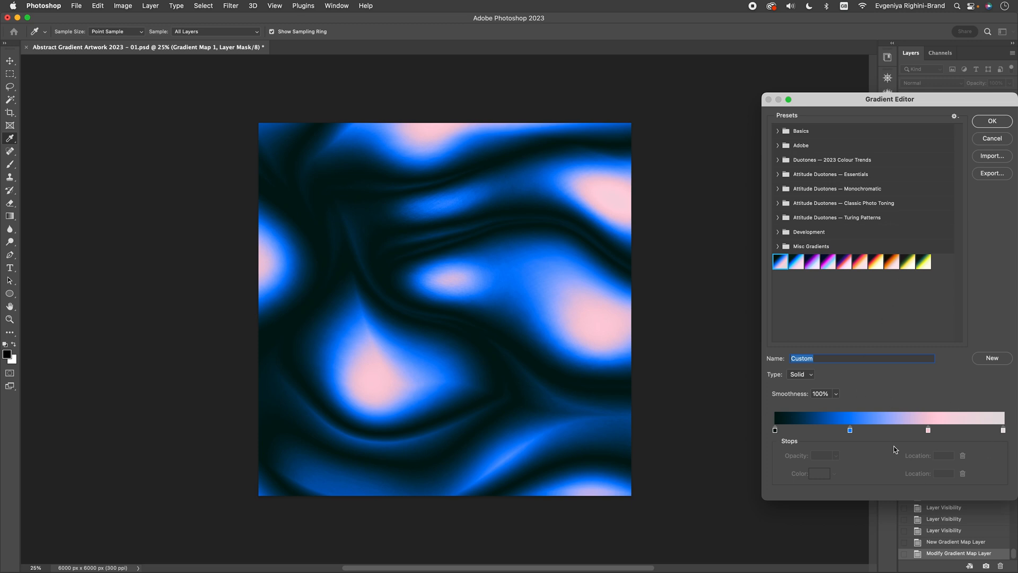
pyautogui.moveTo(990, 438)
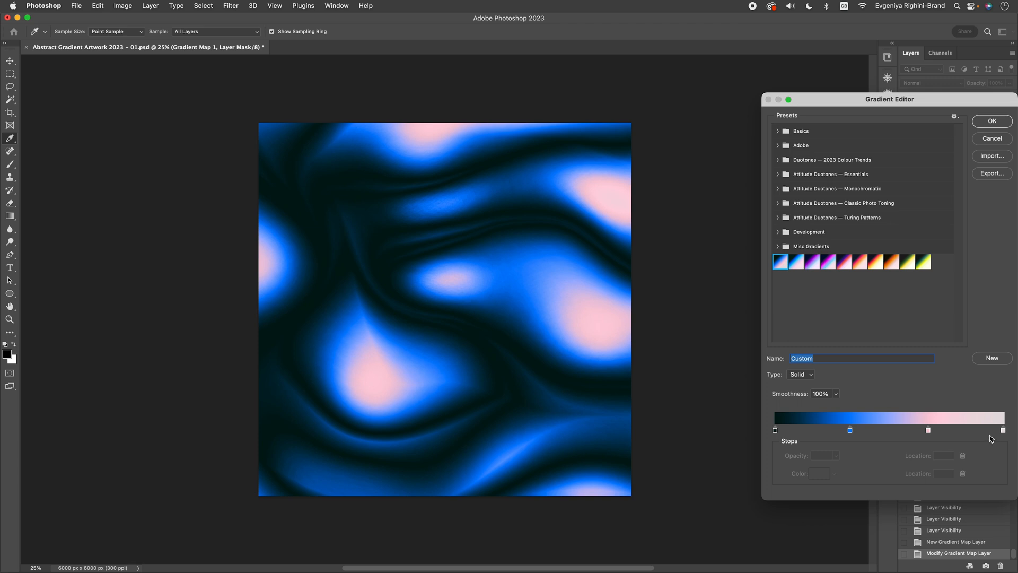
pyautogui.moveTo(957, 417)
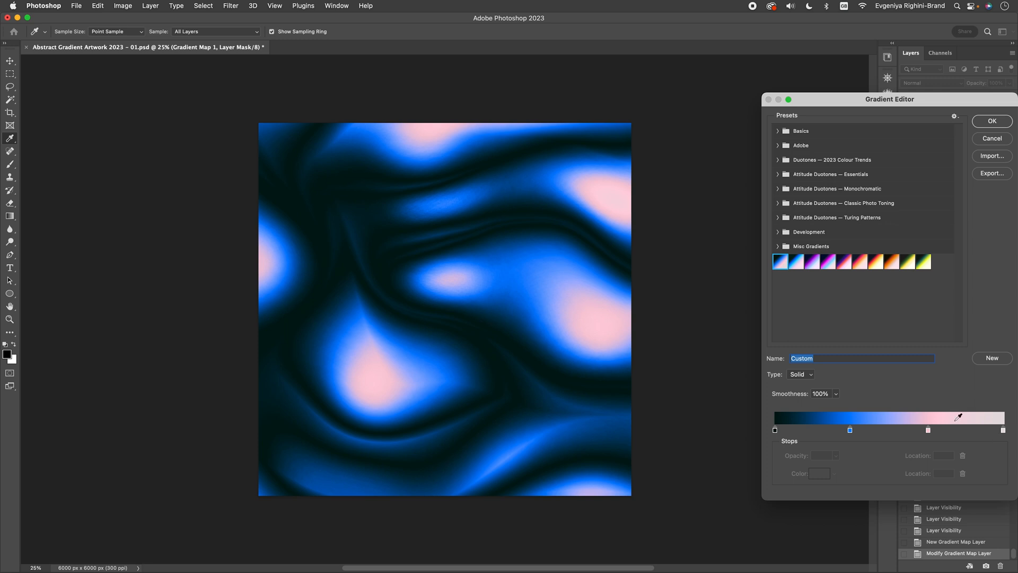
# Reposition the black, blue and pink colour stops and their midpoint, then confirm the gradient
pyautogui.click(774, 430)
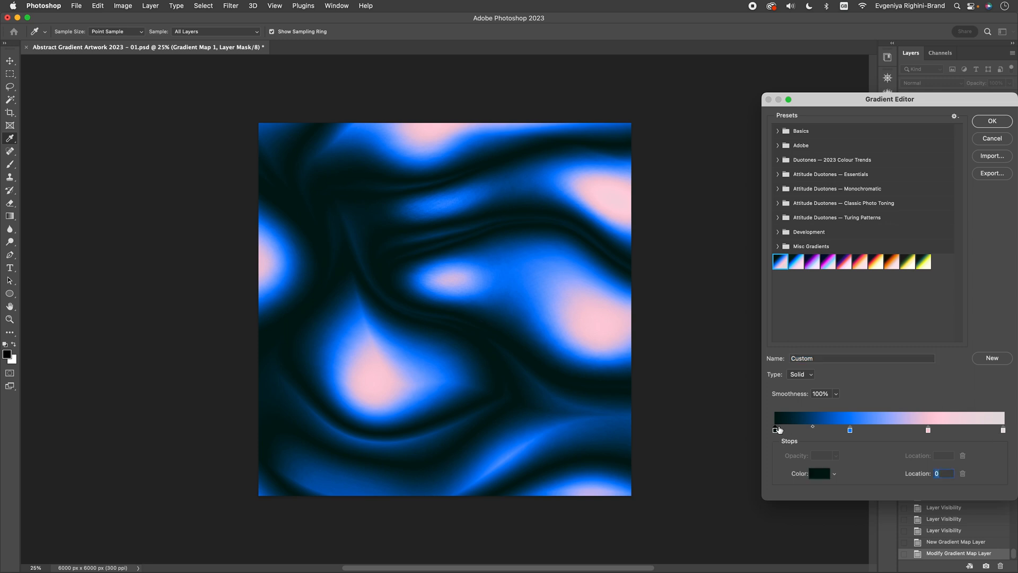
pyautogui.moveTo(886, 430)
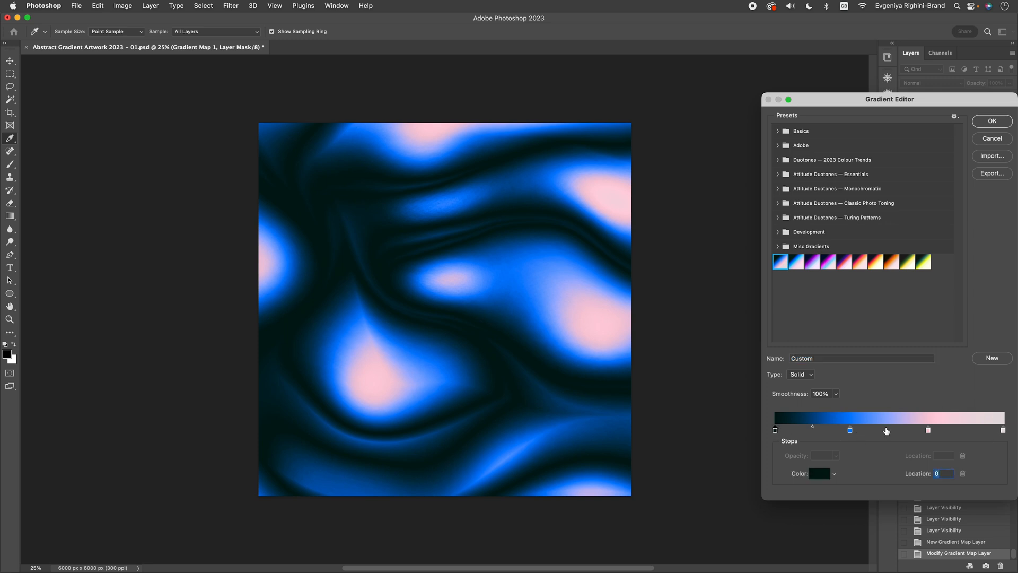
pyautogui.moveTo(894, 431)
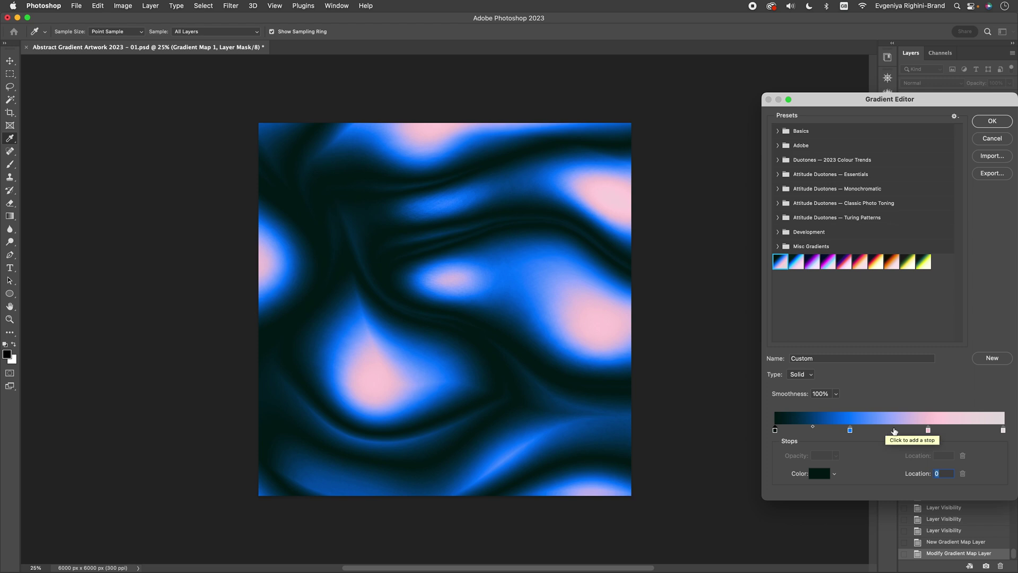
pyautogui.moveTo(1008, 433)
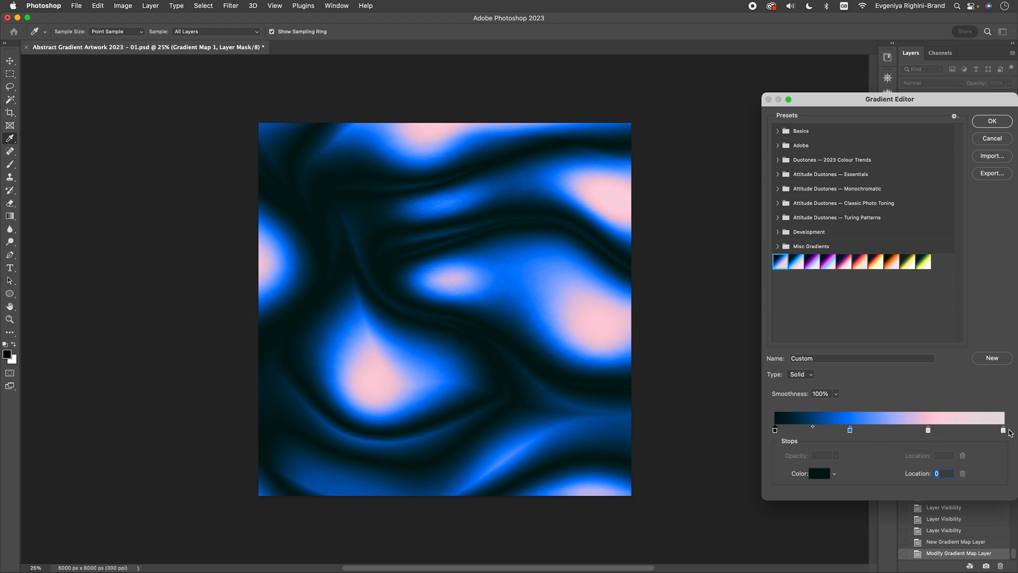
pyautogui.moveTo(852, 398)
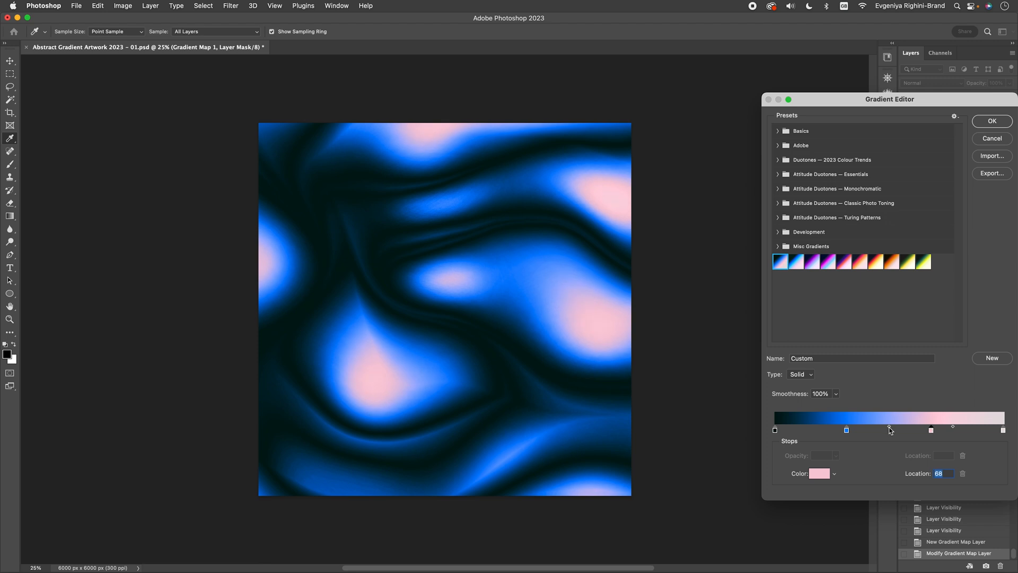
pyautogui.click(775, 430)
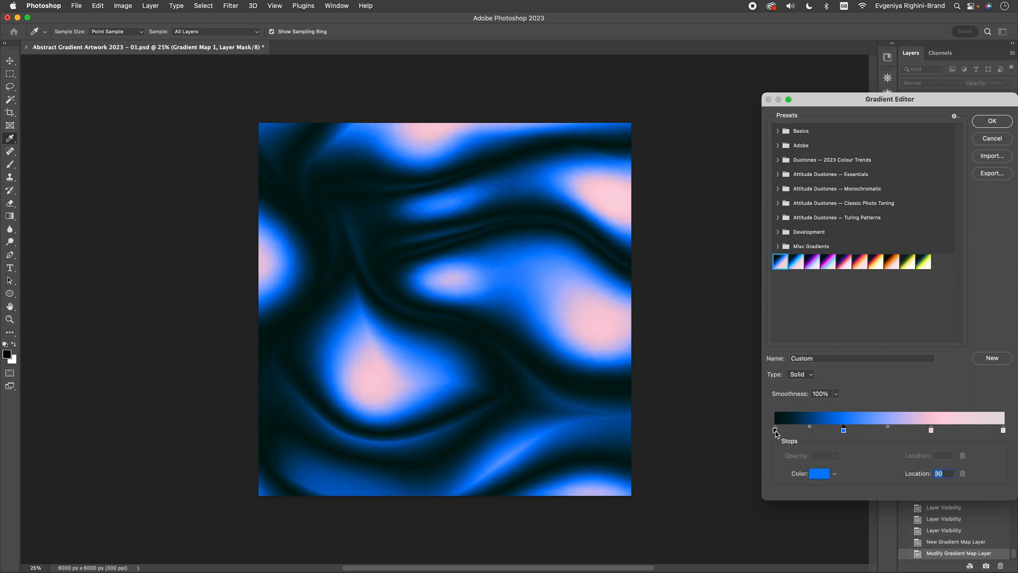
pyautogui.click(943, 430)
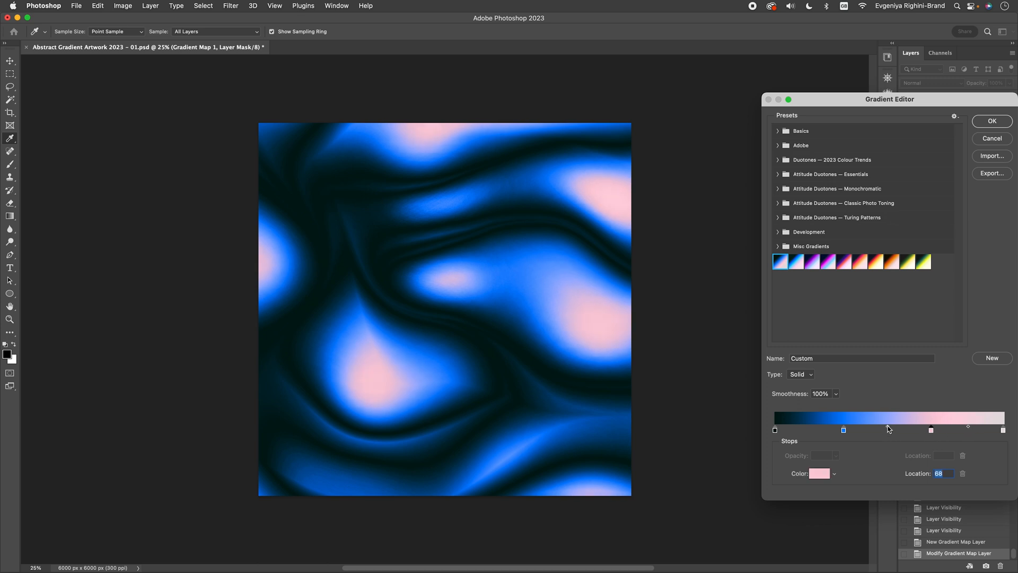
pyautogui.click(839, 430)
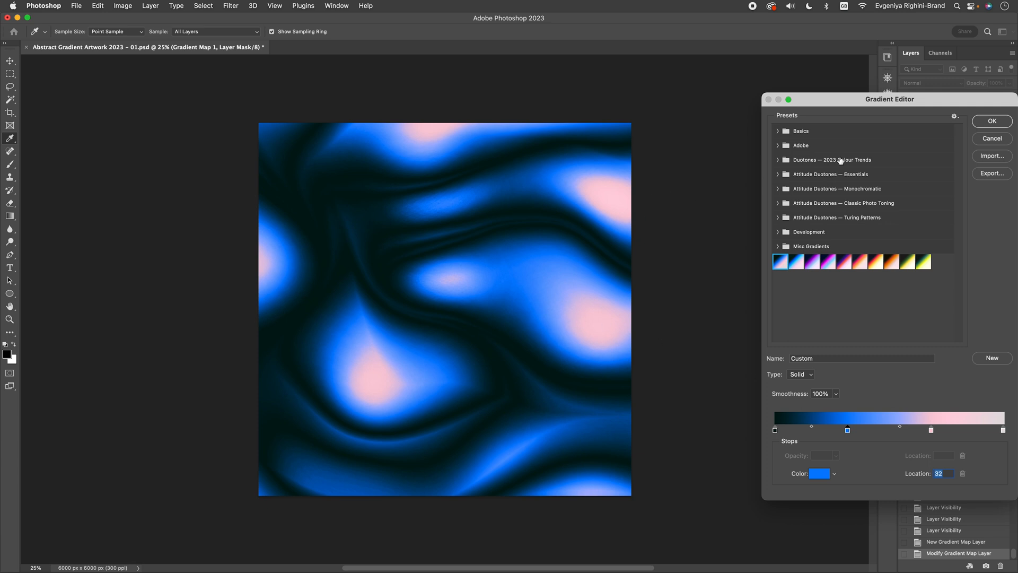
pyautogui.click(991, 121)
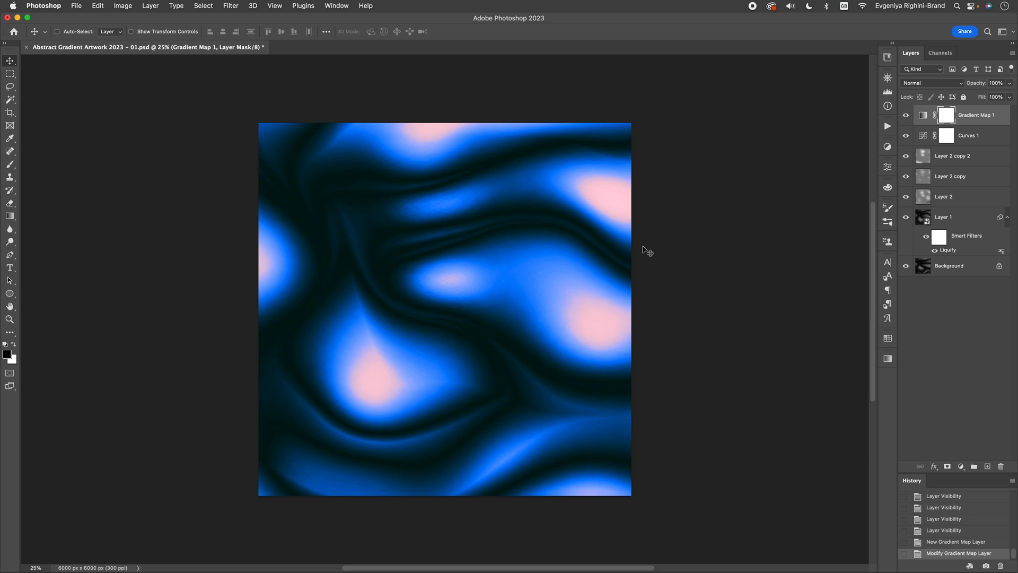
pyautogui.moveTo(542, 260)
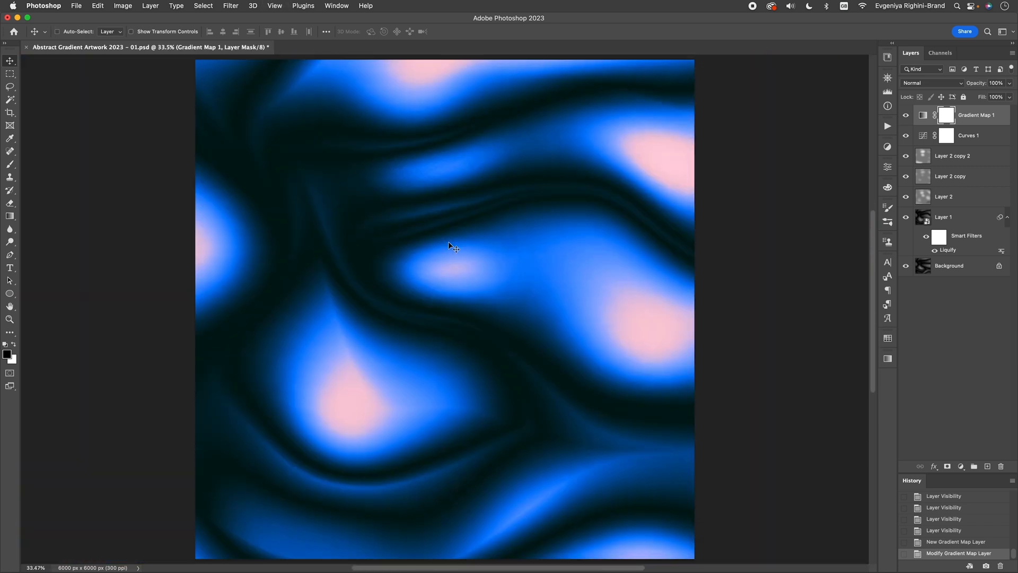
pyautogui.moveTo(607, 283)
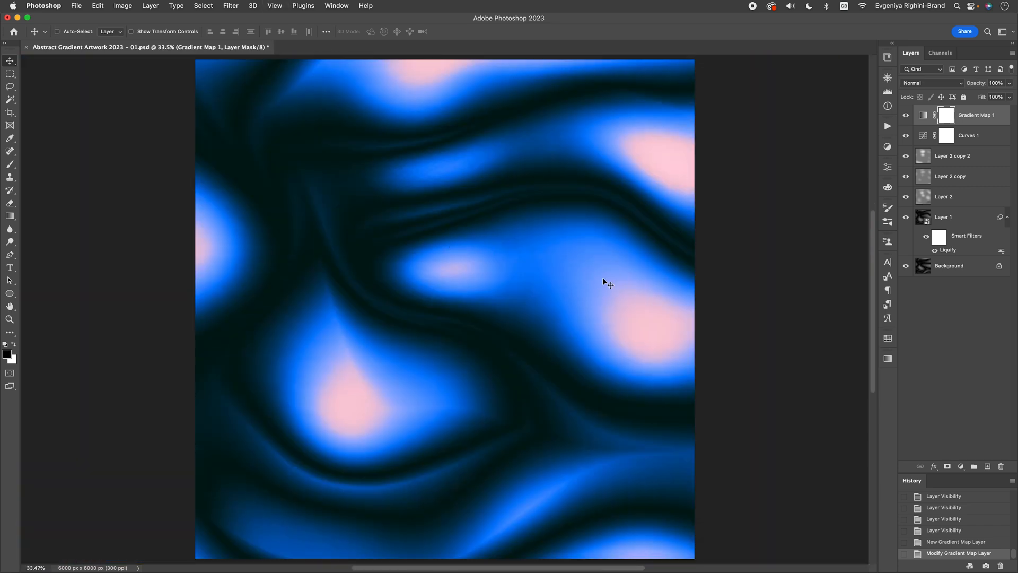
# Create a 50% gray-filled Overlay layer named Noise and convert it to a smart object
pyautogui.press('cmd+shift+n')
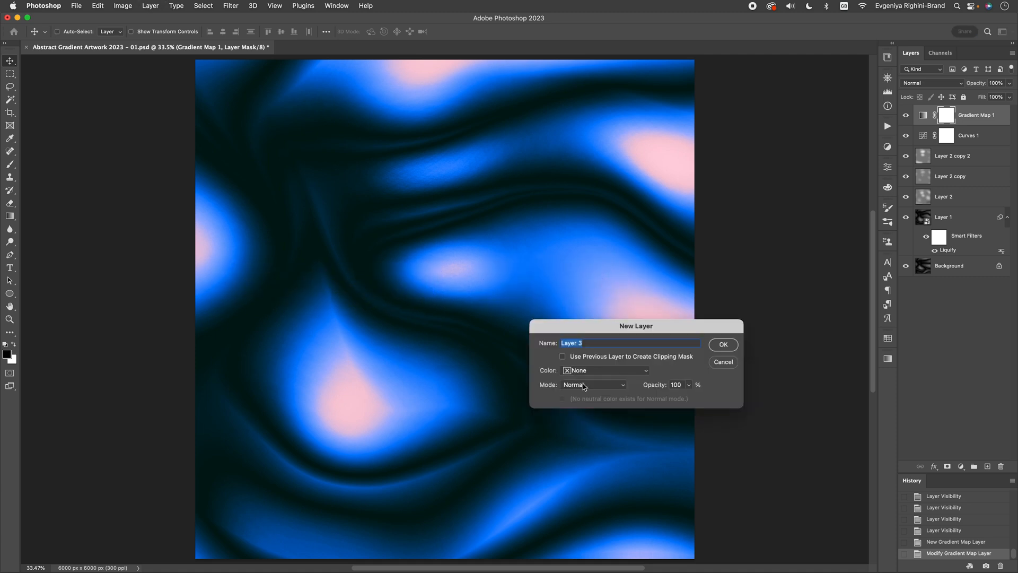
pyautogui.click(592, 385)
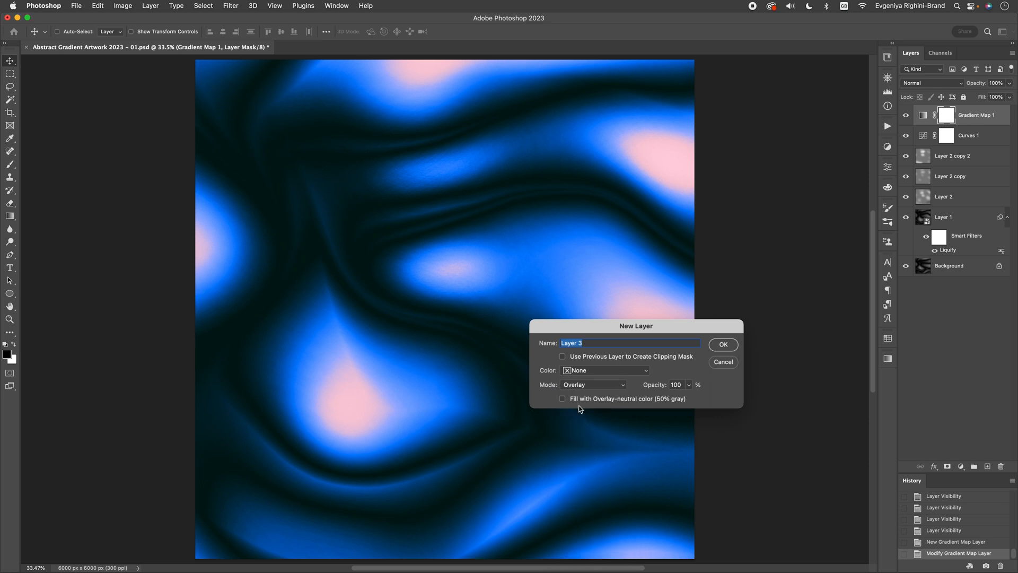
pyautogui.click(562, 398)
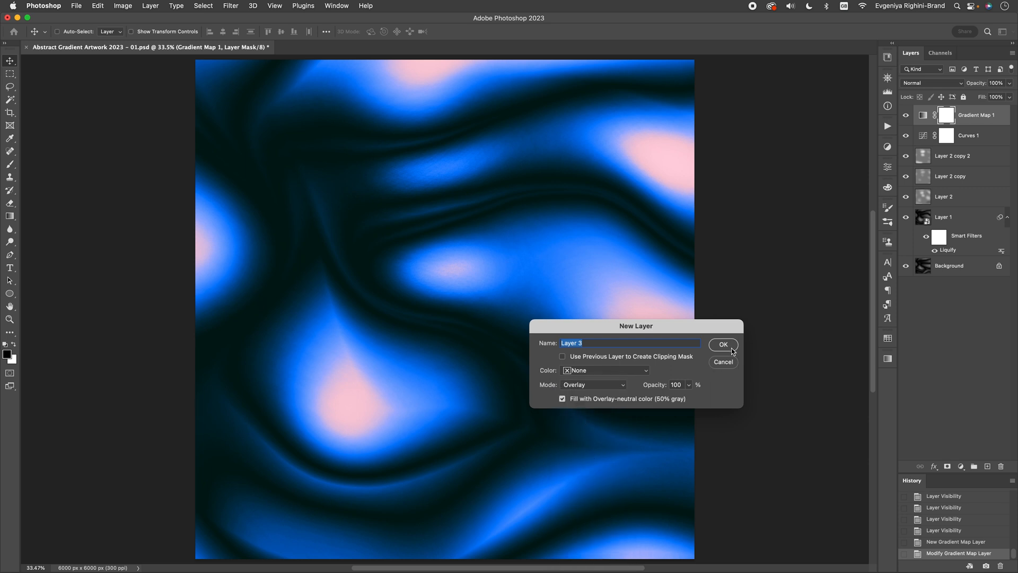
pyautogui.click(722, 344)
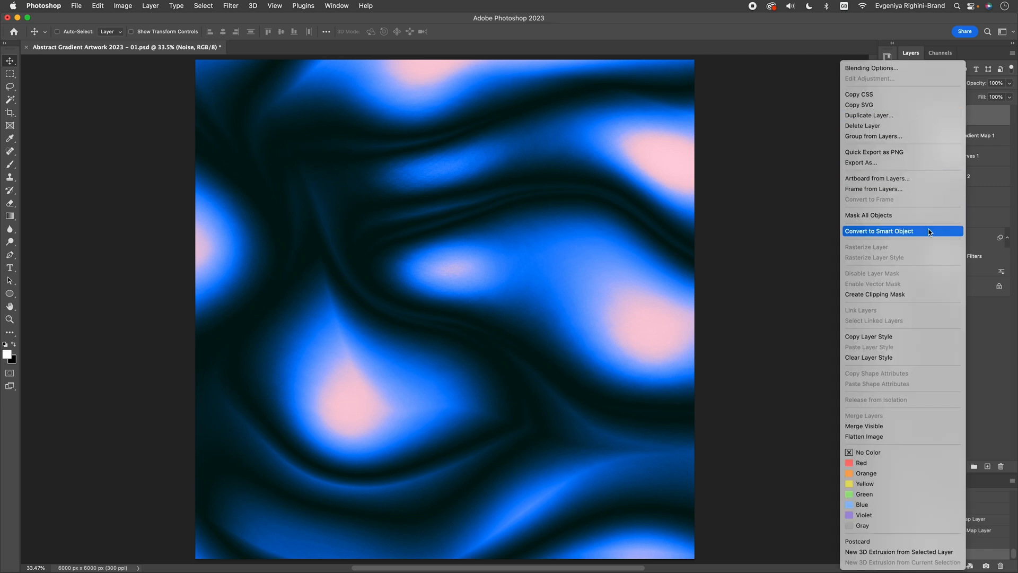
pyautogui.click(879, 231)
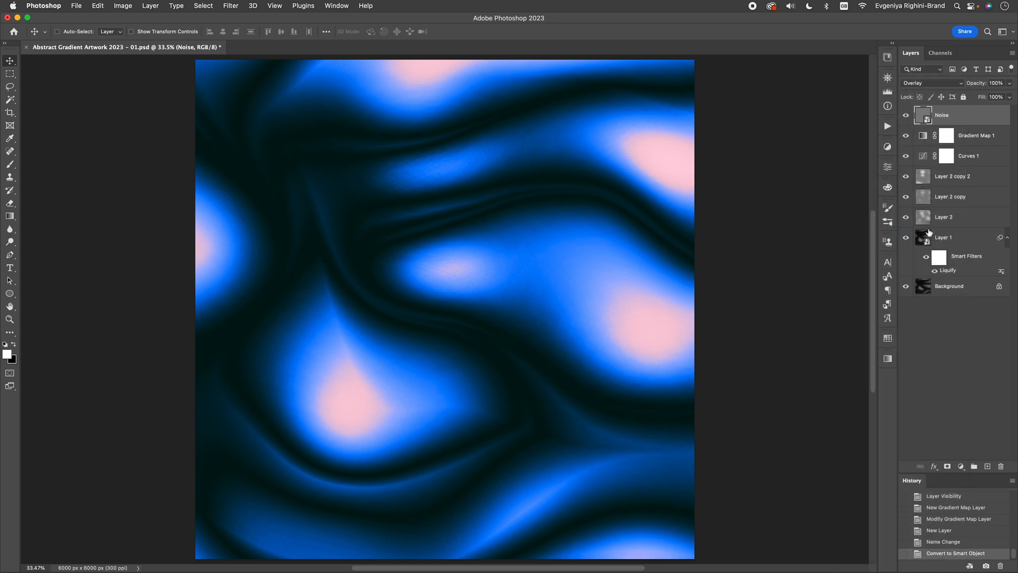
pyautogui.click(948, 115)
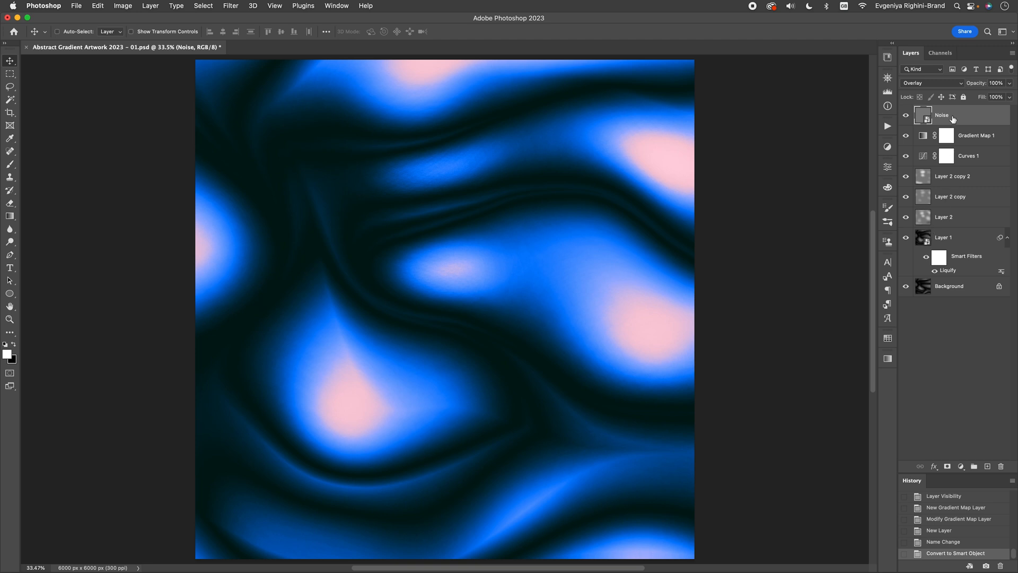
# Apply an Add Noise smart filter to the Noise layer
pyautogui.click(230, 6)
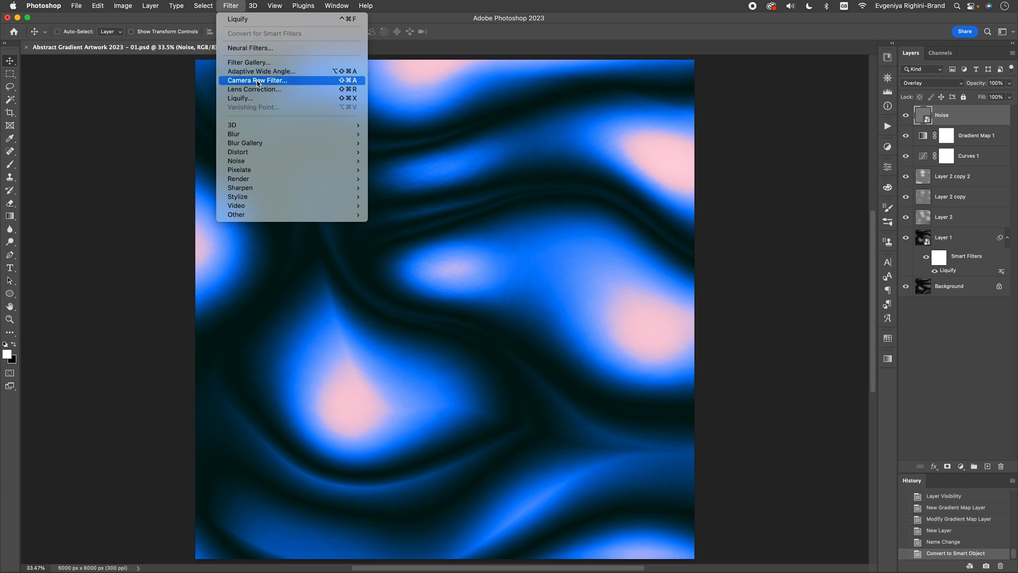
pyautogui.moveTo(235, 160)
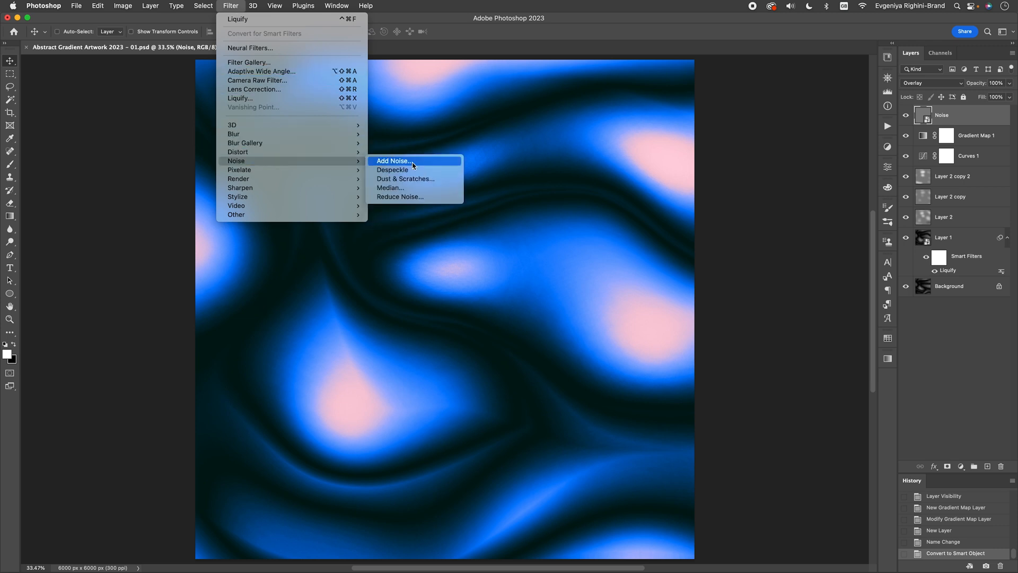
pyautogui.click(392, 160)
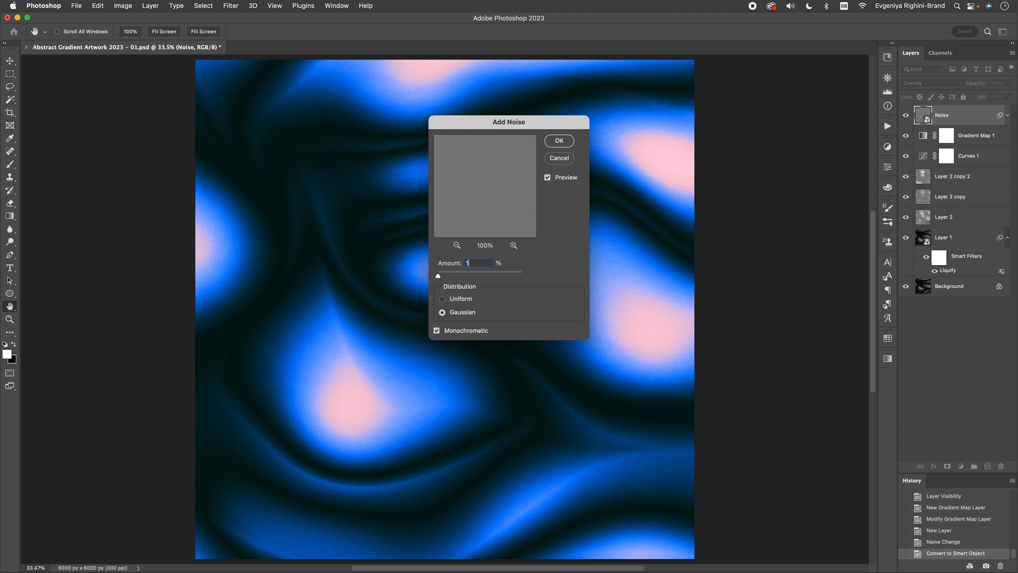
pyautogui.write('0')
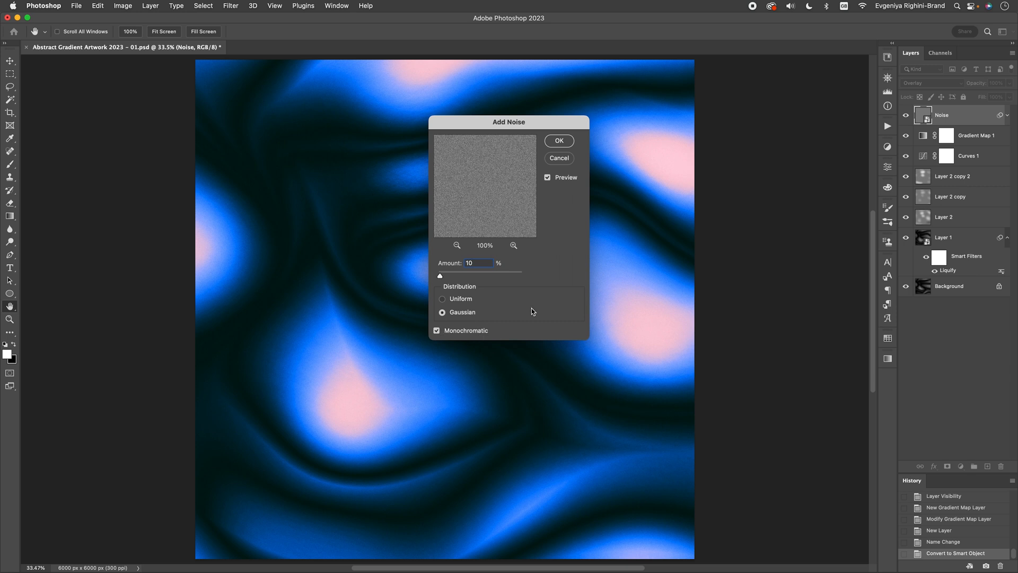
pyautogui.click(558, 141)
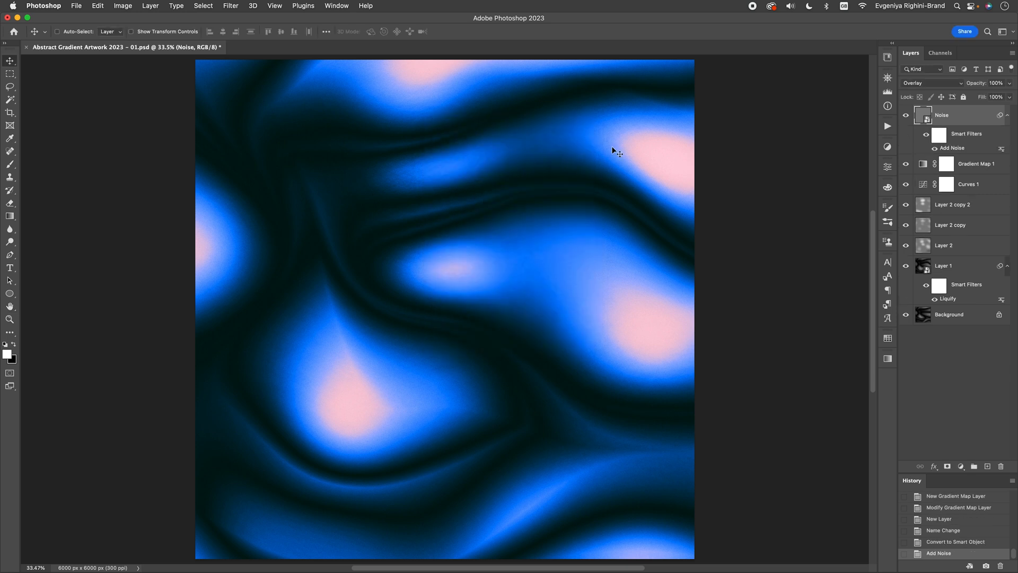
# Compare the grain by toggling the layer, then revise the Add Noise amount to 12%
pyautogui.click(905, 116)
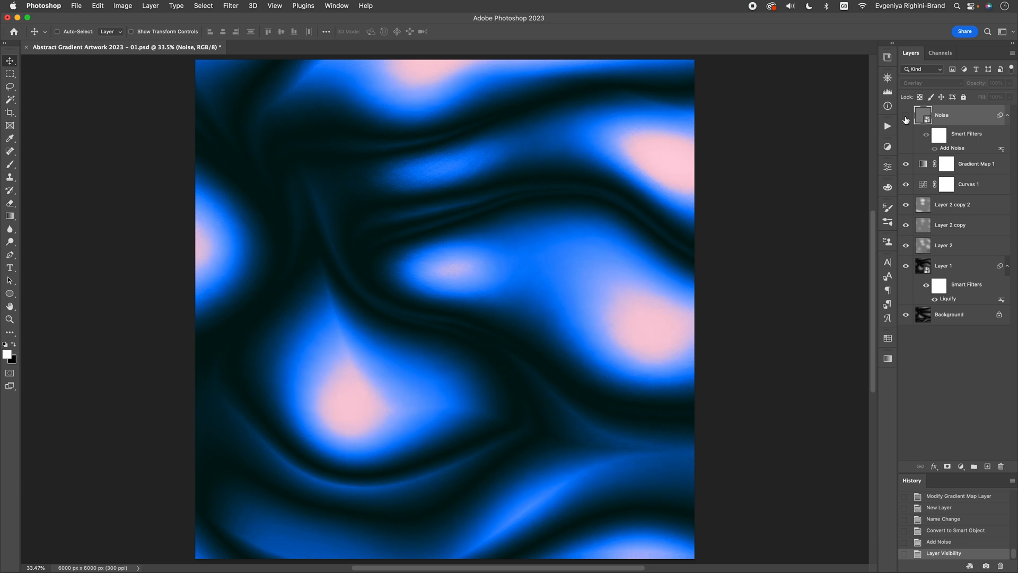
pyautogui.click(905, 115)
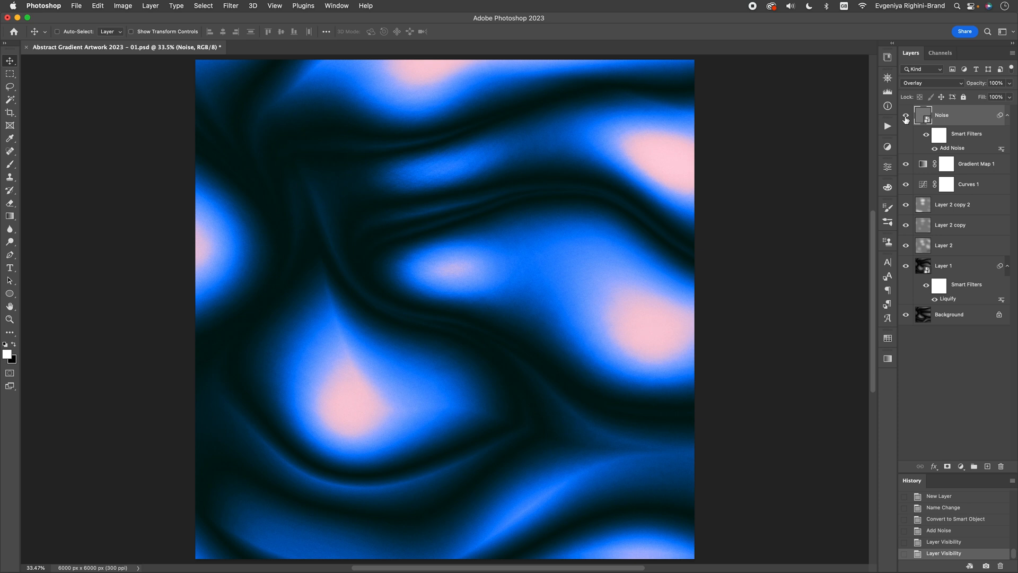
pyautogui.doubleClick(952, 147)
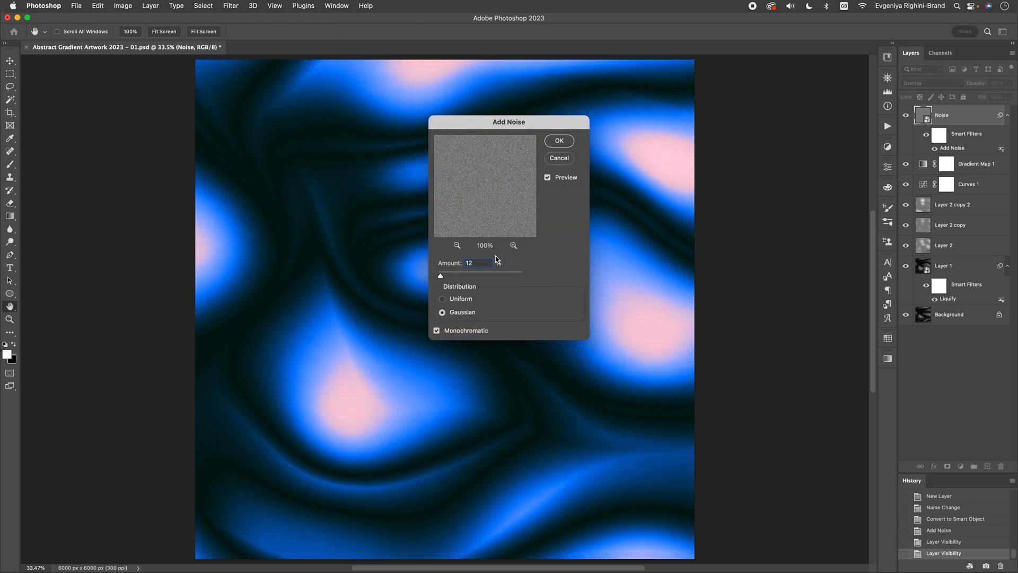
pyautogui.click(558, 141)
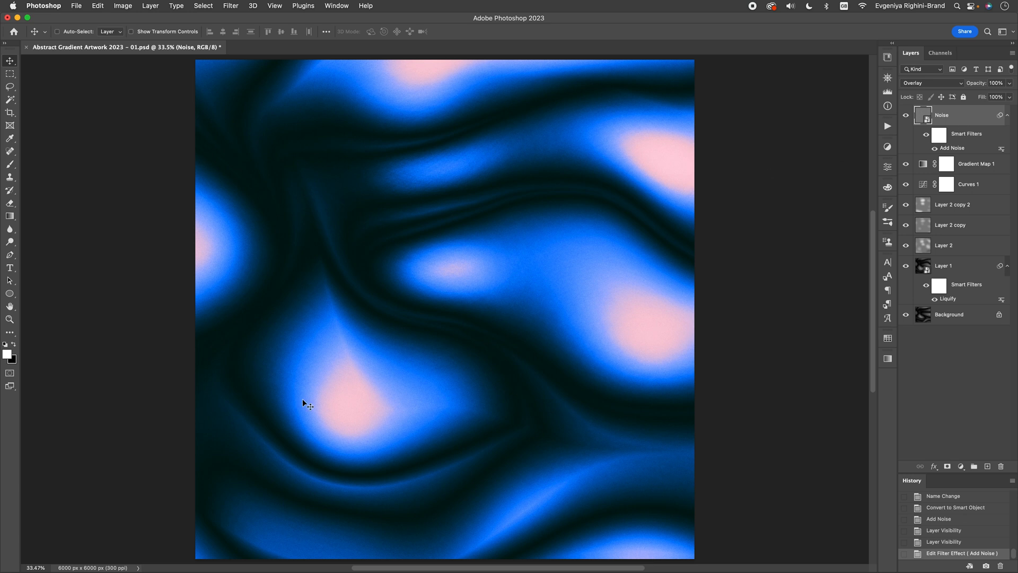
pyautogui.moveTo(668, 182)
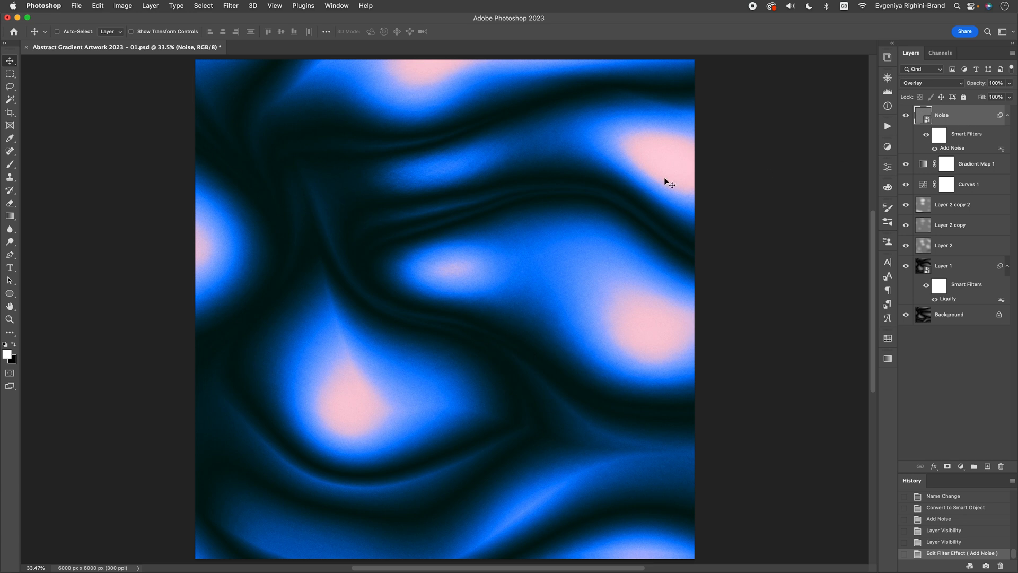
# Group the liquified layers as Artwork and convert the group into a smart object
pyautogui.click(952, 204)
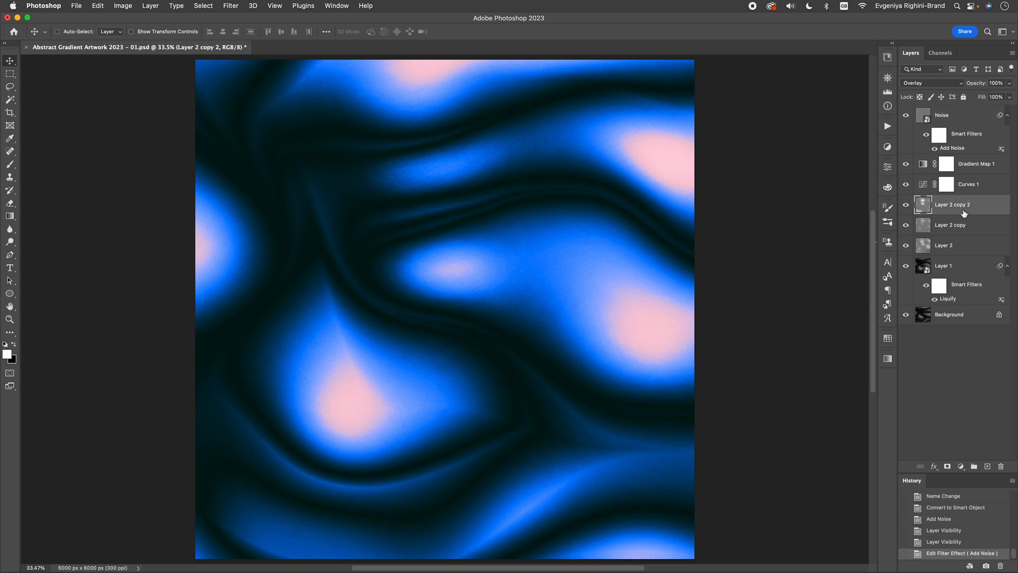
pyautogui.press('cmd+g')
pyautogui.write('Artwork')
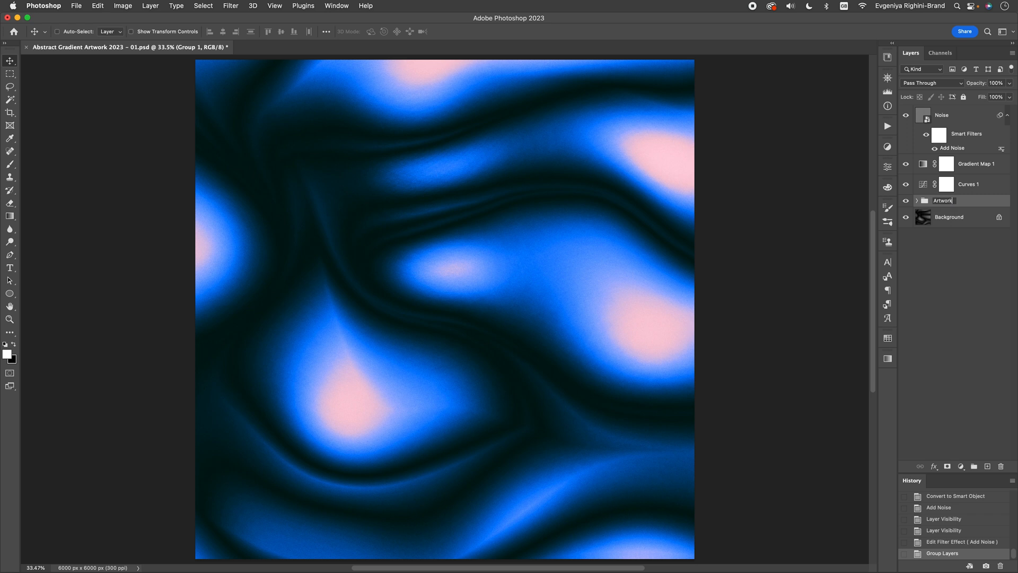
pyautogui.press('Return')
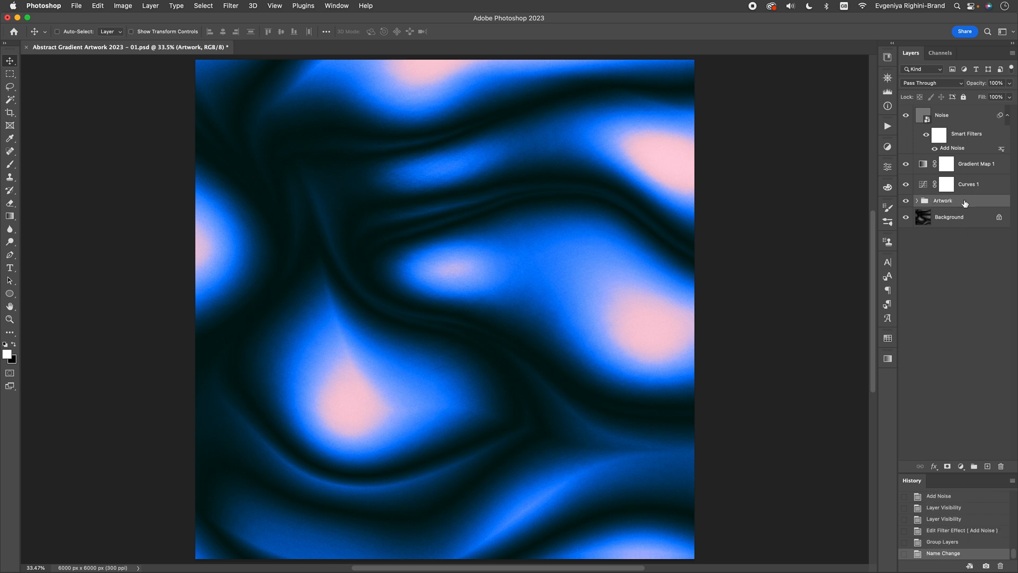
pyautogui.rightClick(943, 200)
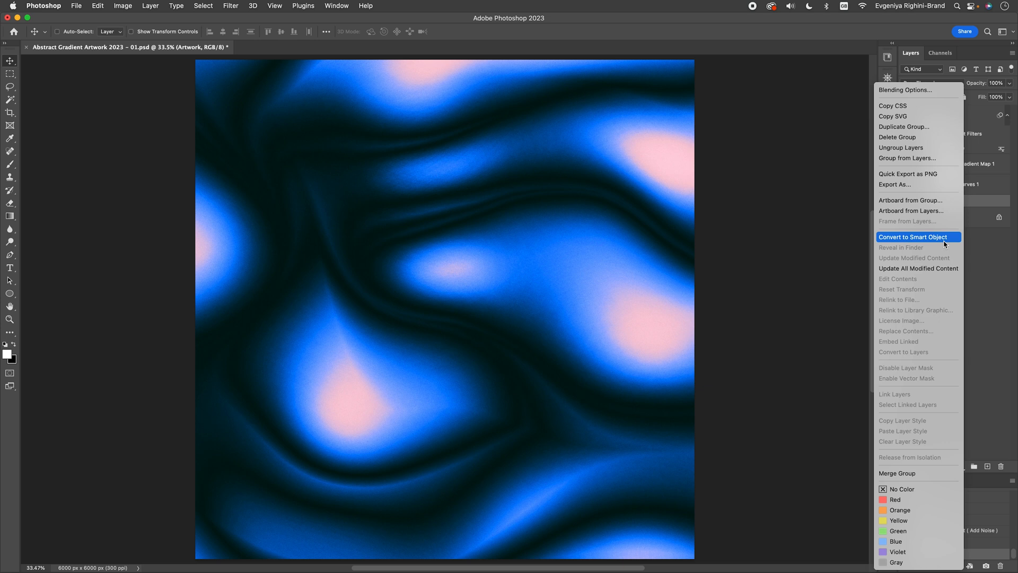
pyautogui.click(916, 237)
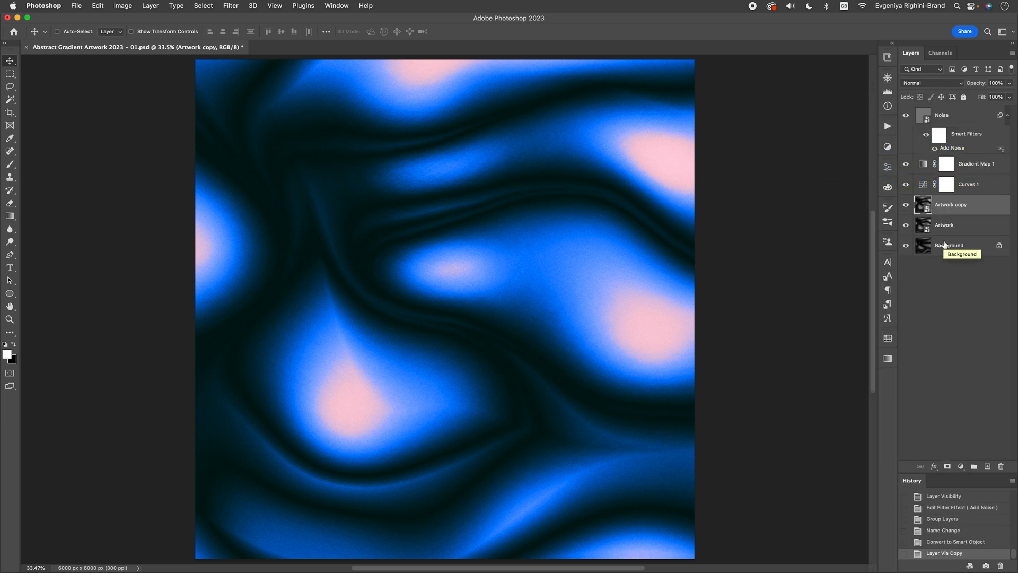
pyautogui.moveTo(984, 209)
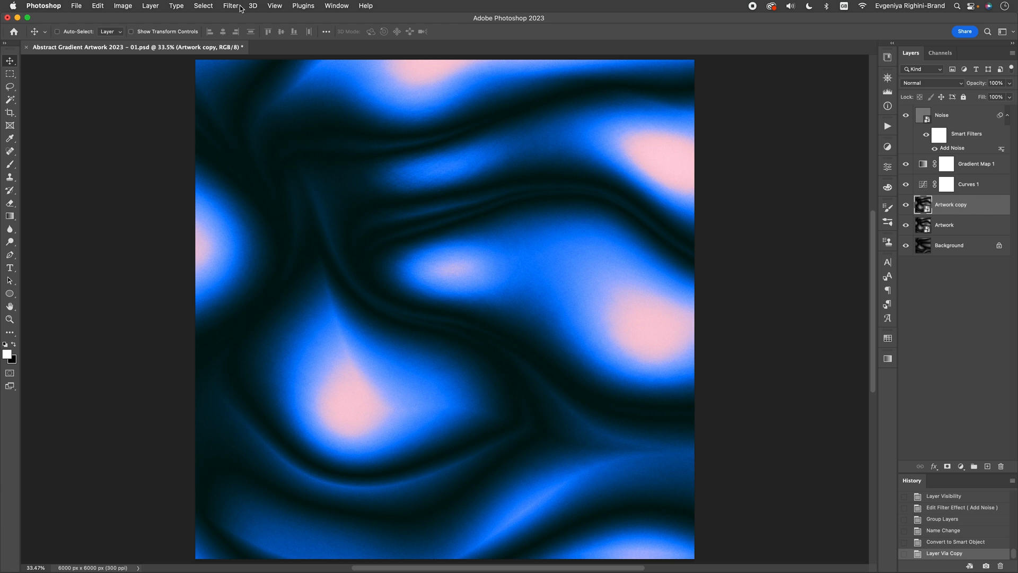
# Give Artwork copy a 50-pixel Gaussian Blur smart filter and recheck its settings
pyautogui.click(230, 6)
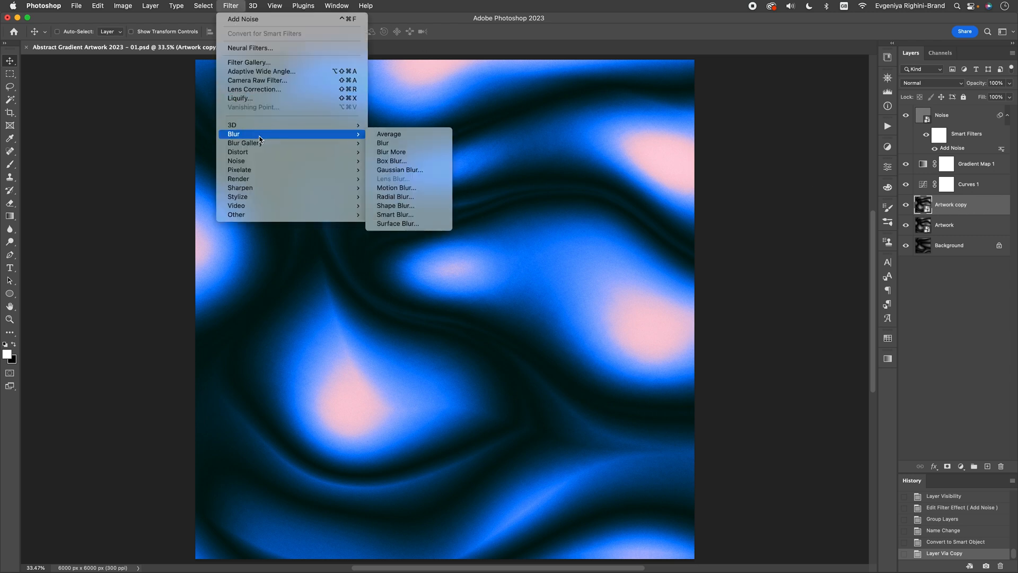
pyautogui.moveTo(399, 170)
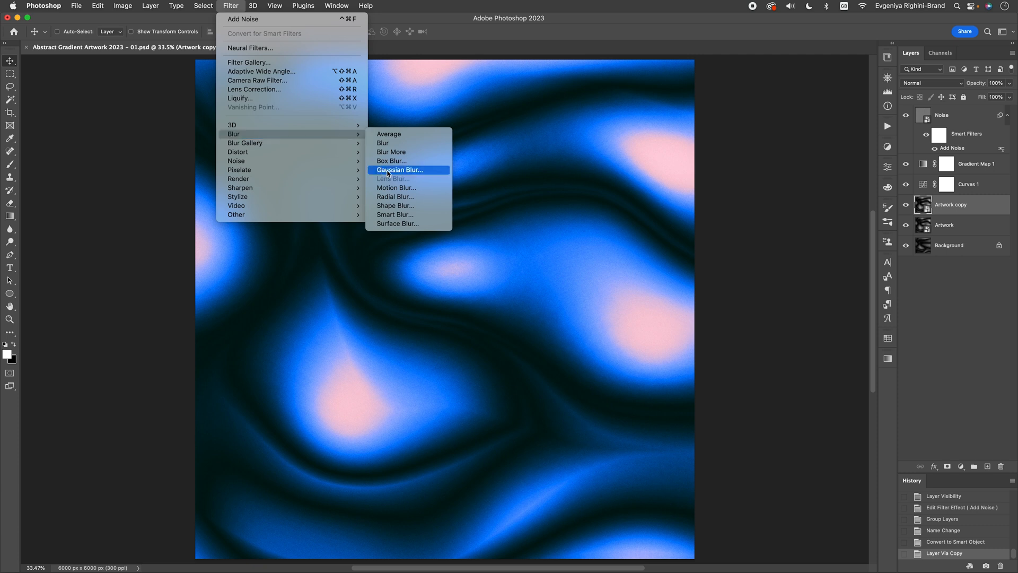
pyautogui.click(400, 170)
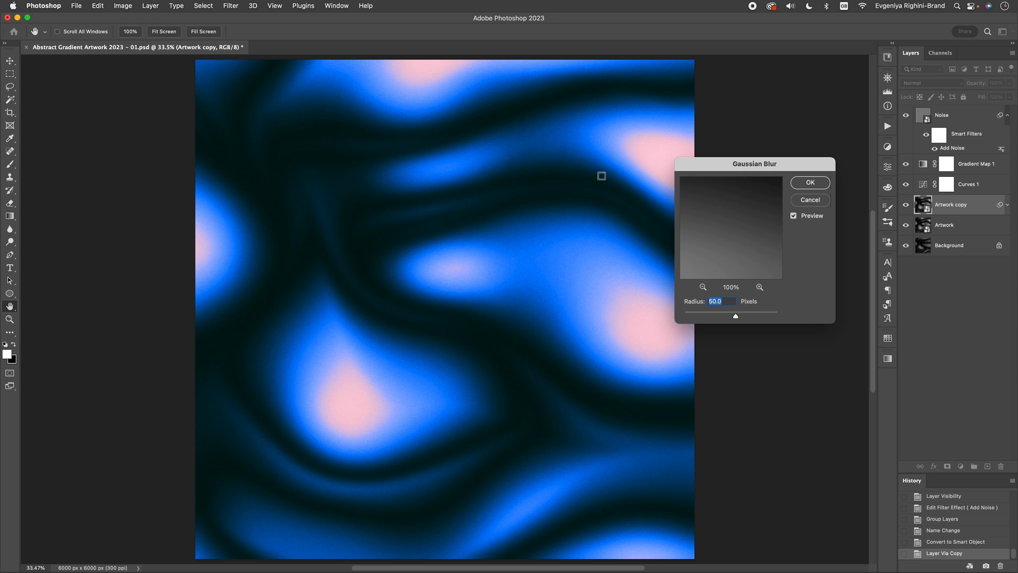
pyautogui.moveTo(743, 319)
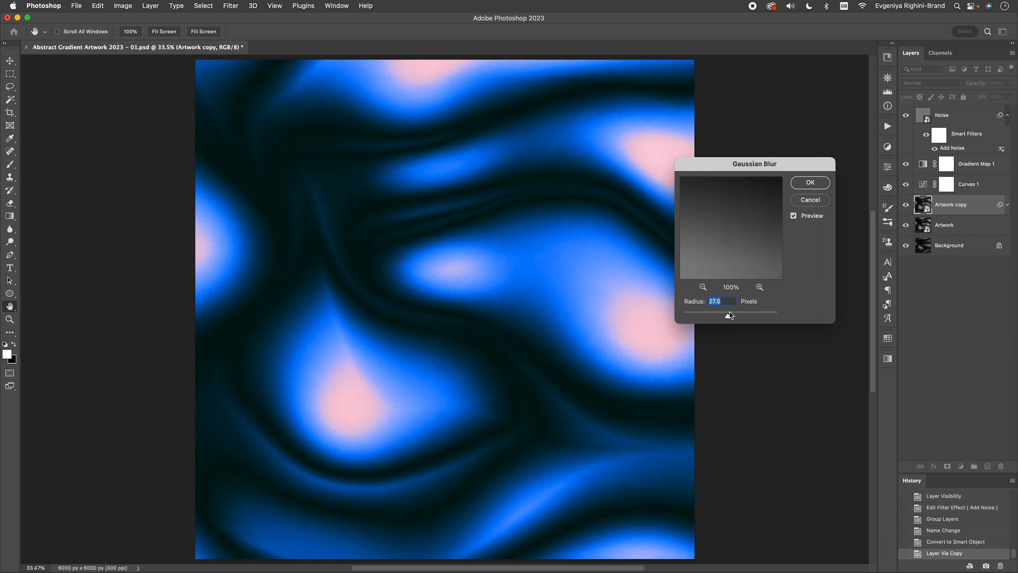
pyautogui.write('50')
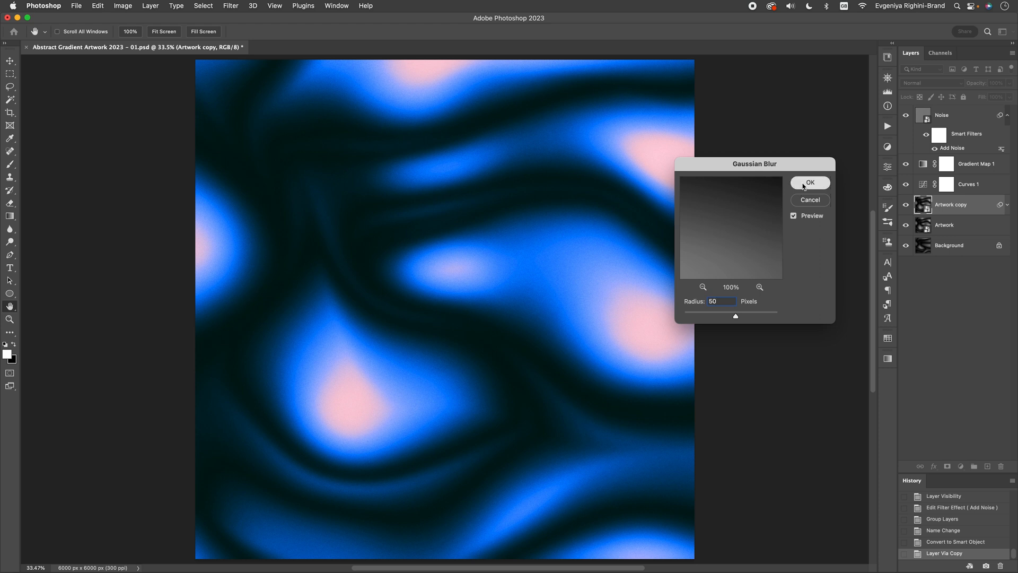
pyautogui.click(809, 182)
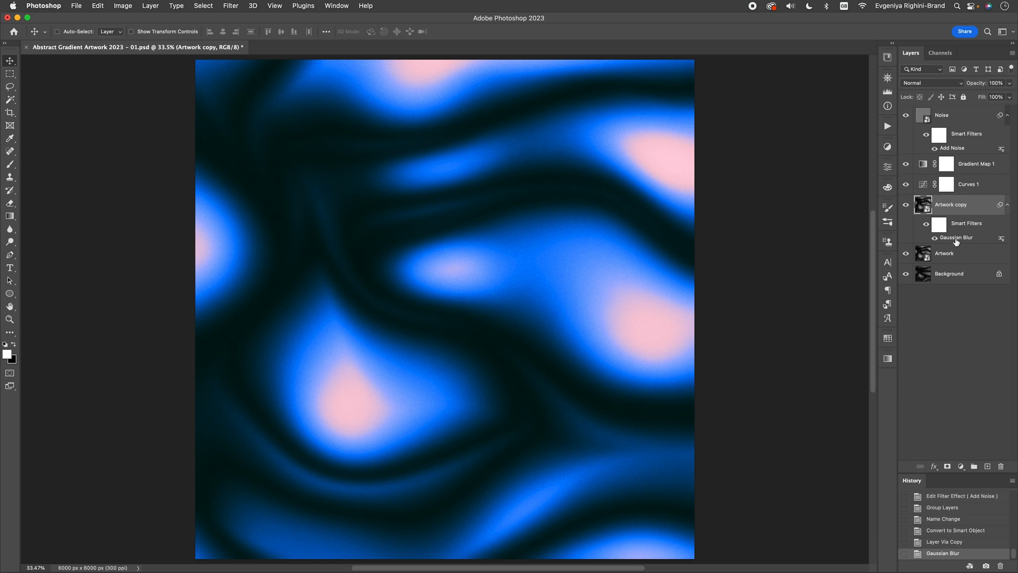
pyautogui.doubleClick(956, 237)
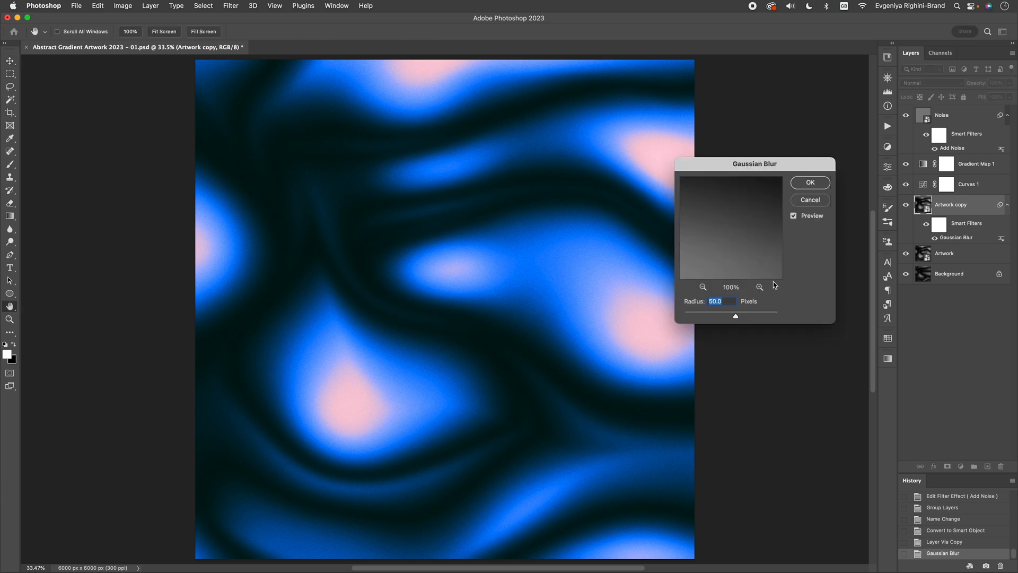
pyautogui.click(809, 182)
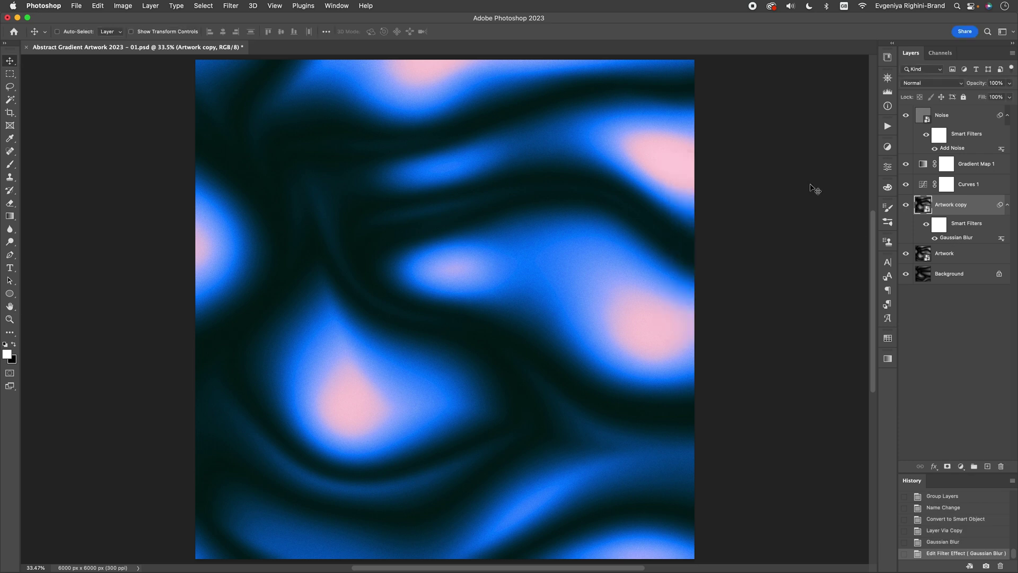
pyautogui.moveTo(511, 283)
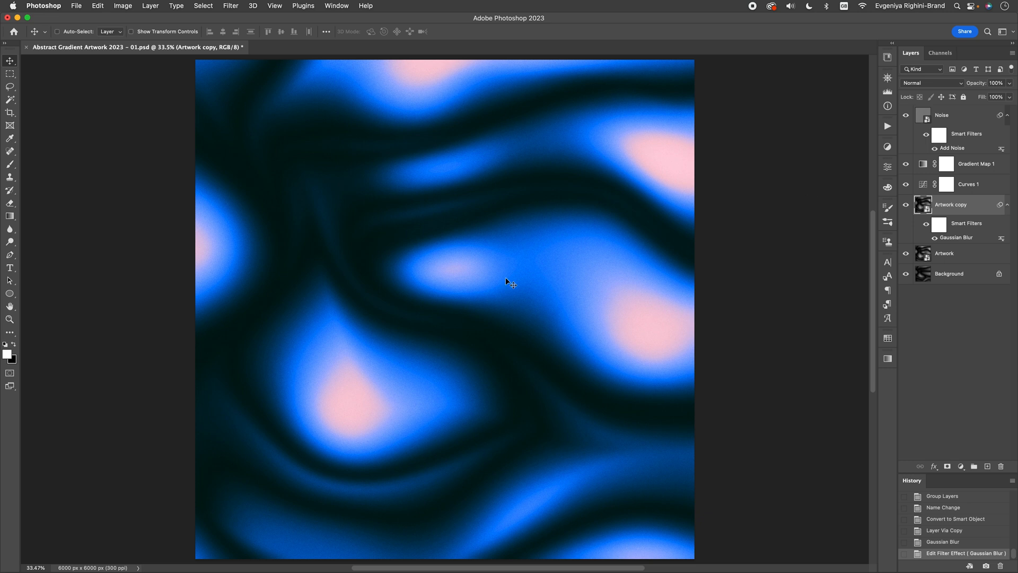
pyautogui.moveTo(602, 210)
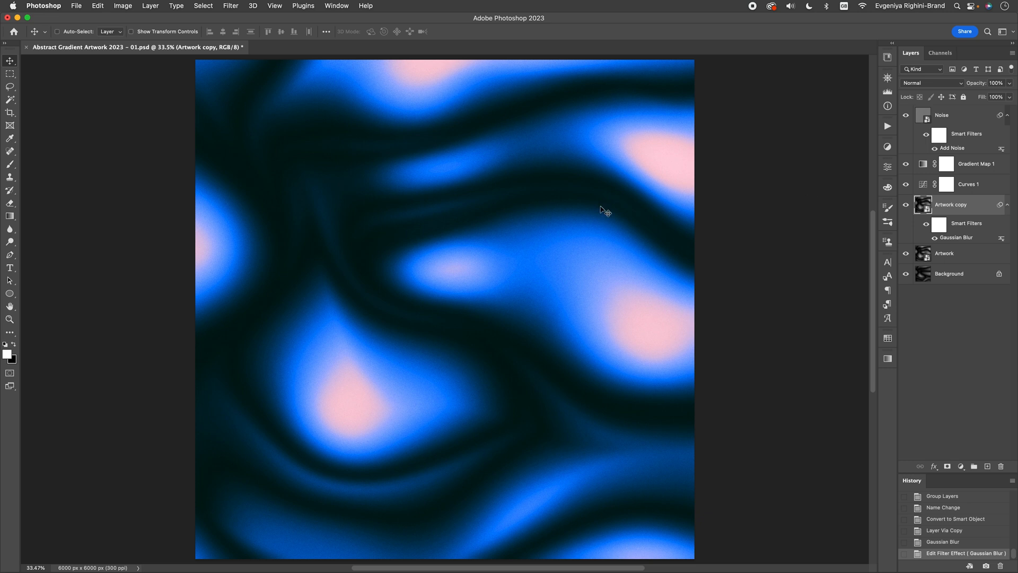
pyautogui.moveTo(665, 229)
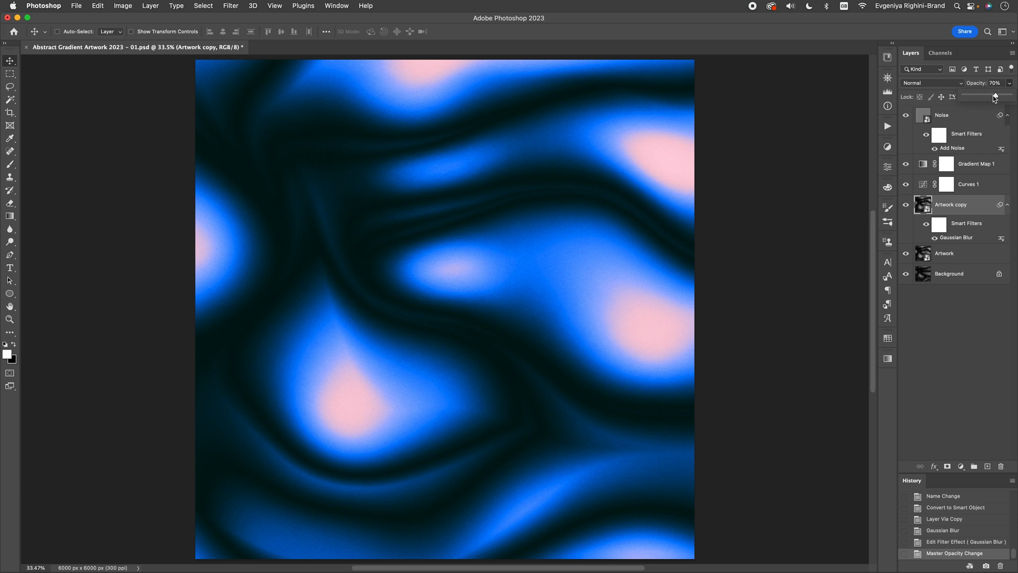
# Set the blurred Artwork copy to 70% opacity in Lighten blend mode
pyautogui.click(931, 83)
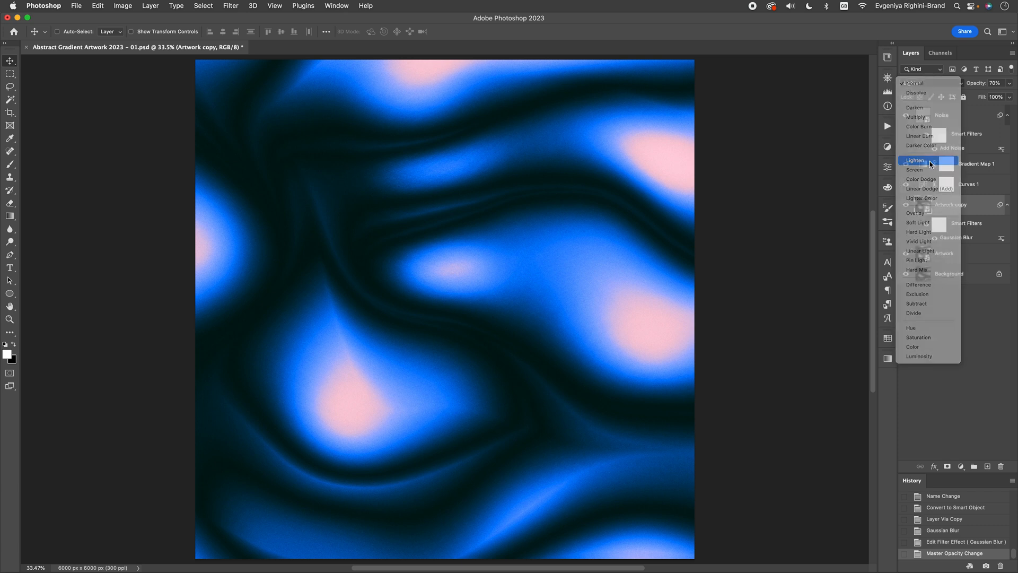
pyautogui.click(914, 160)
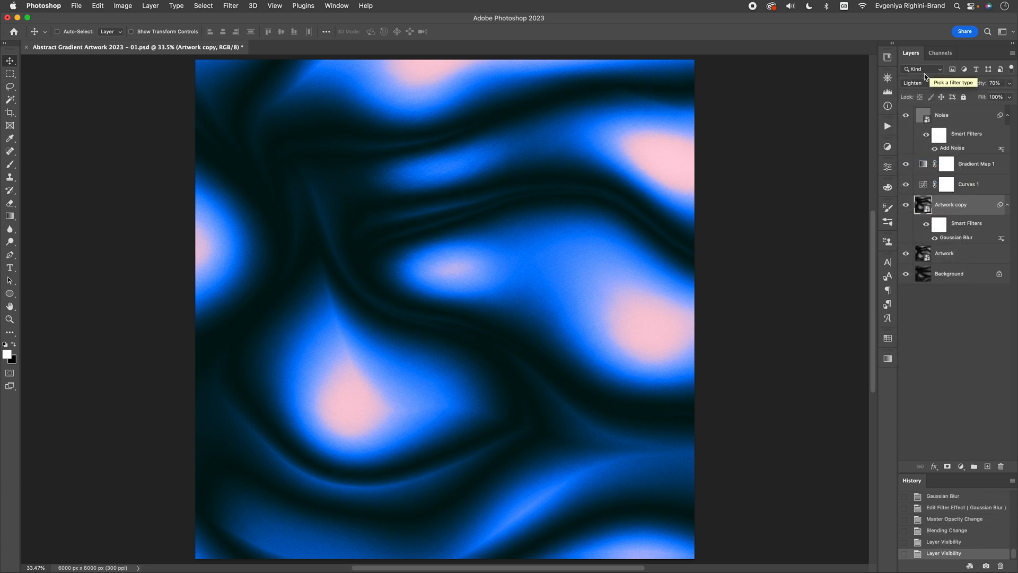
pyautogui.click(916, 83)
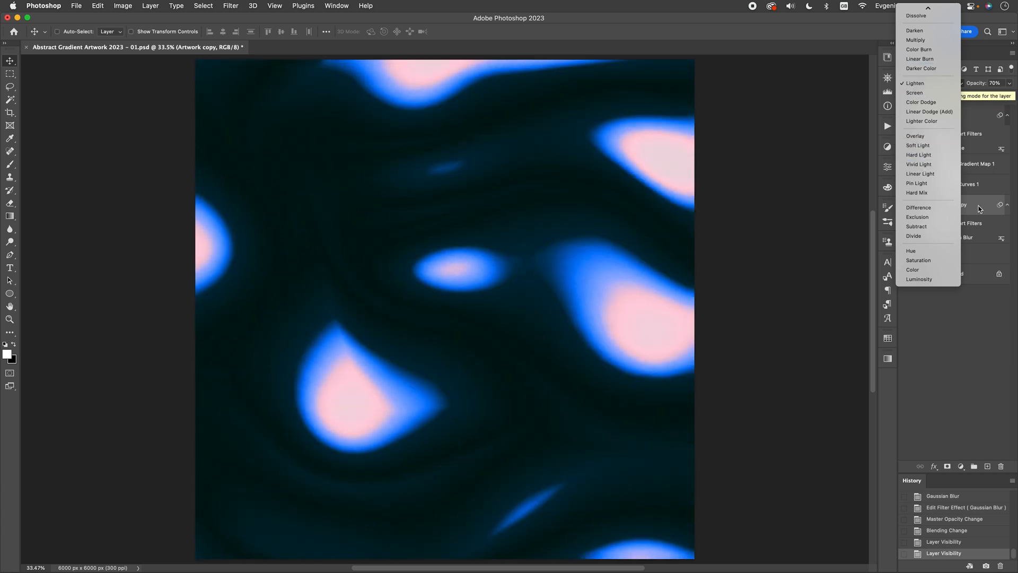
pyautogui.click(914, 83)
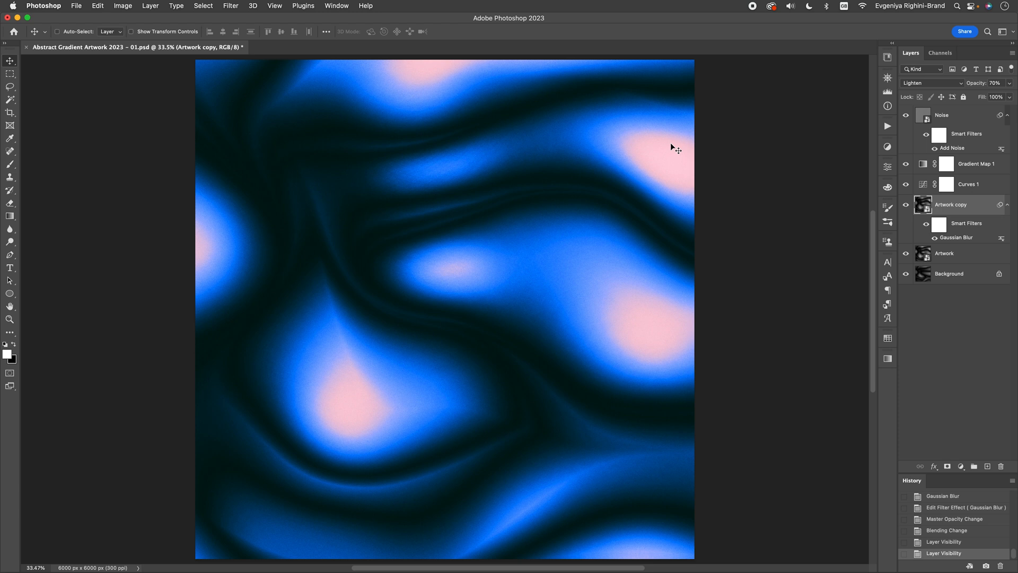
pyautogui.click(949, 115)
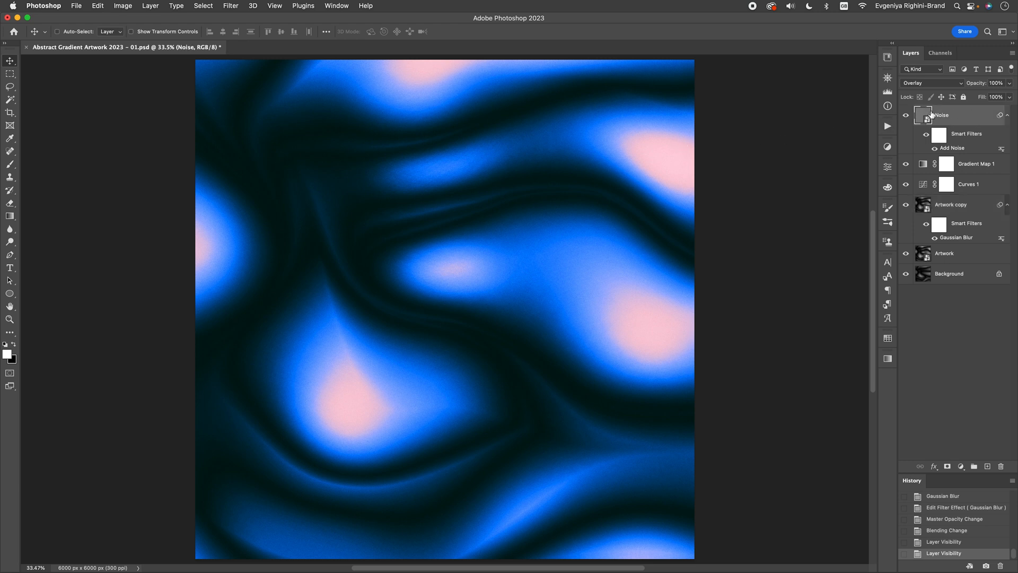
# Collapse the Noise filter list, select Gradient Map 1, and save a JPEG copy of the artwork
pyautogui.click(1004, 115)
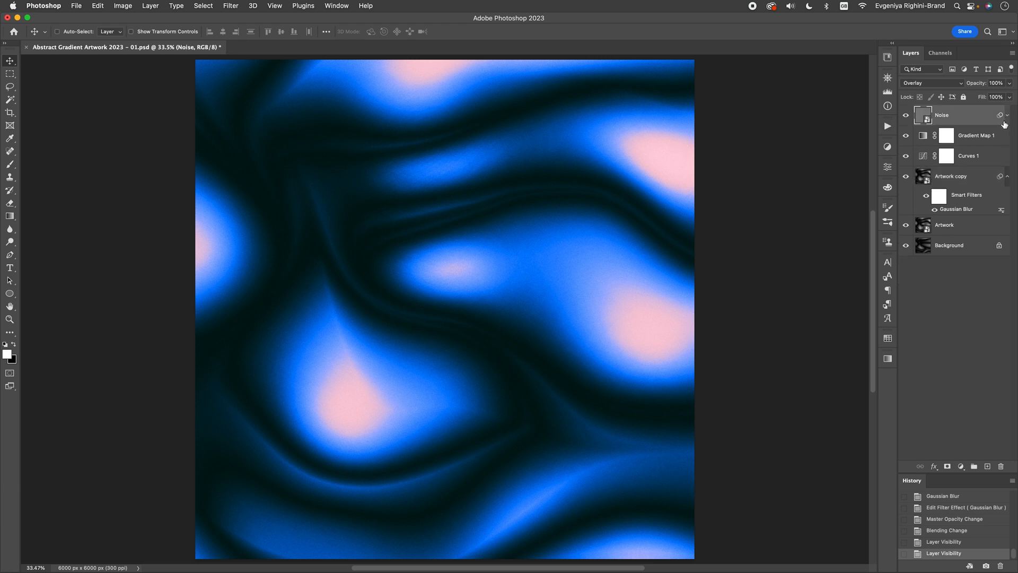
pyautogui.click(967, 135)
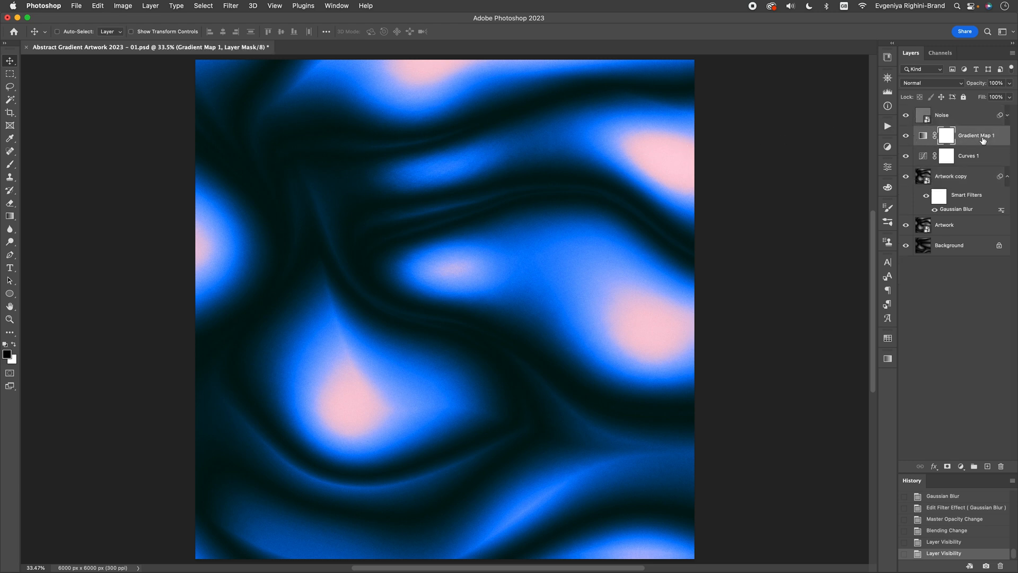
pyautogui.moveTo(974, 137)
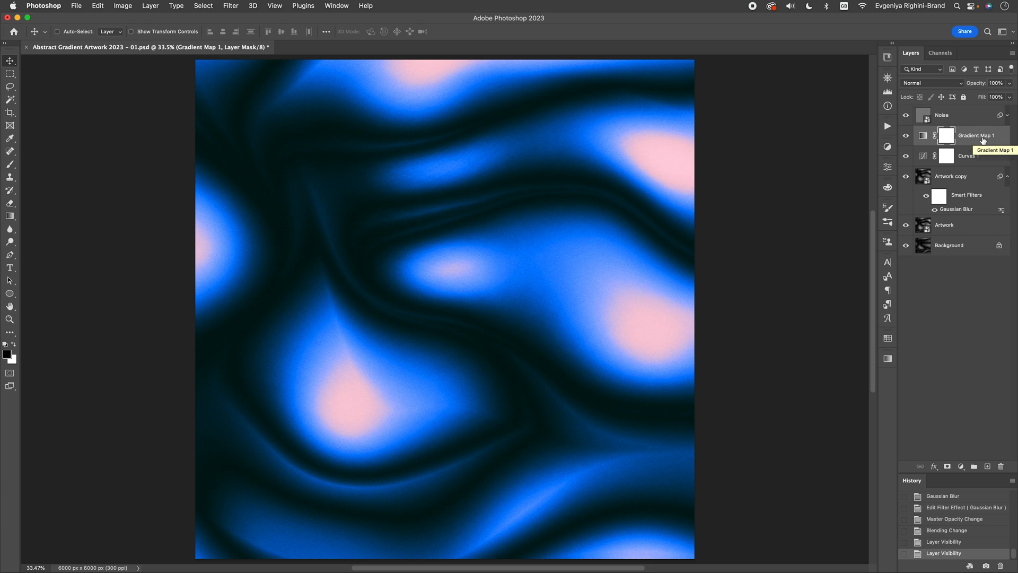
pyautogui.moveTo(627, 235)
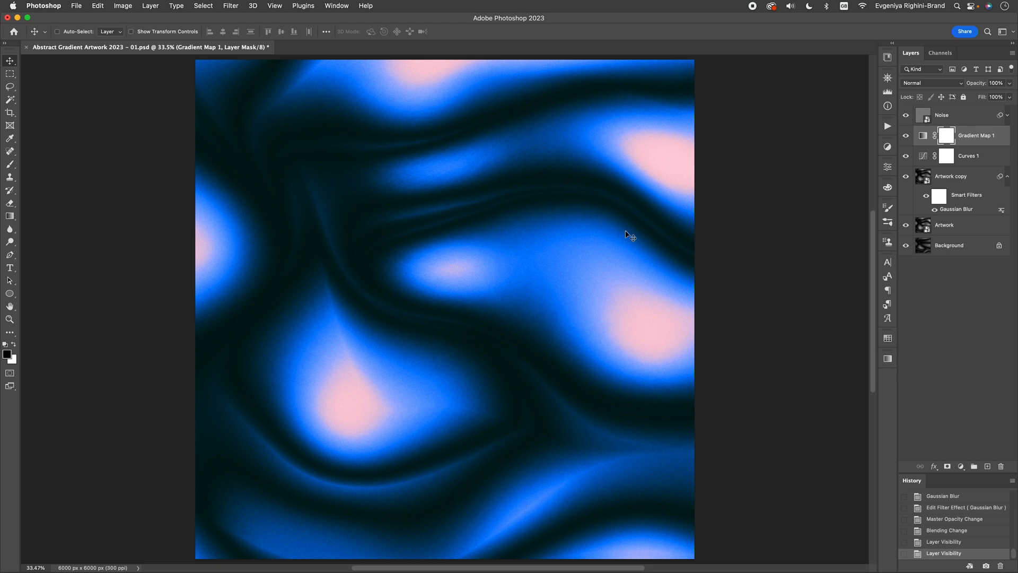
pyautogui.moveTo(627, 217)
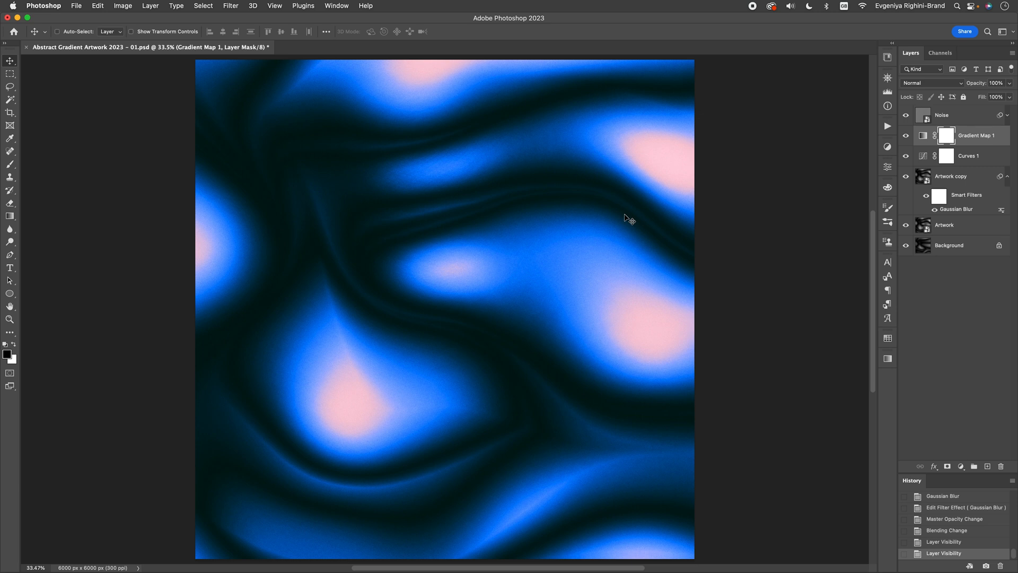
pyautogui.moveTo(520, 279)
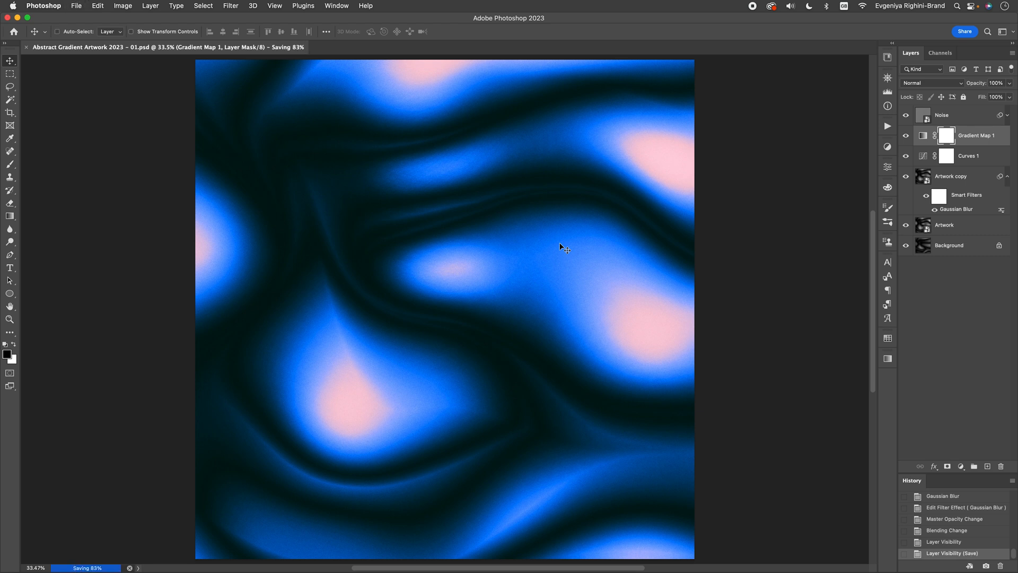
pyautogui.click(76, 6)
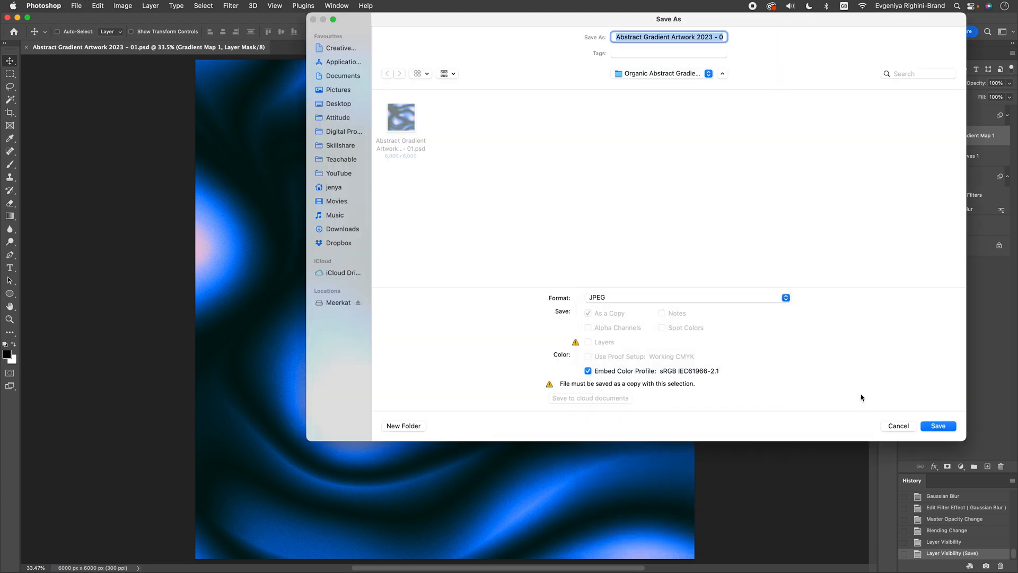
pyautogui.click(936, 425)
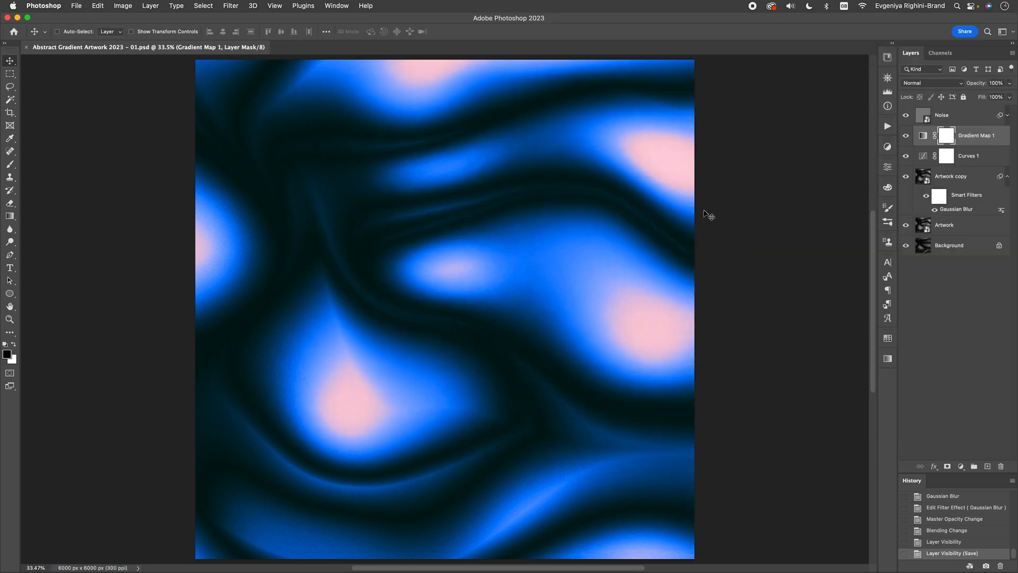